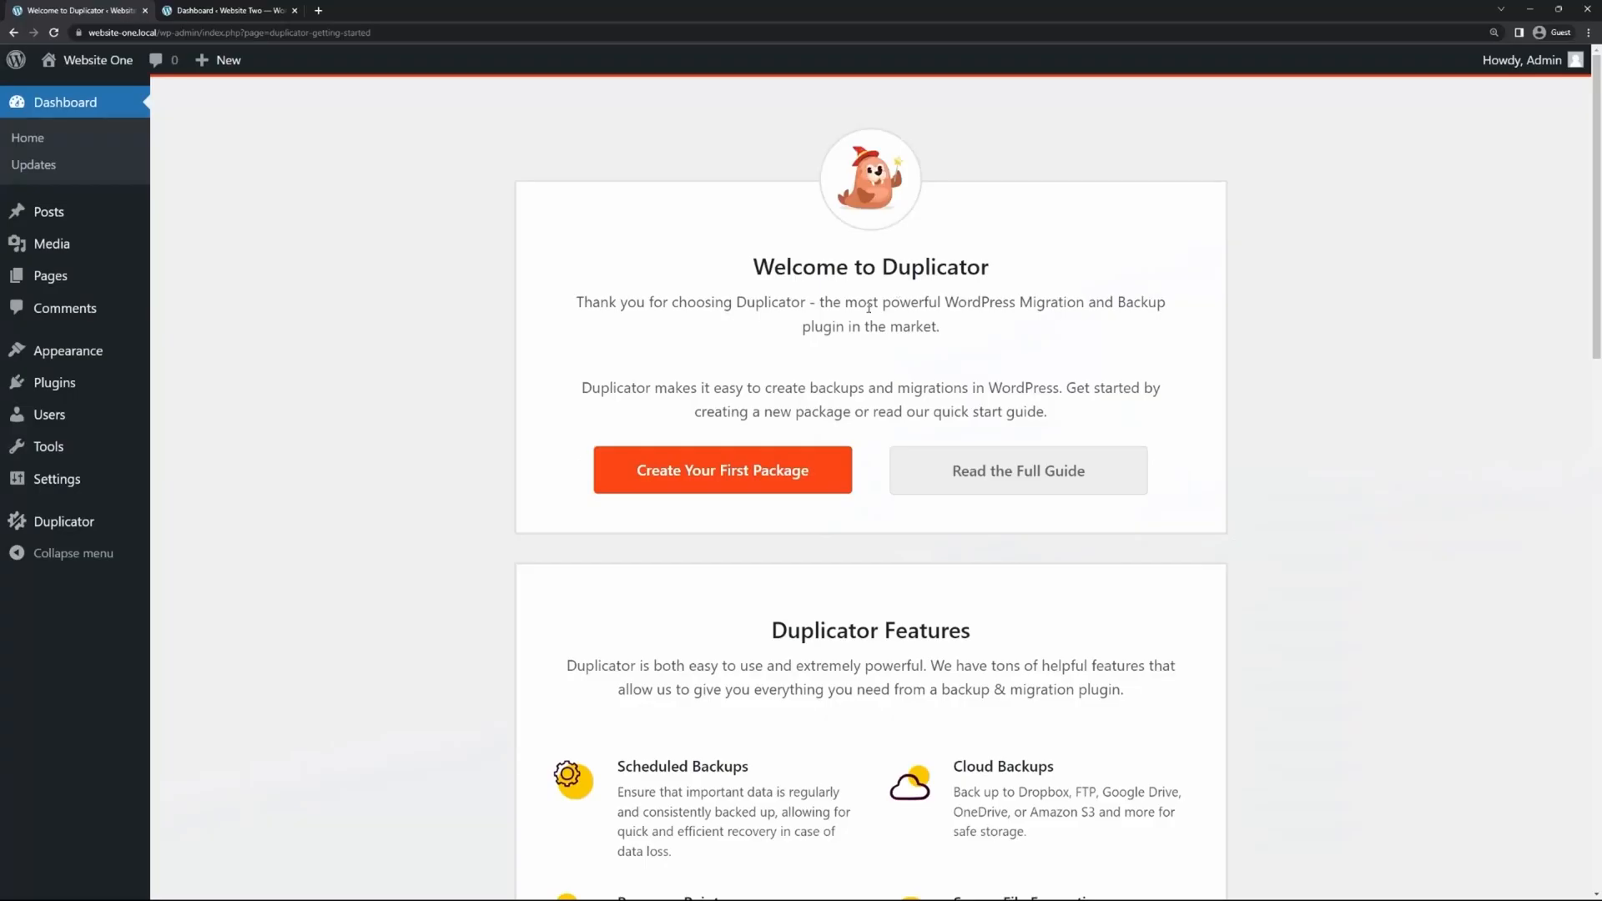
mouse_move(722, 475)
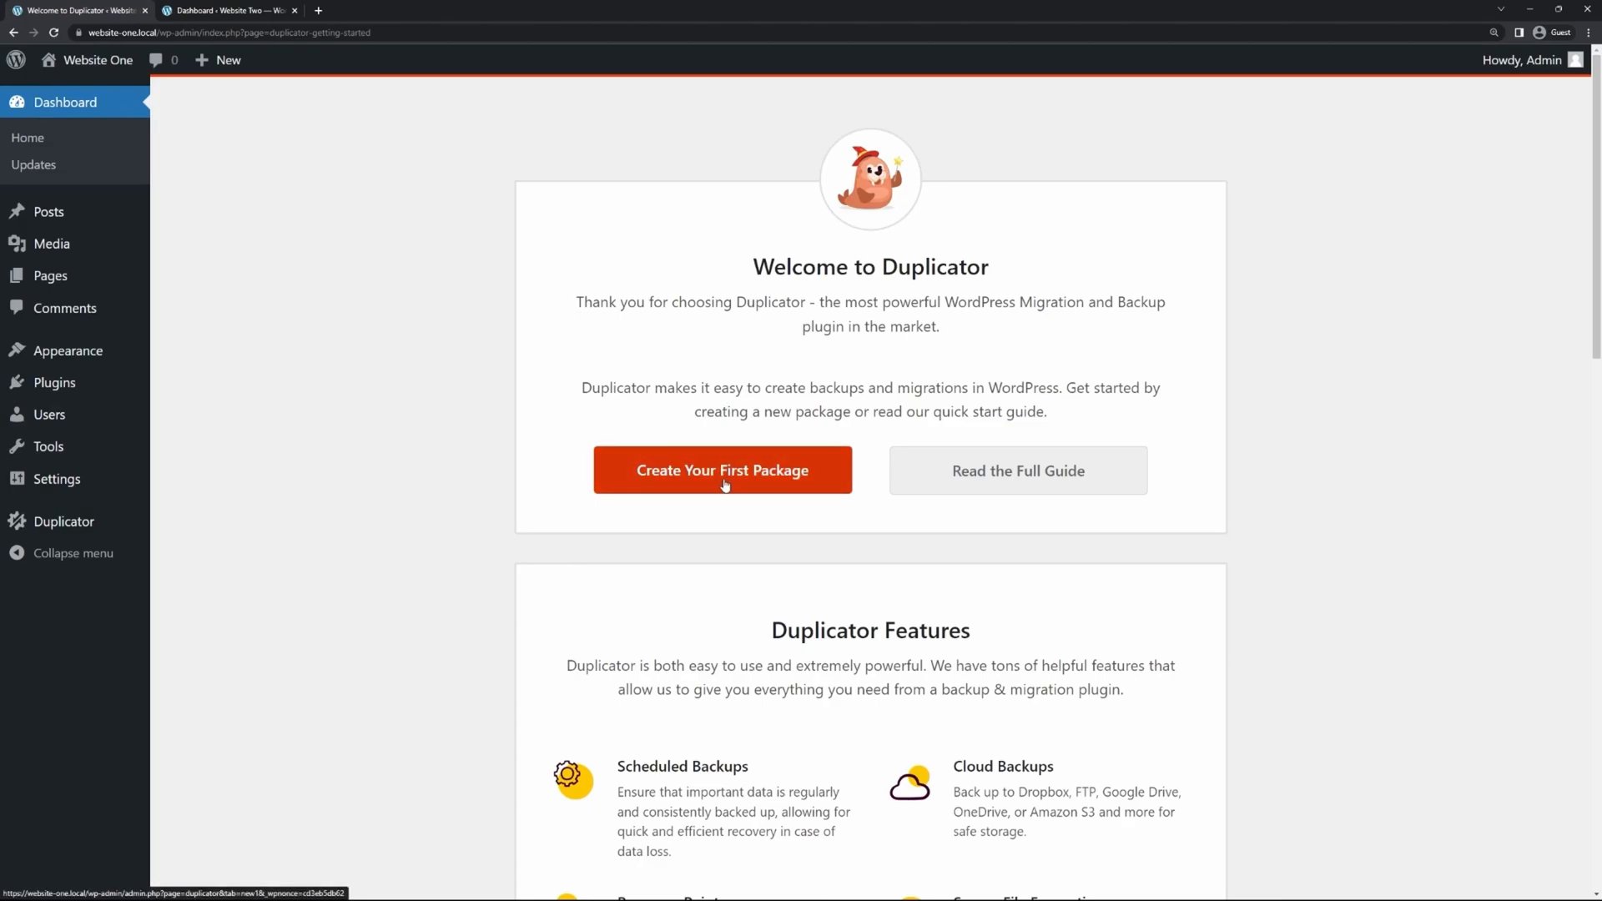
Step: Create a new Duplicator package for Website One, review Archive settings, scan with all checks Good, and build it
left_click(721, 470)
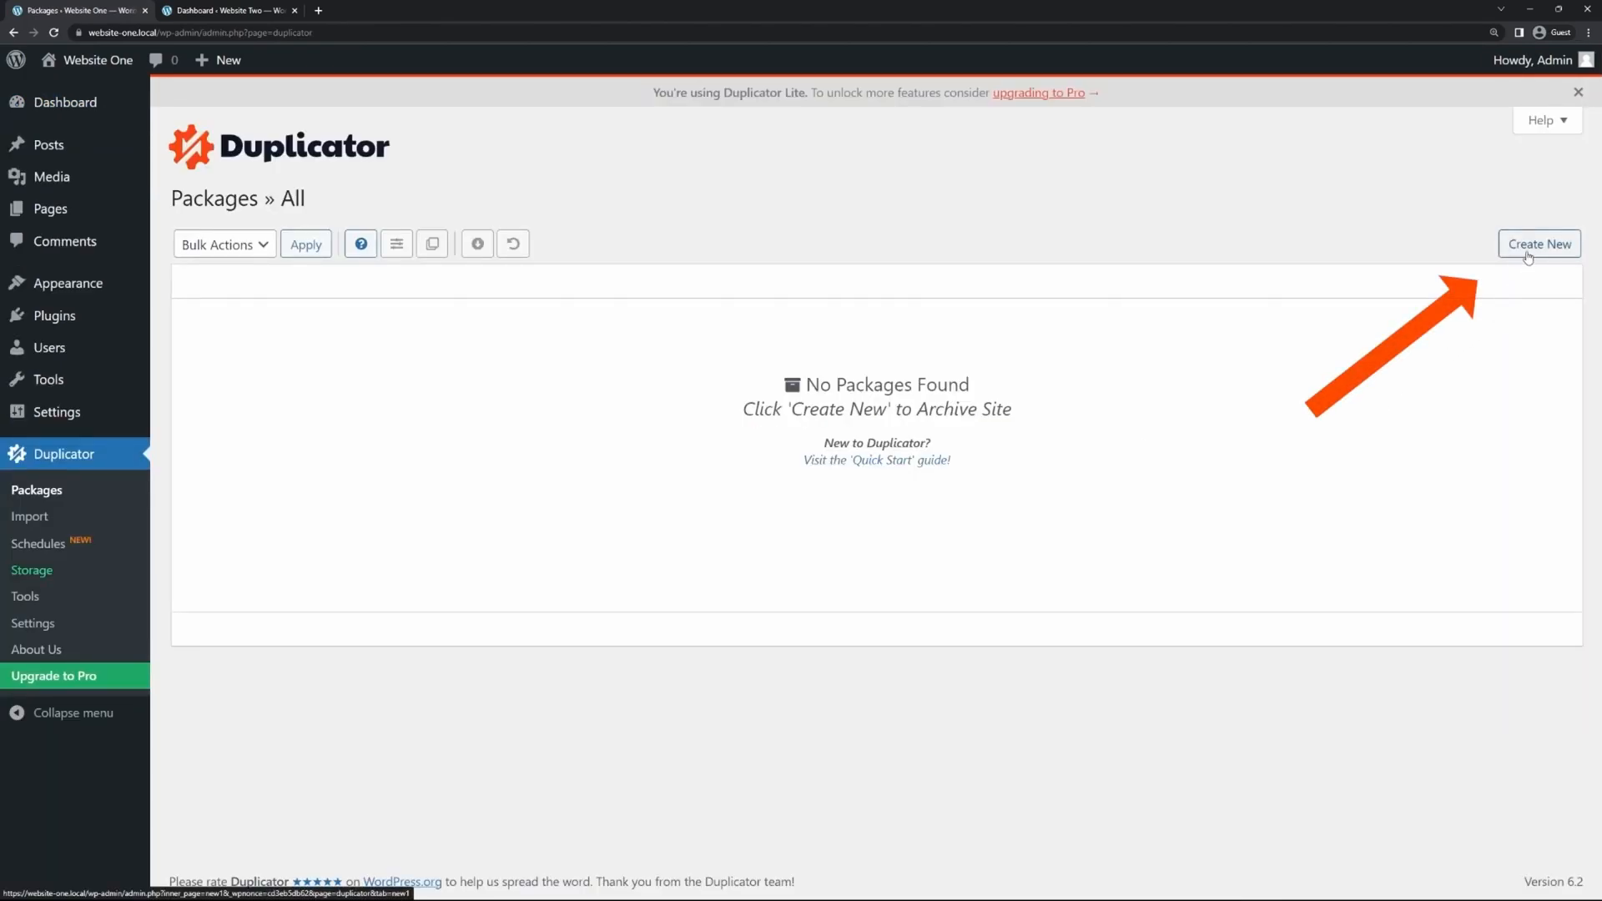
left_click(1538, 244)
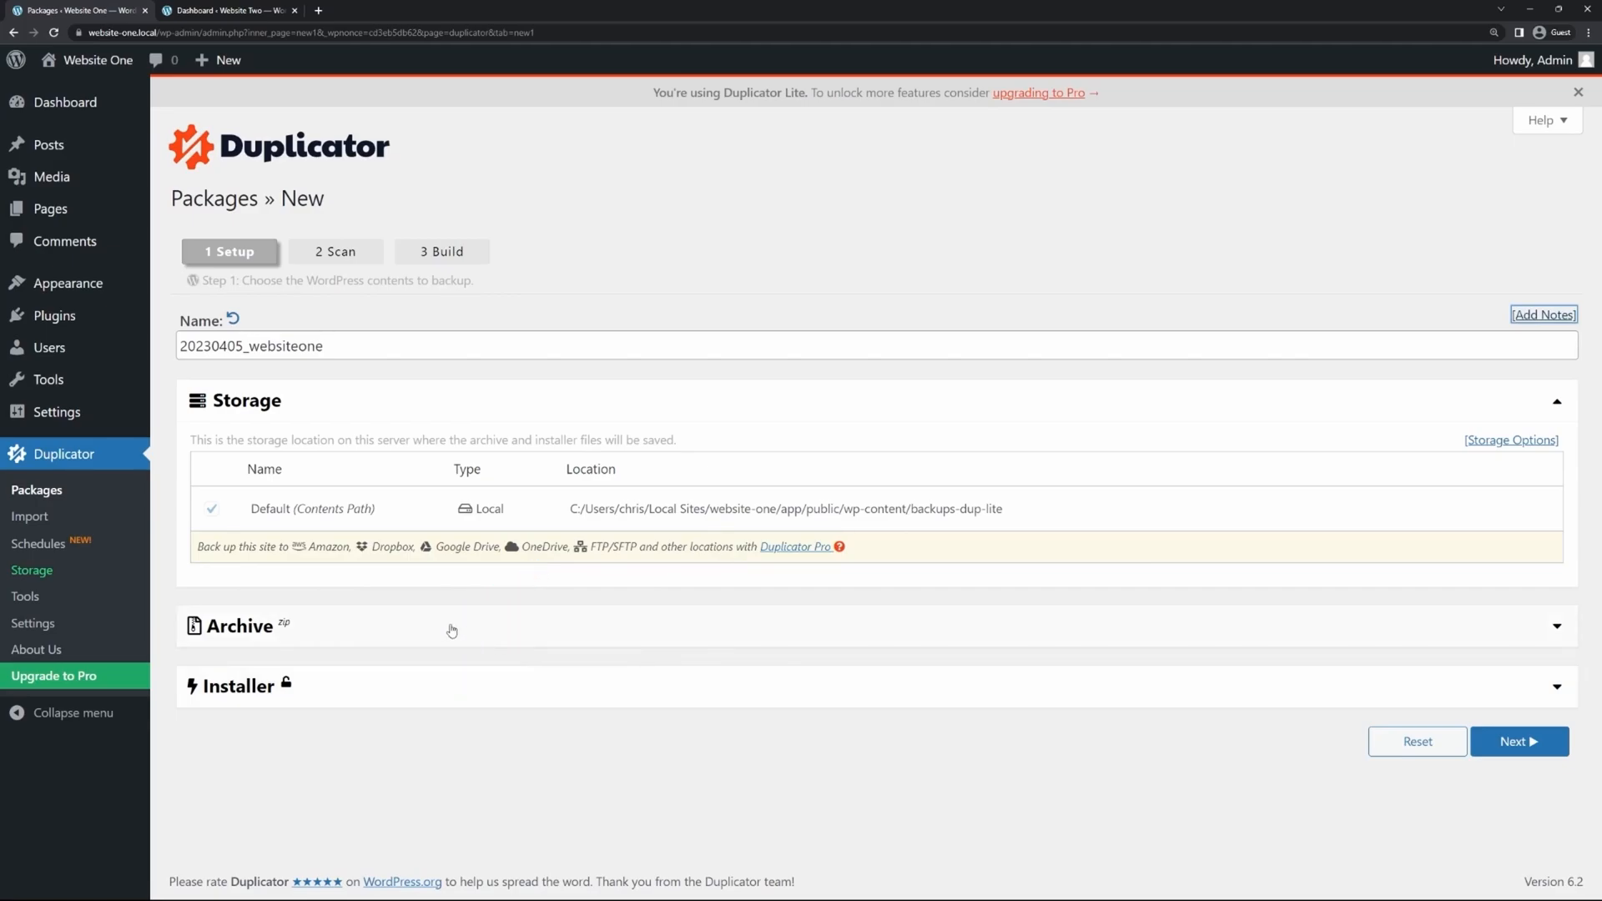
left_click(240, 625)
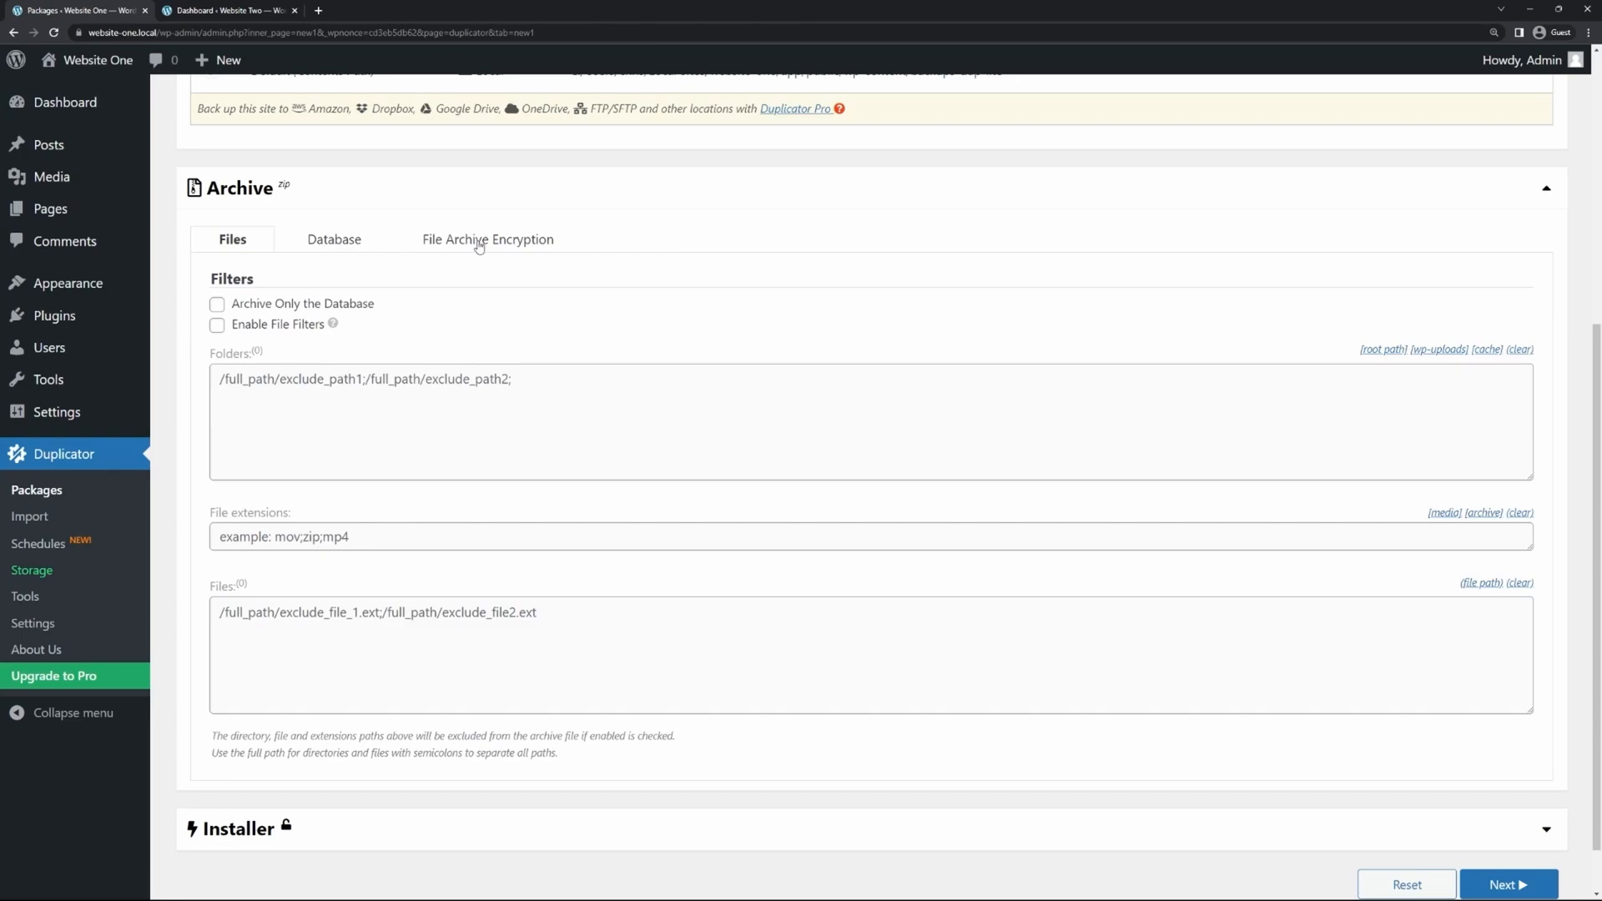
left_click(1508, 883)
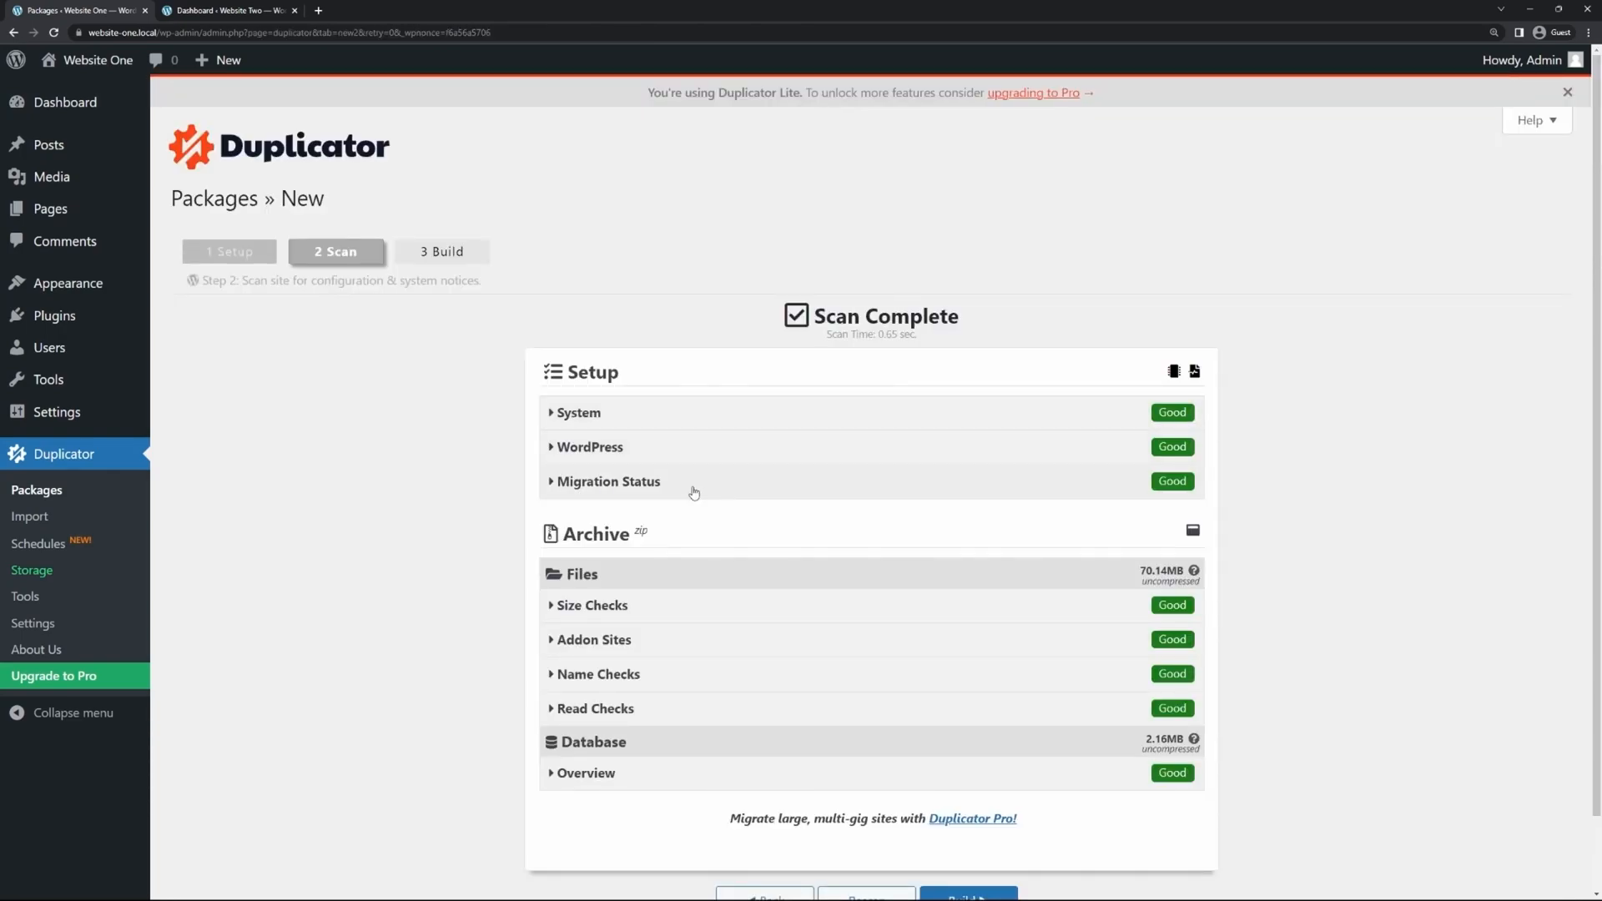
mouse_move(695, 740)
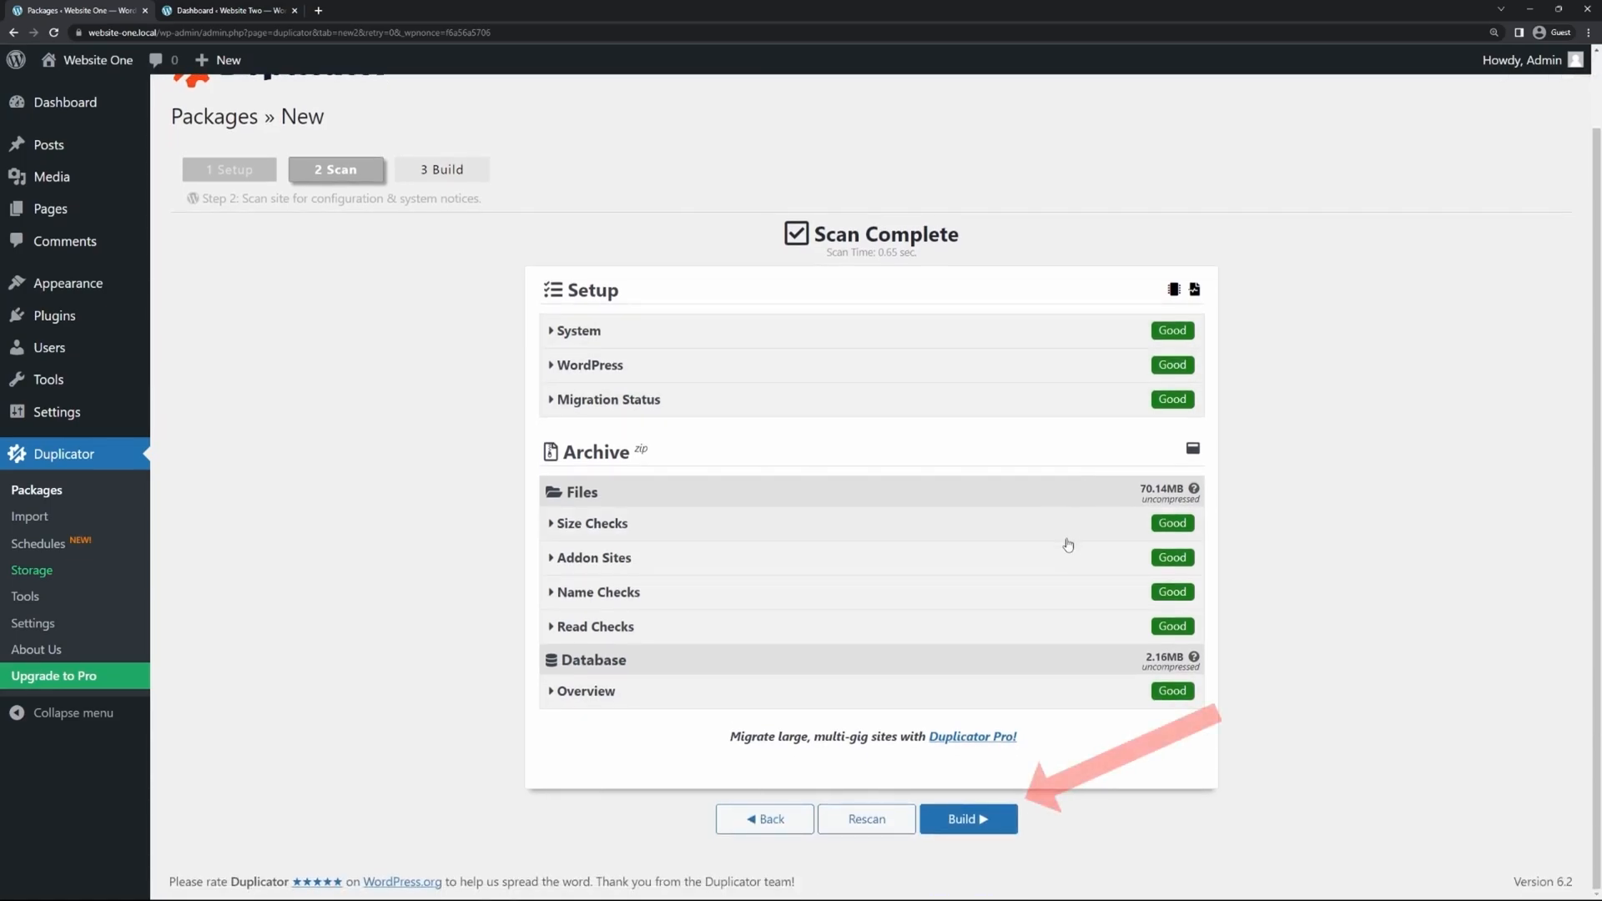
left_click(966, 818)
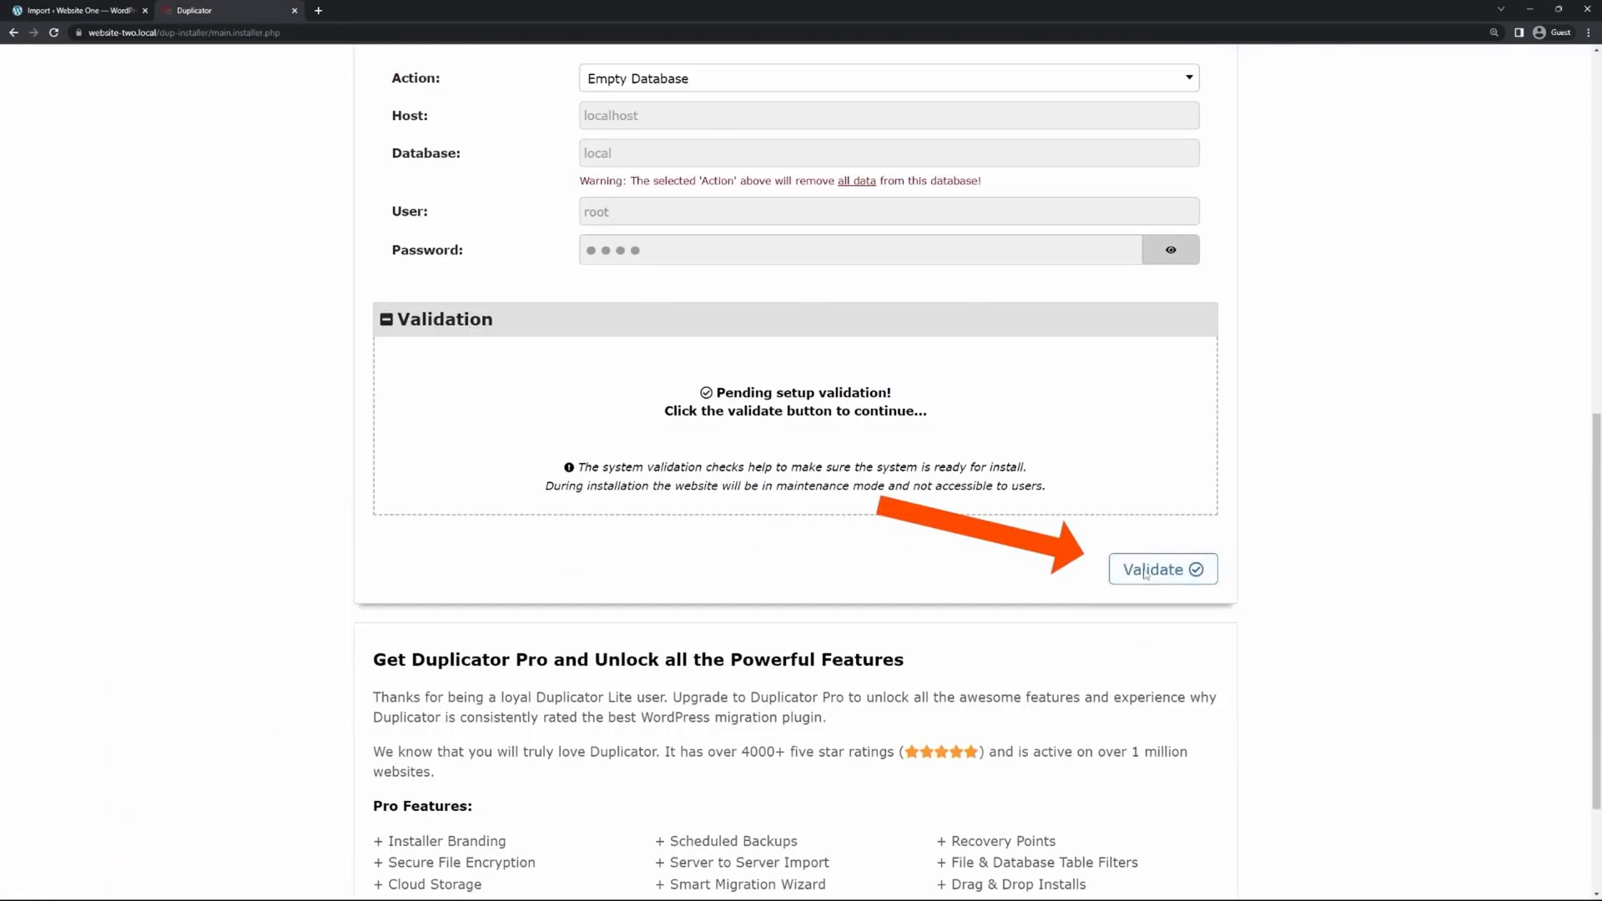
Step: Validate the installer on Website Two, accept all terms & notices, and continue to the next step
left_click(1162, 569)
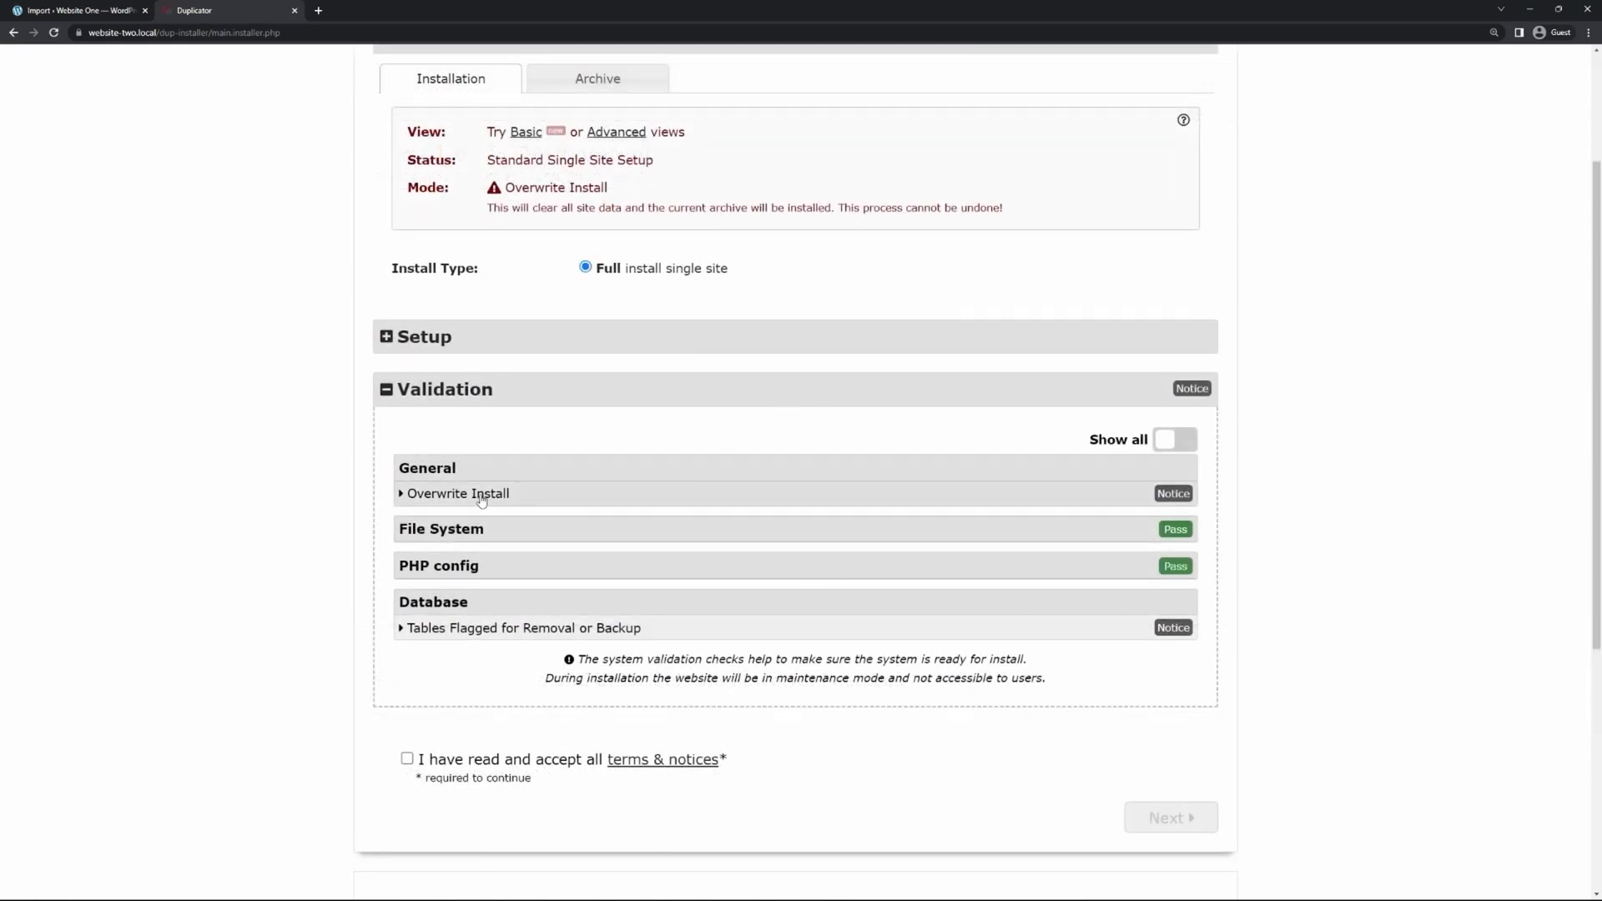
left_click(458, 493)
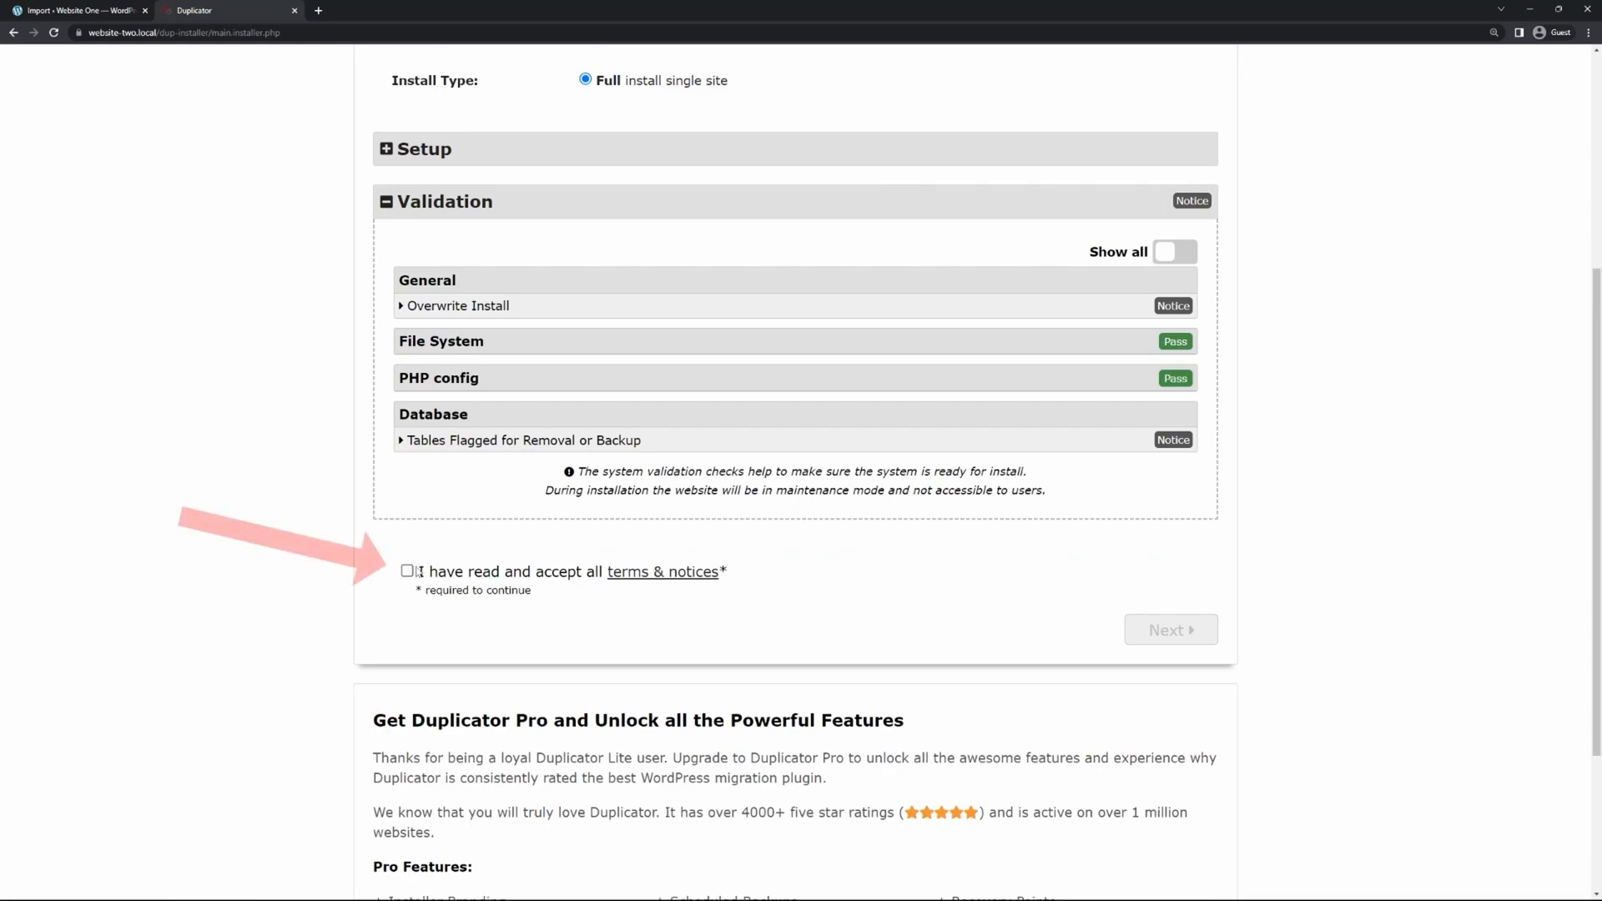
left_click(407, 571)
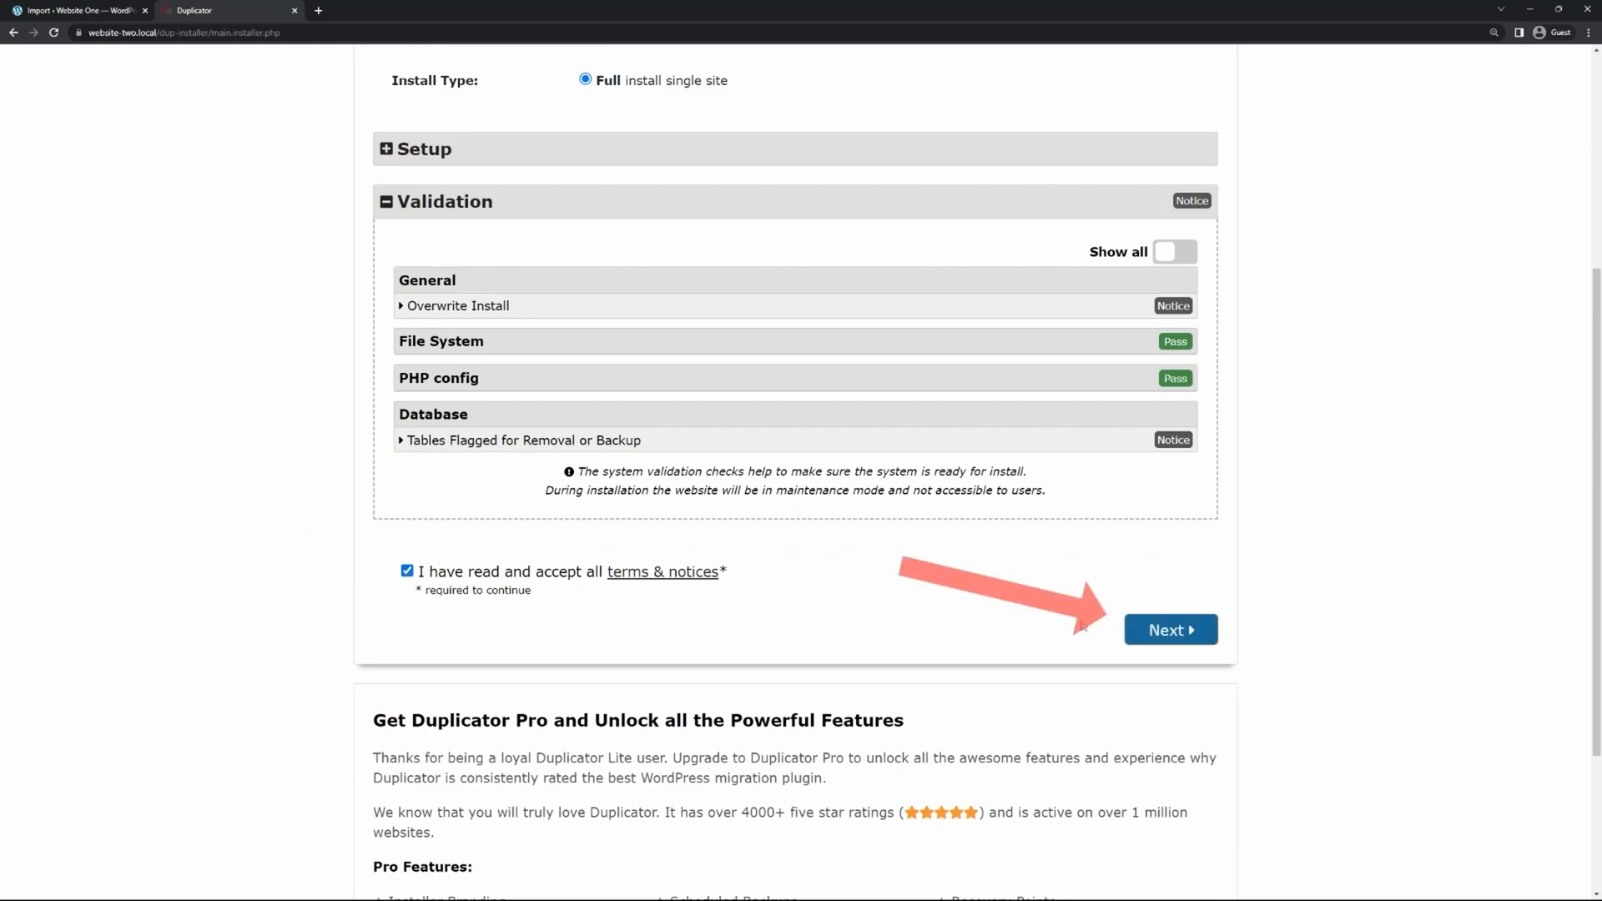
left_click(1170, 629)
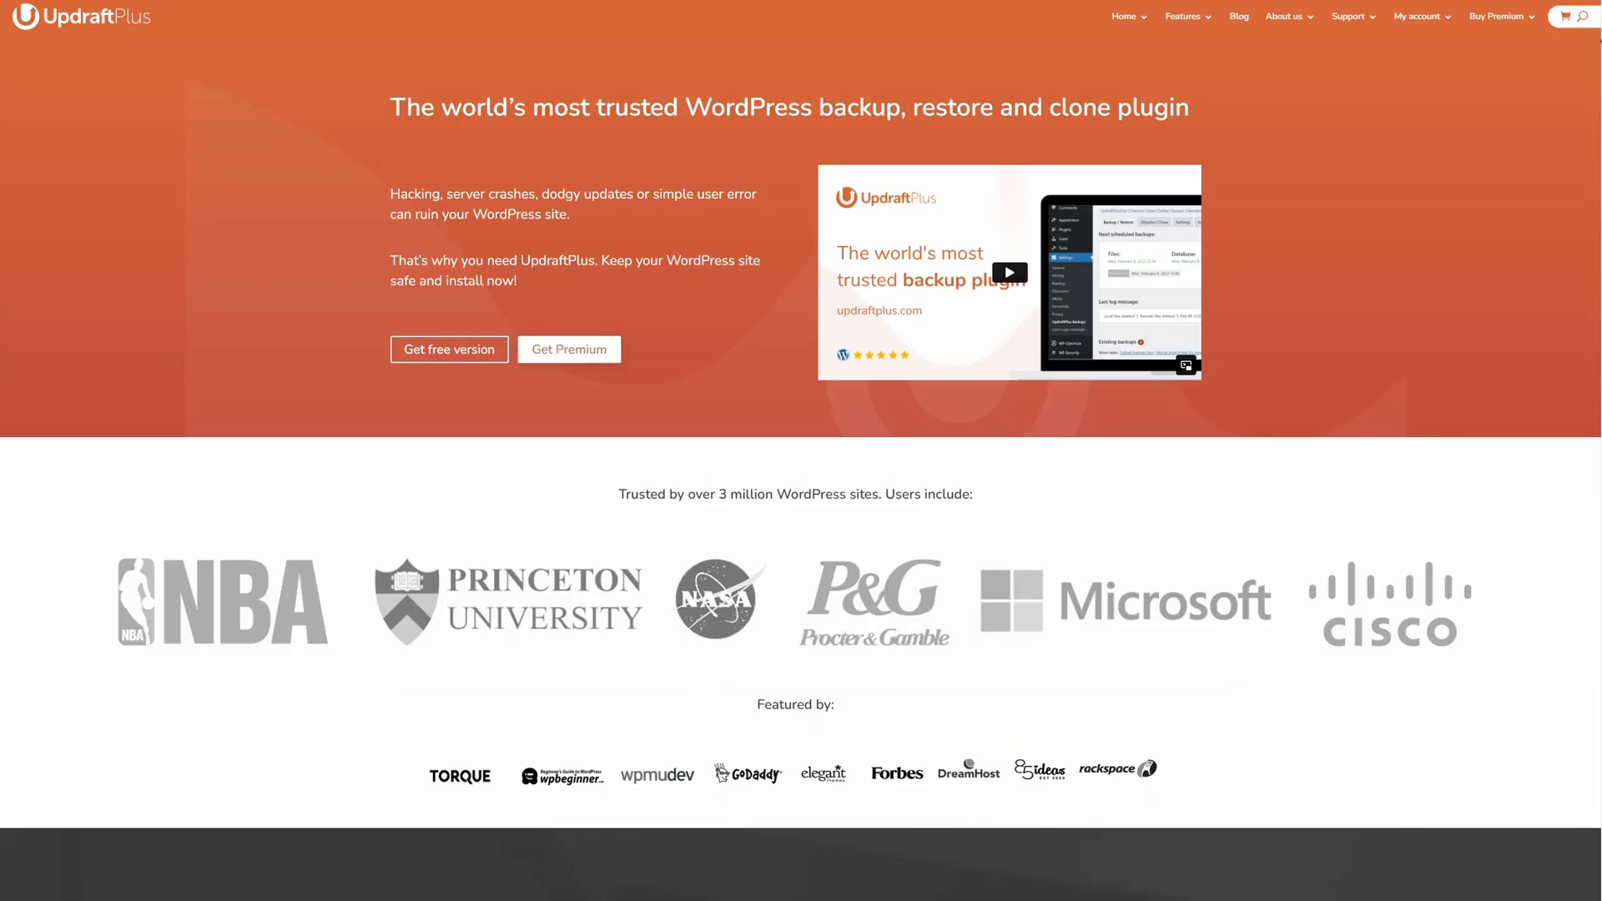
scroll("down", 3)
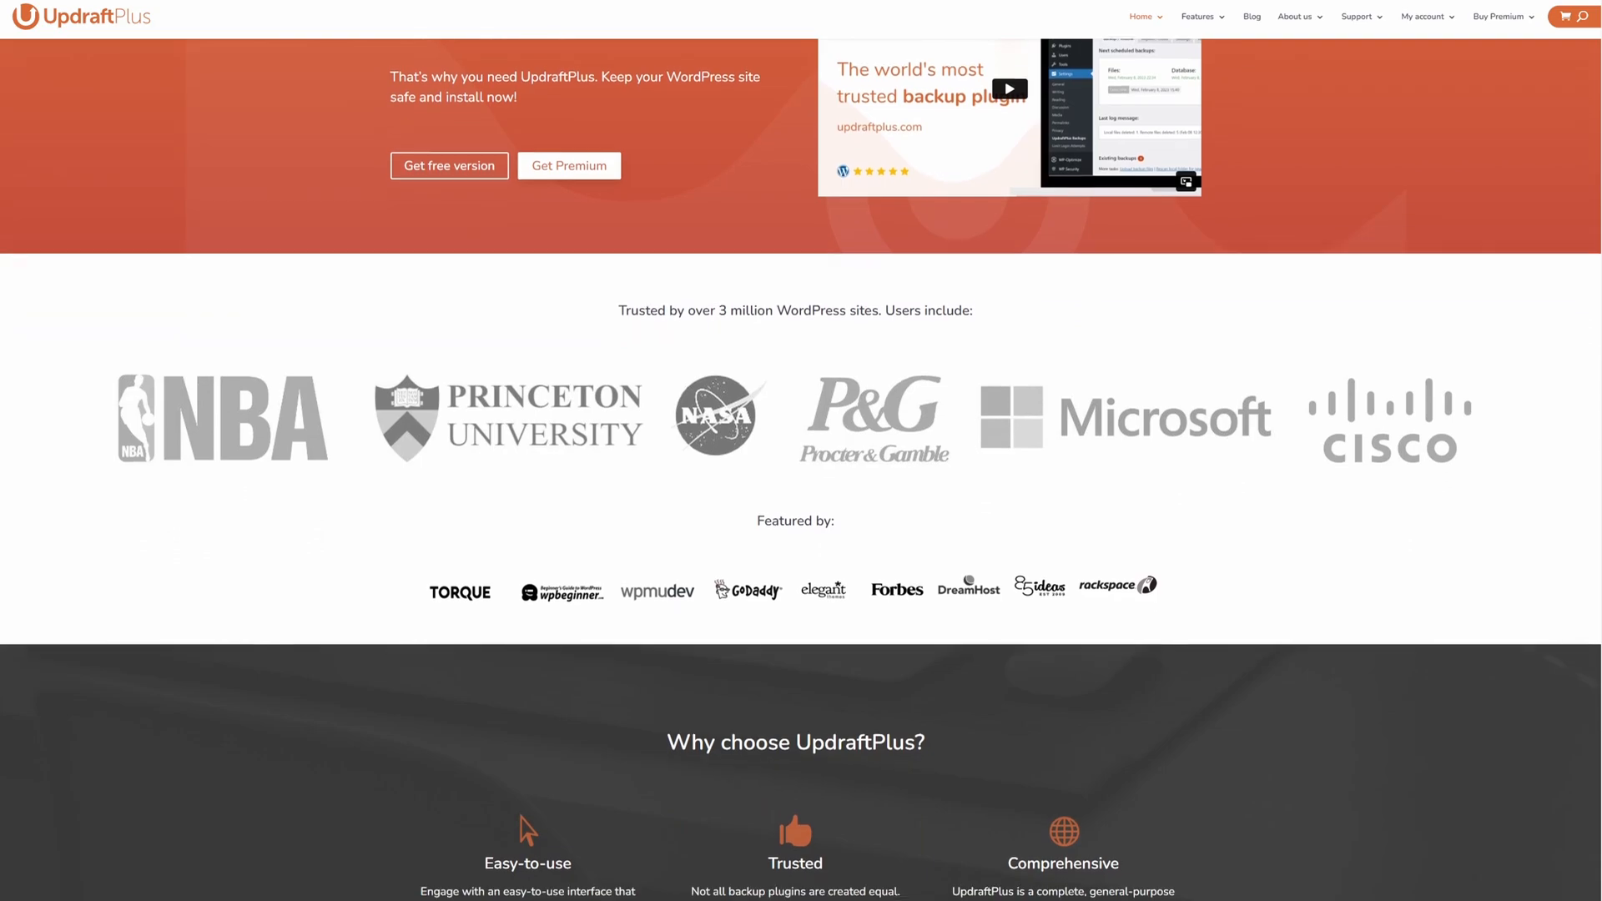
scroll("down", 3)
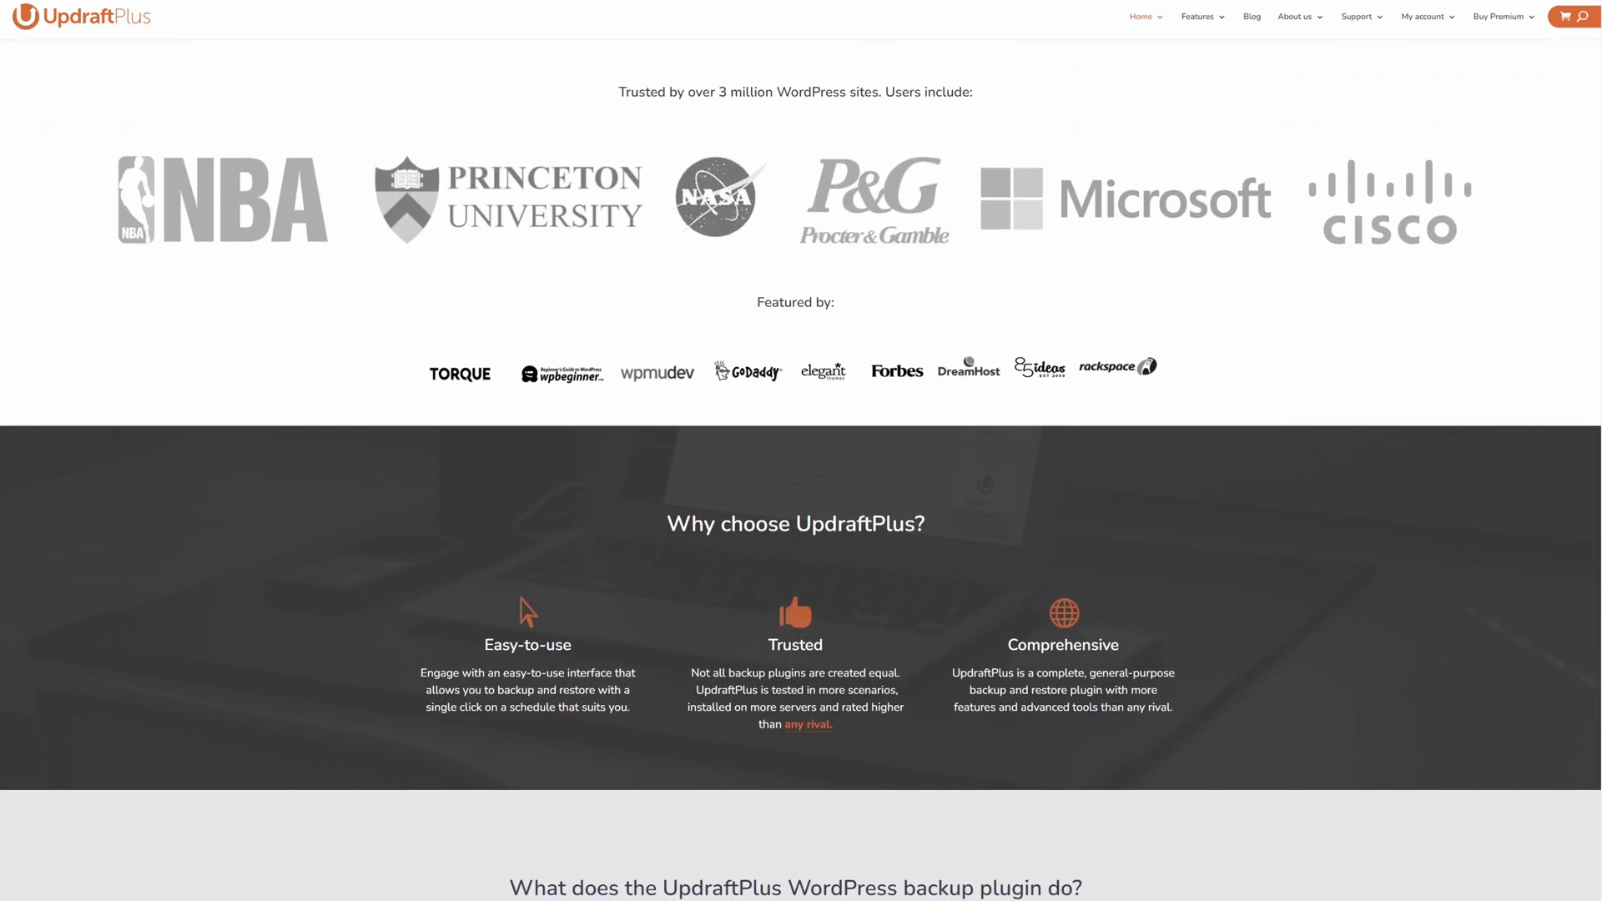
scroll("down", 3)
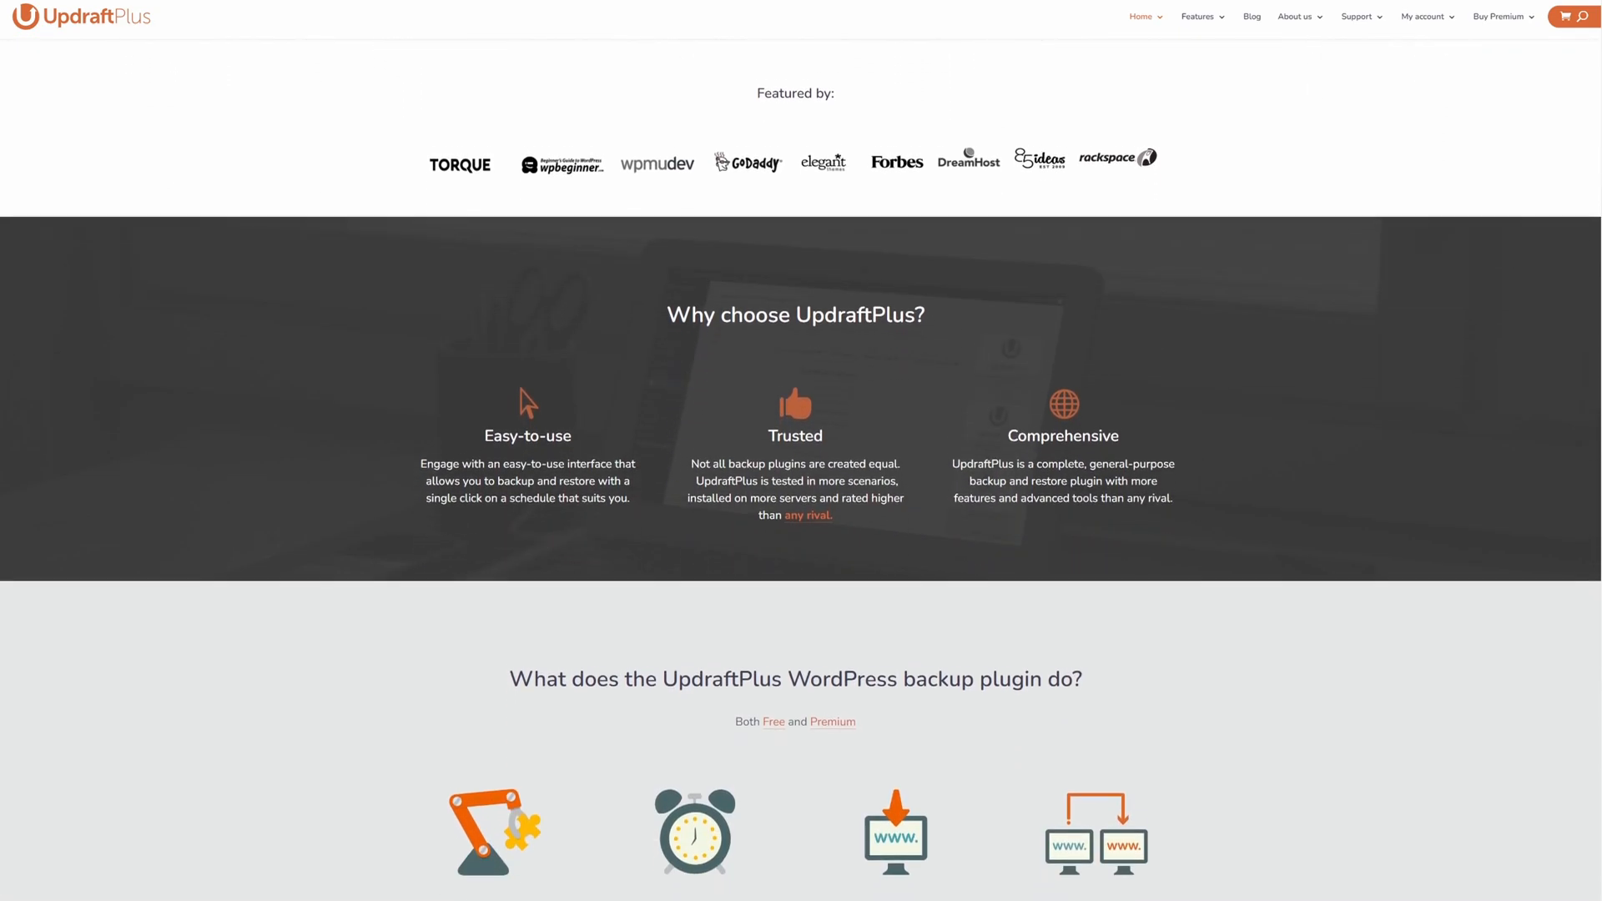
scroll("down", 3)
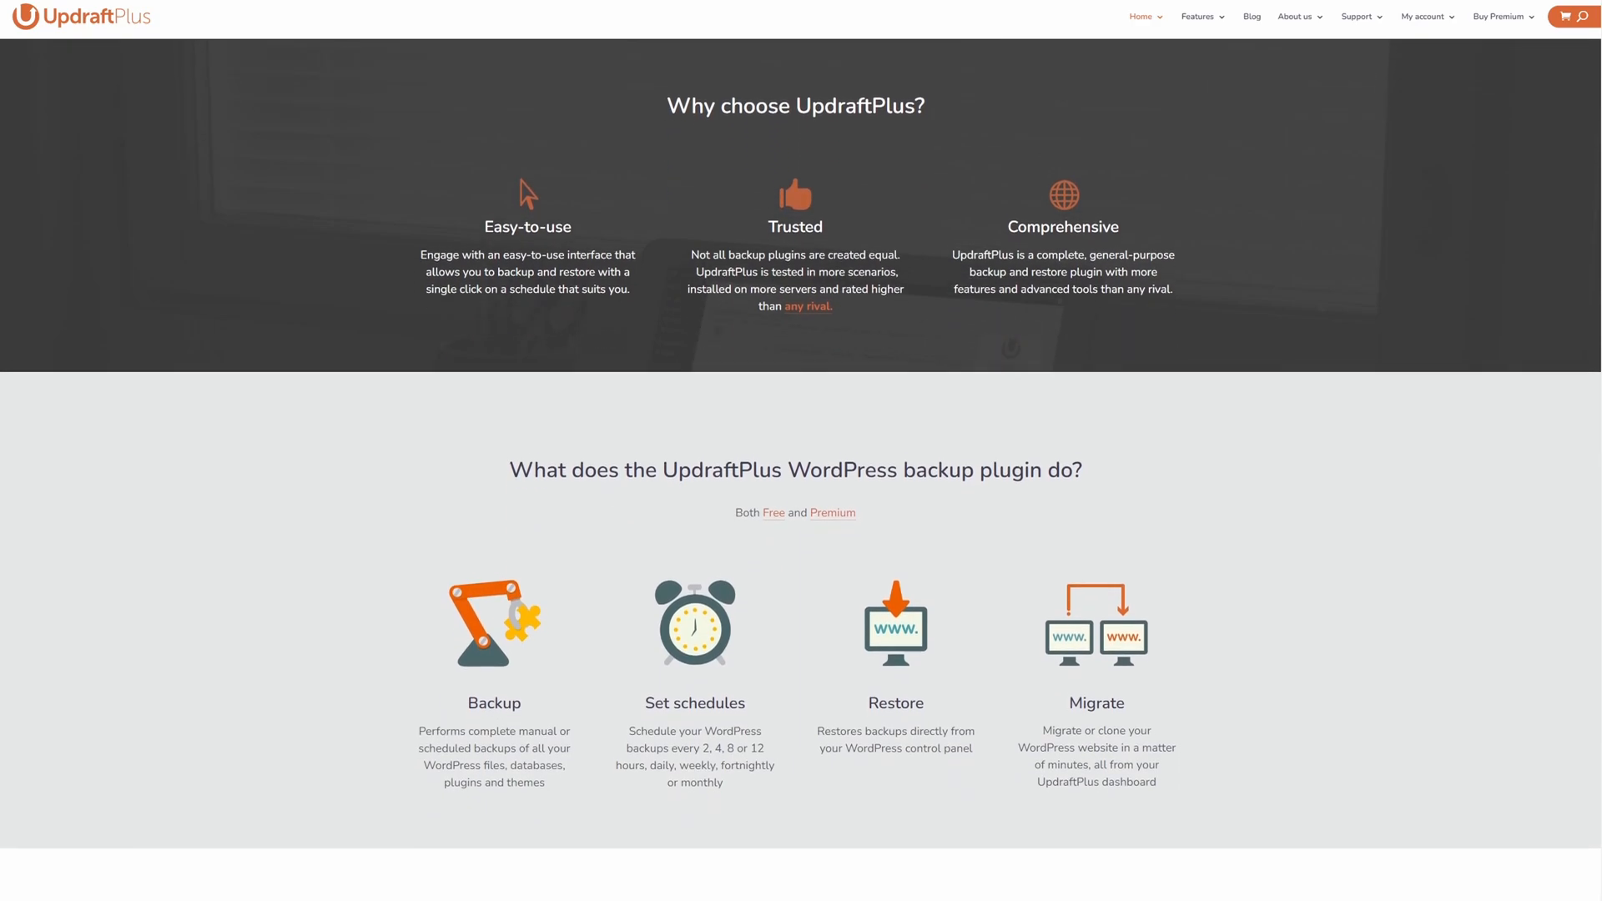
scroll("down", 3)
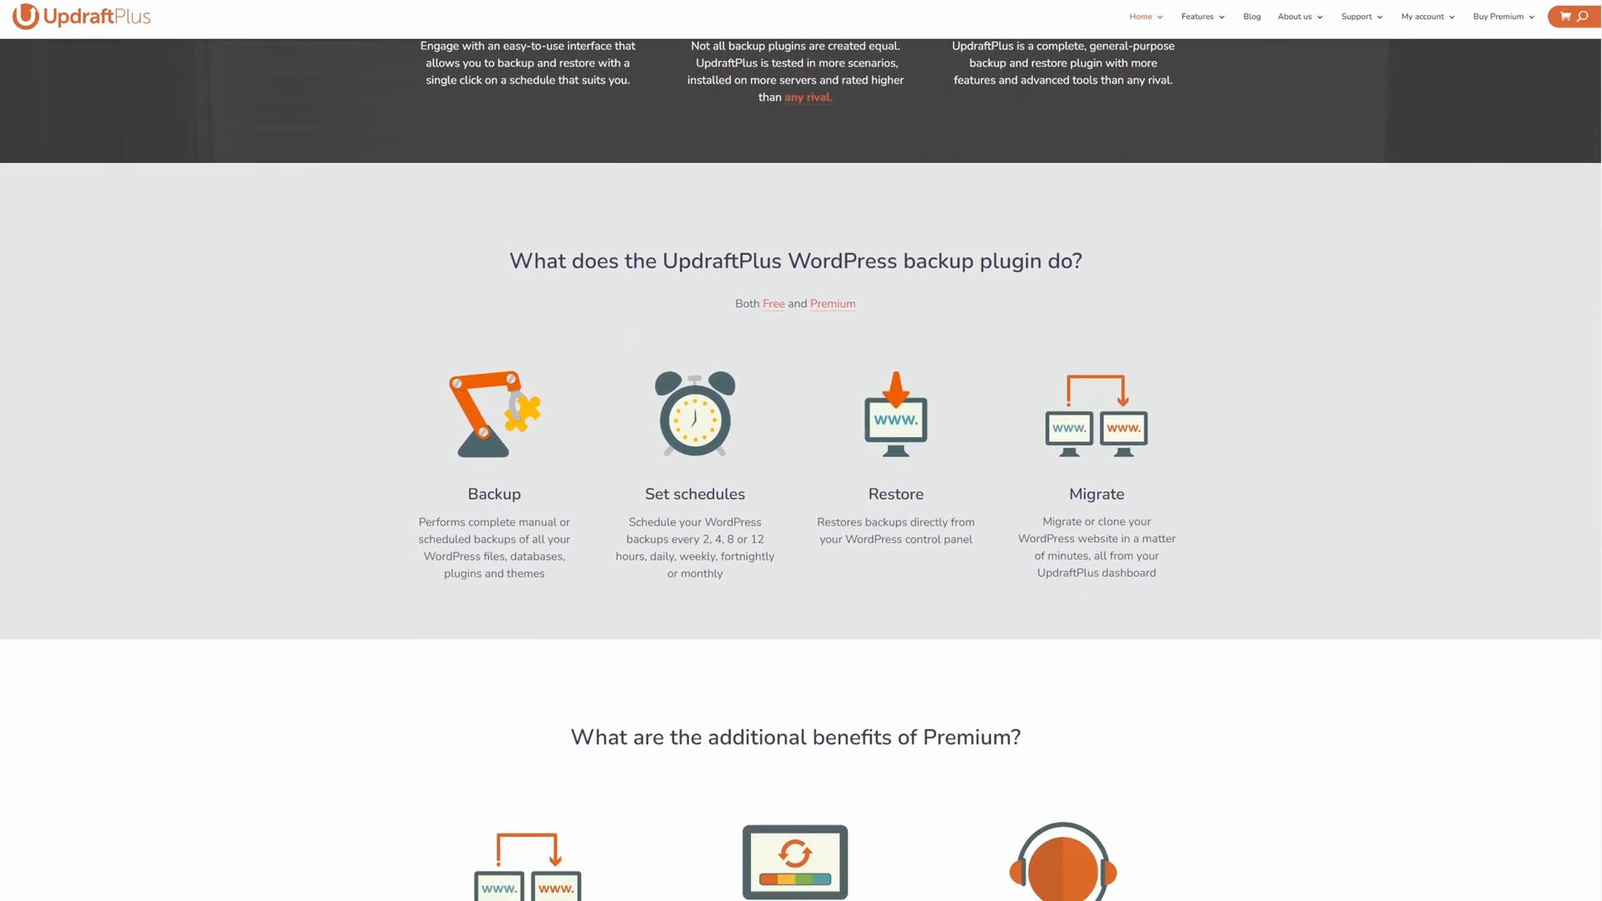
scroll("down", 3)
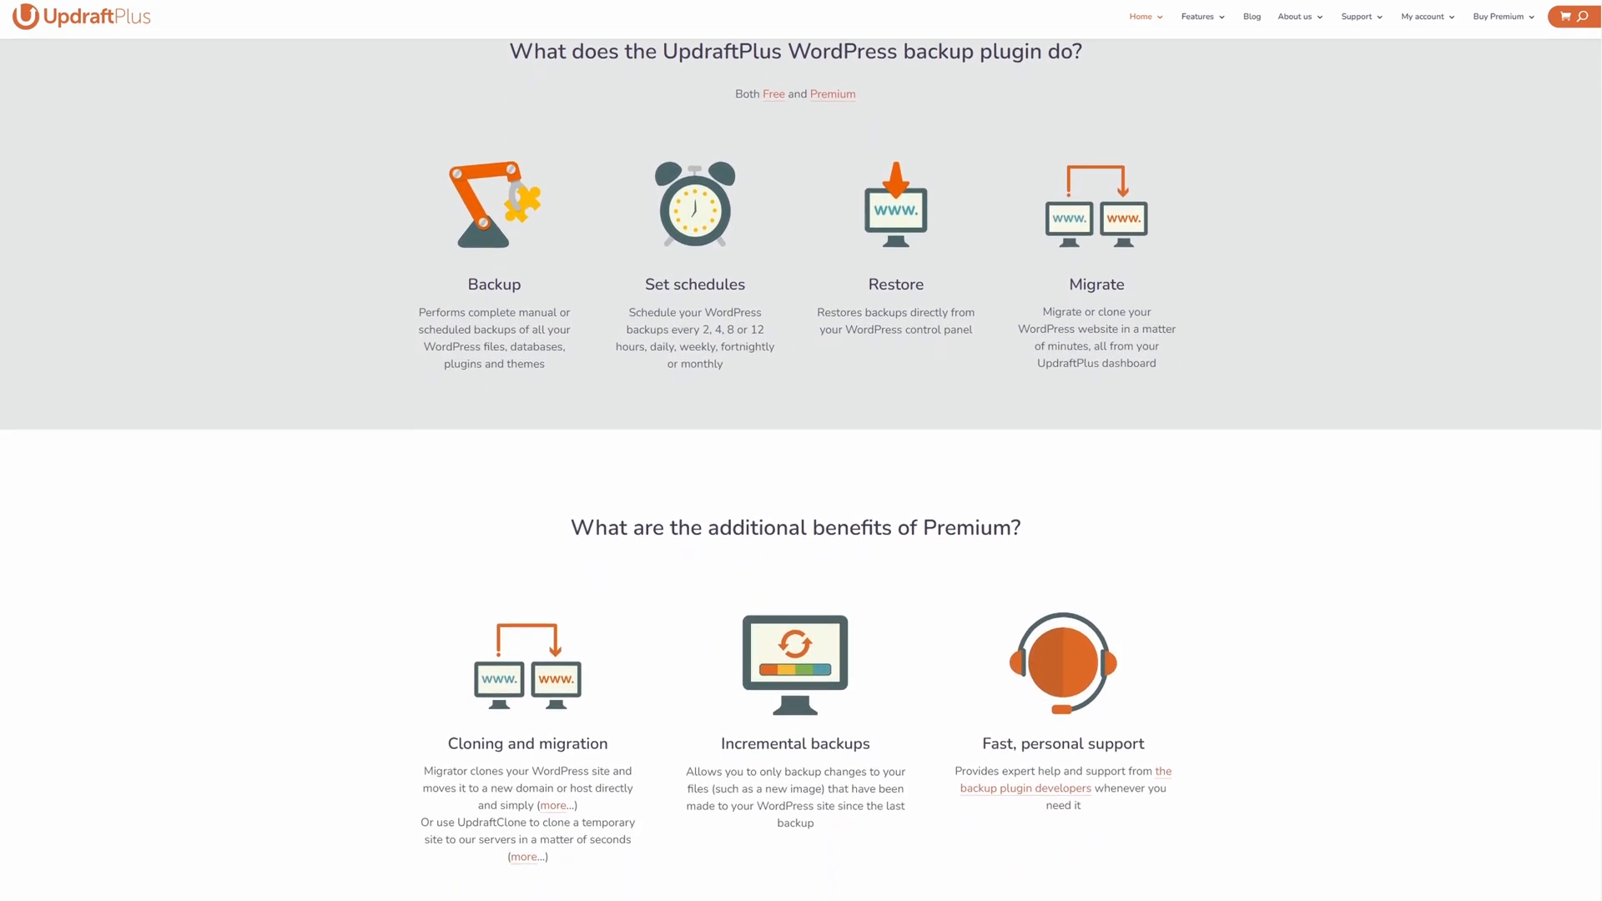
scroll("down", 3)
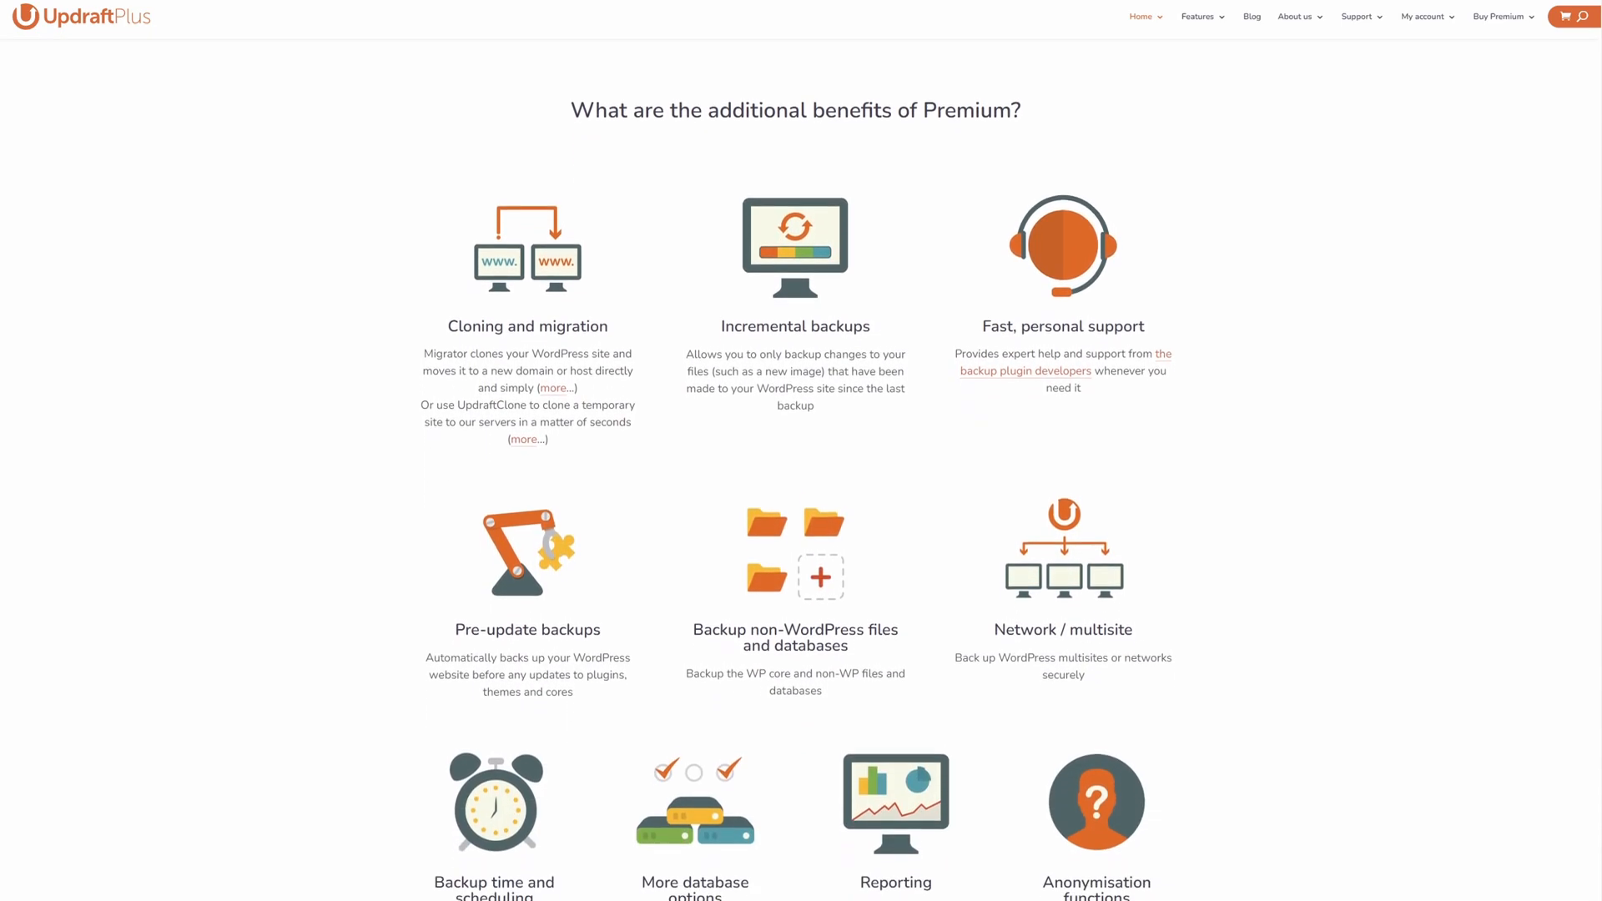
scroll("down", 3)
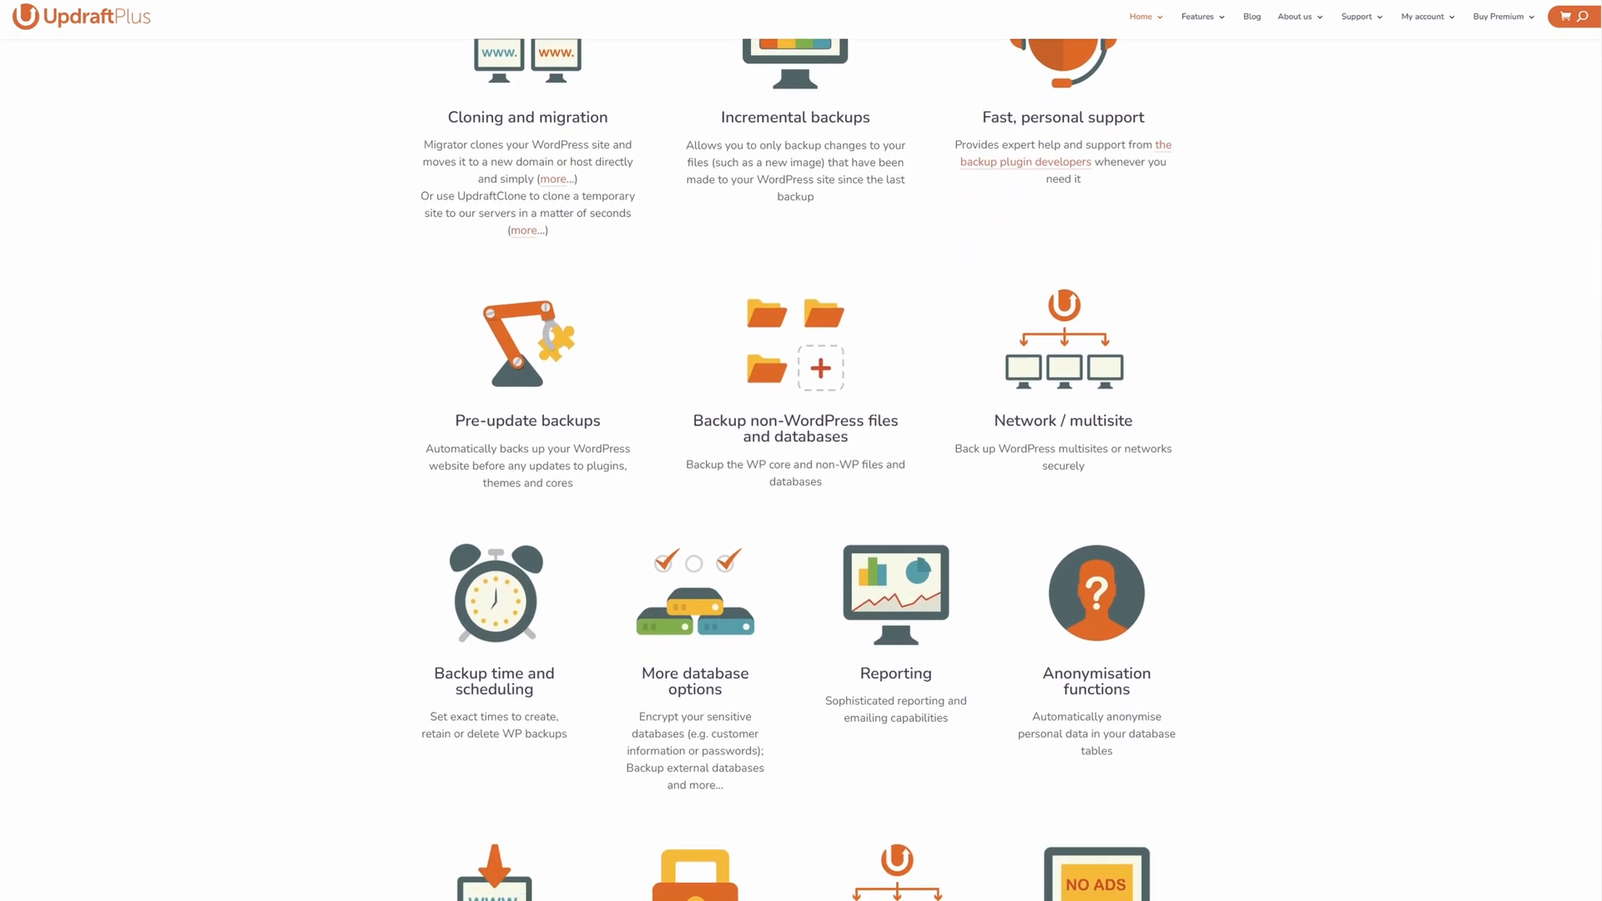
scroll("down", 3)
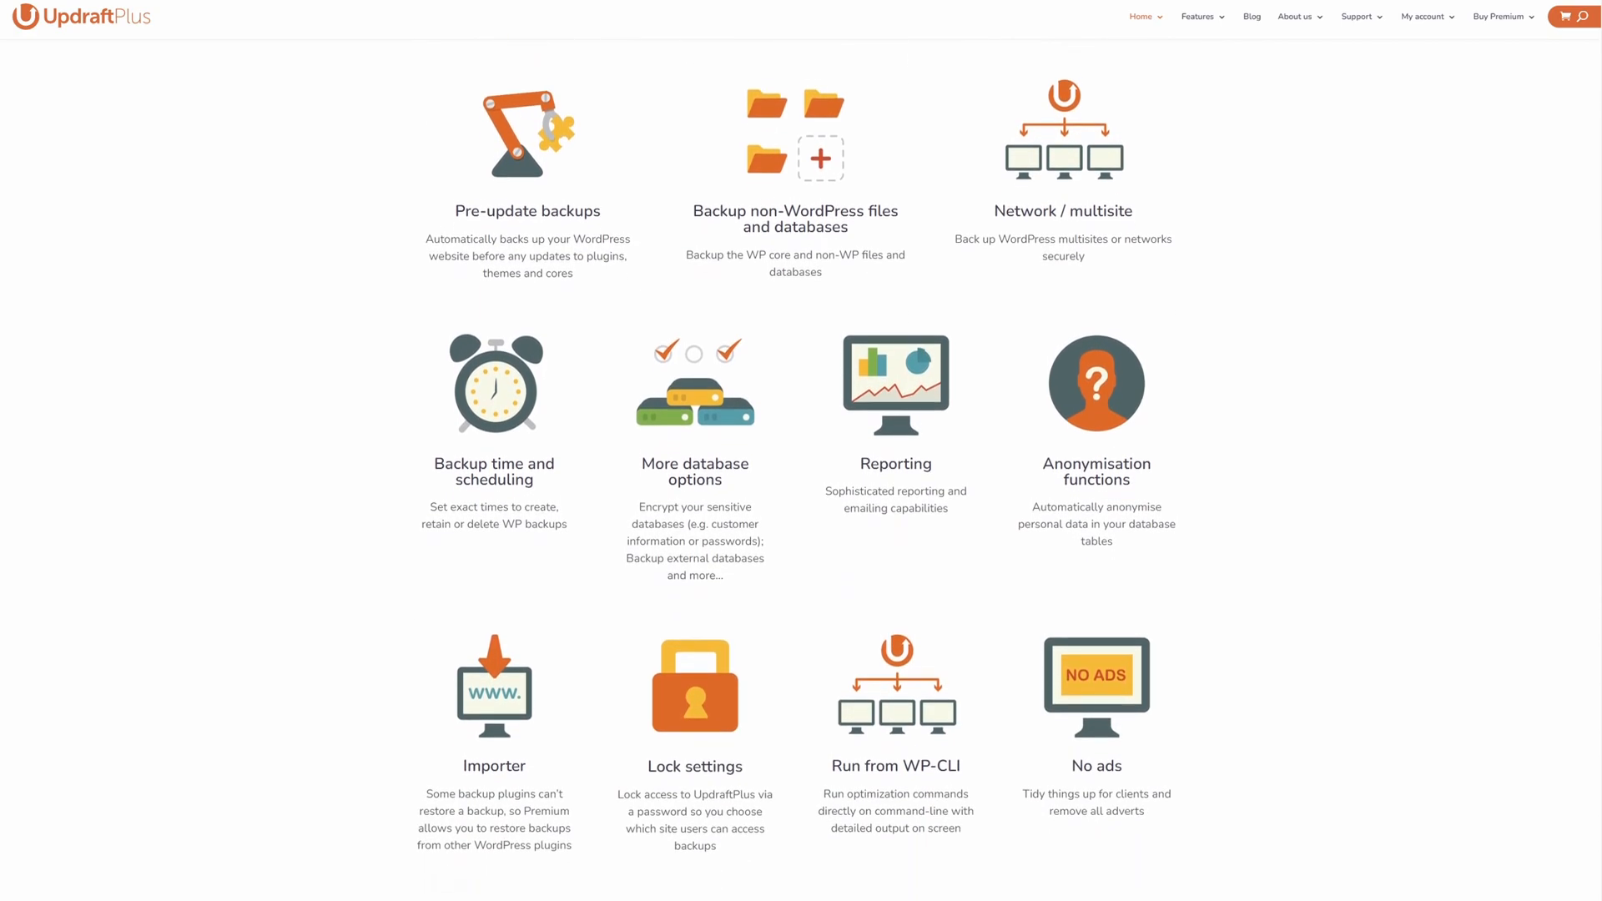
scroll("down", 3)
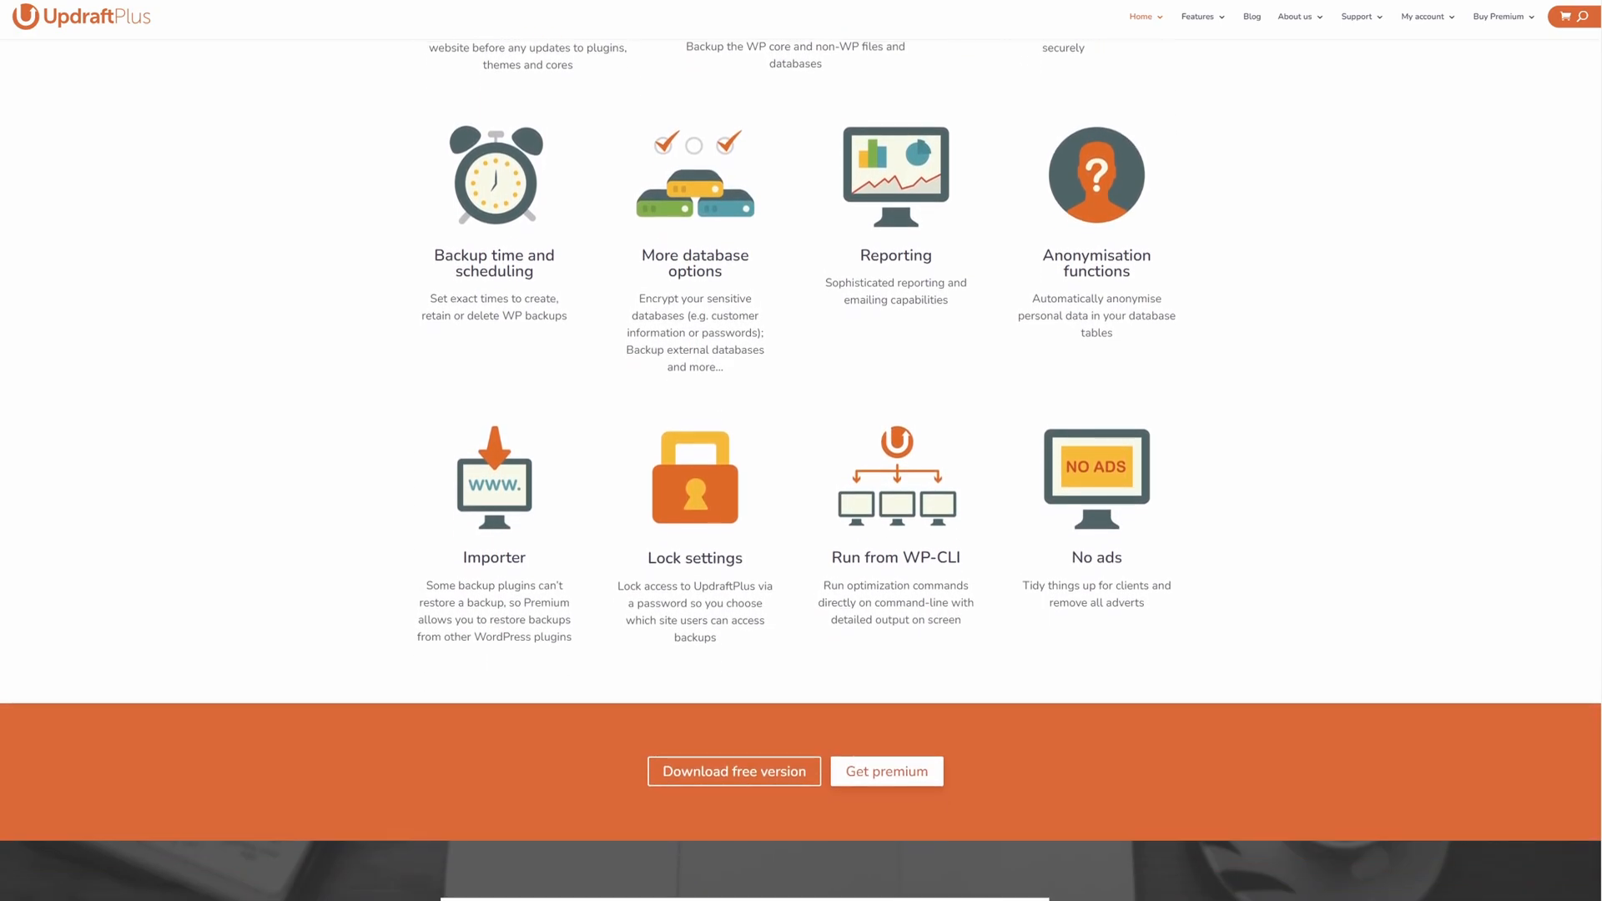
scroll("down", 3)
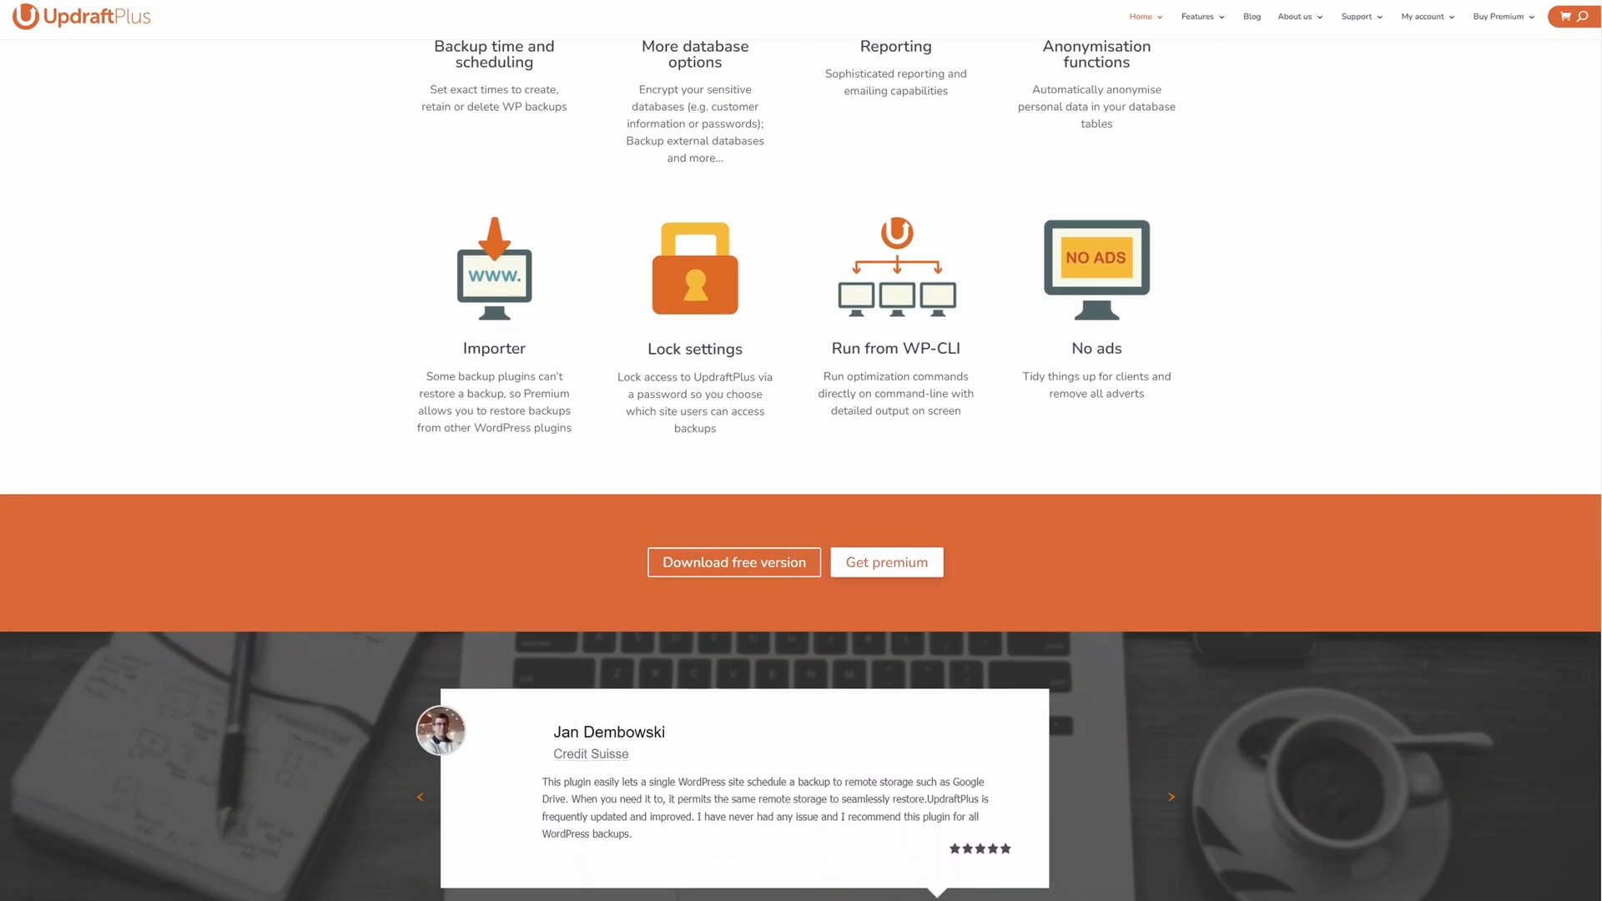
scroll("down", 3)
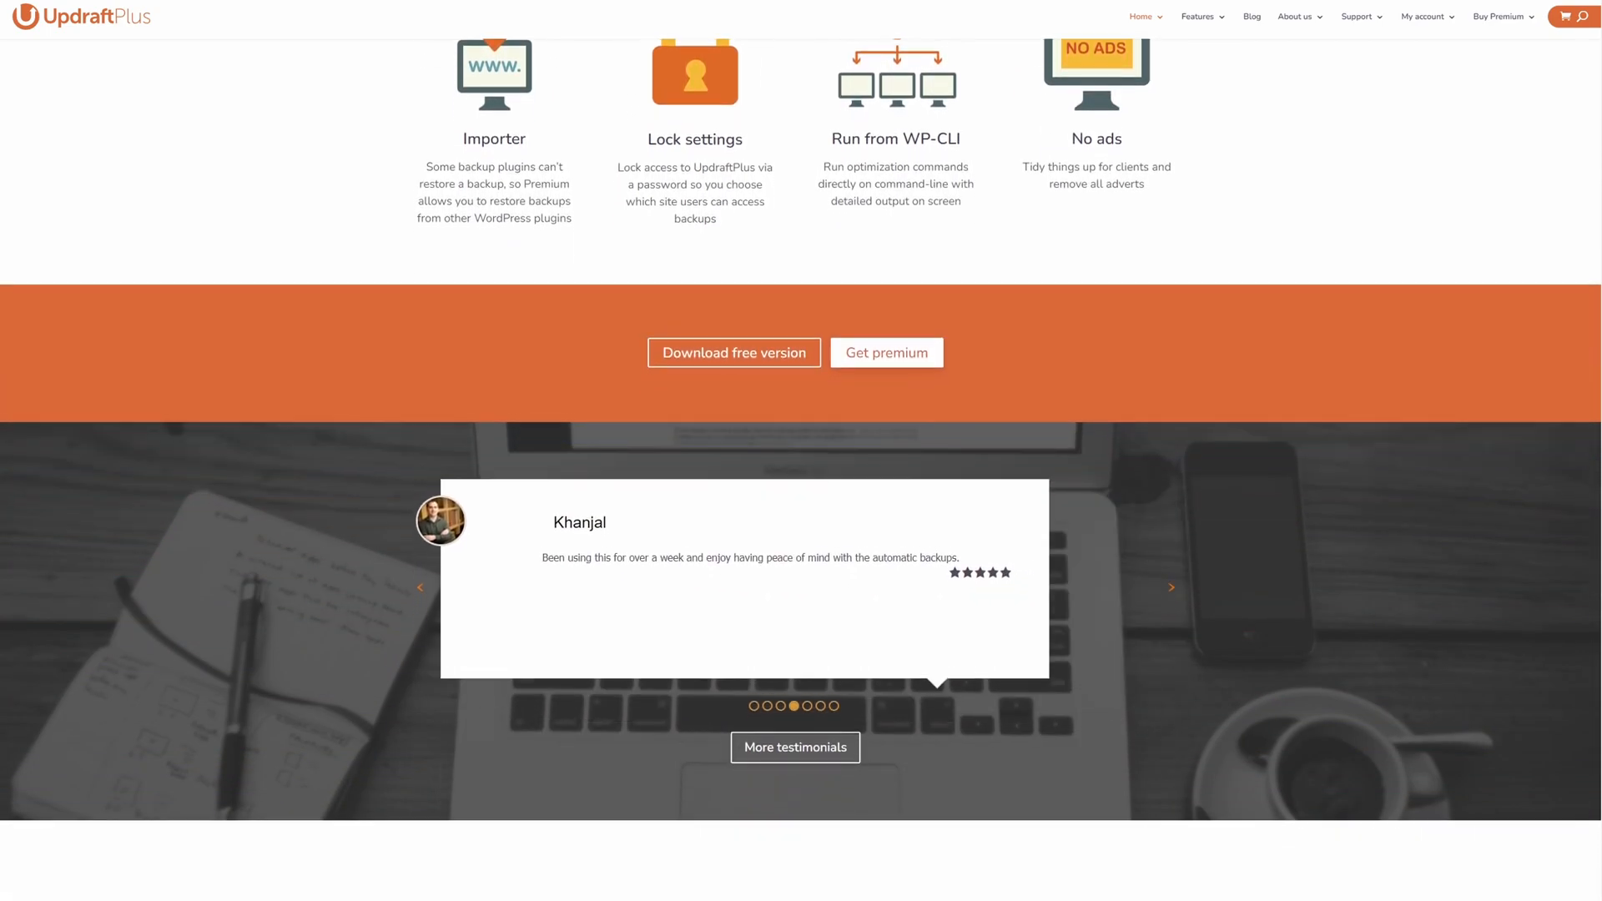
scroll("down", 3)
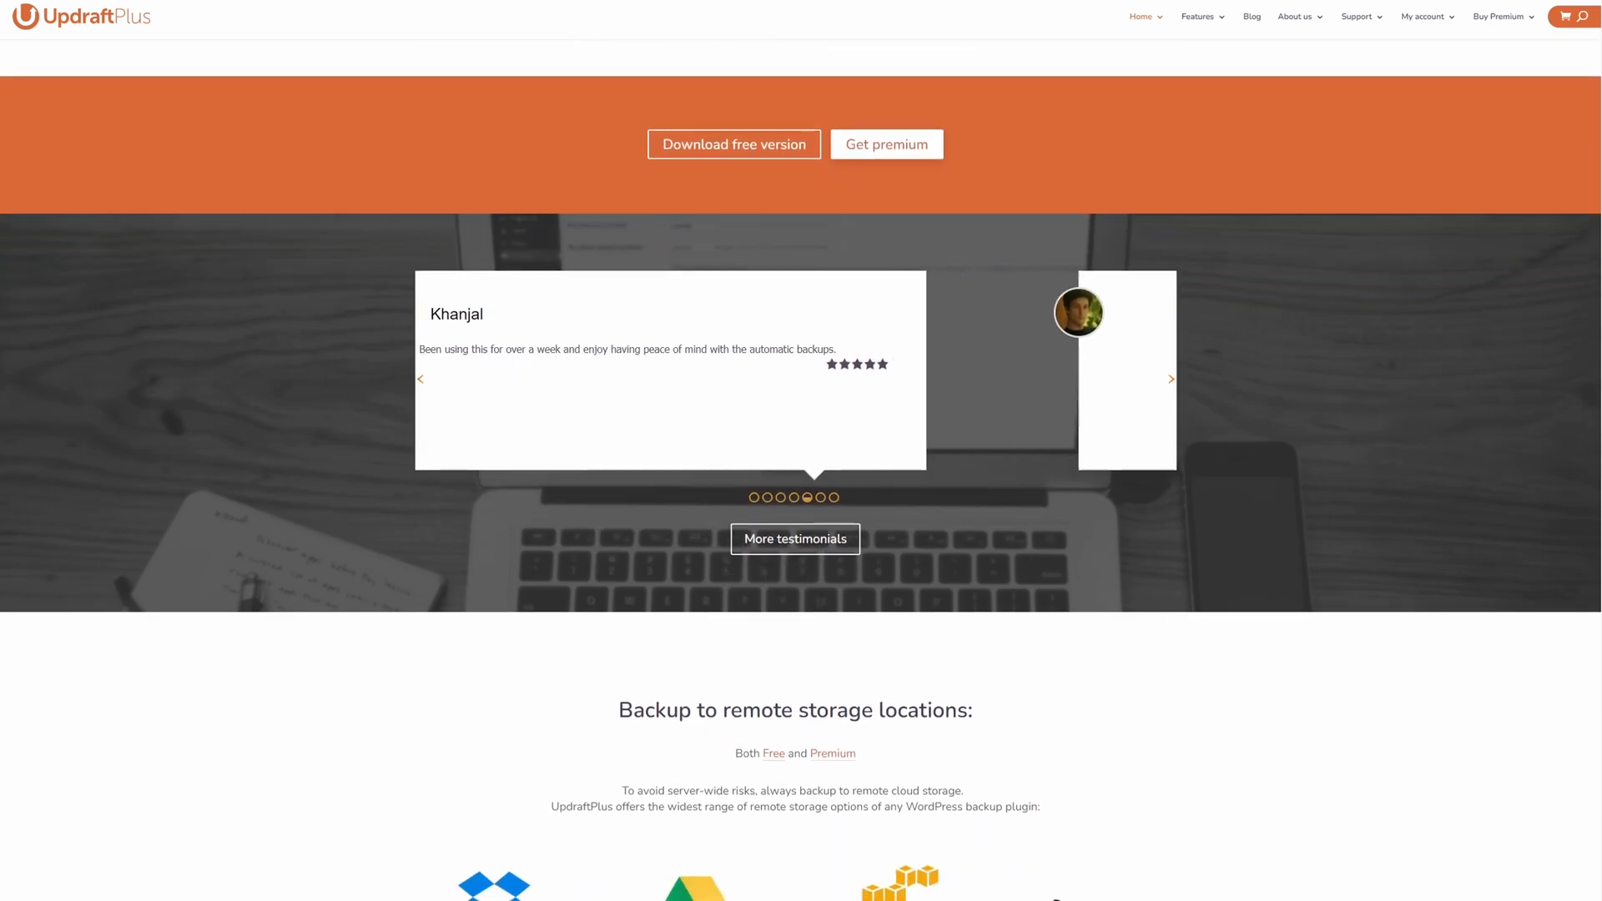
scroll("down", 3)
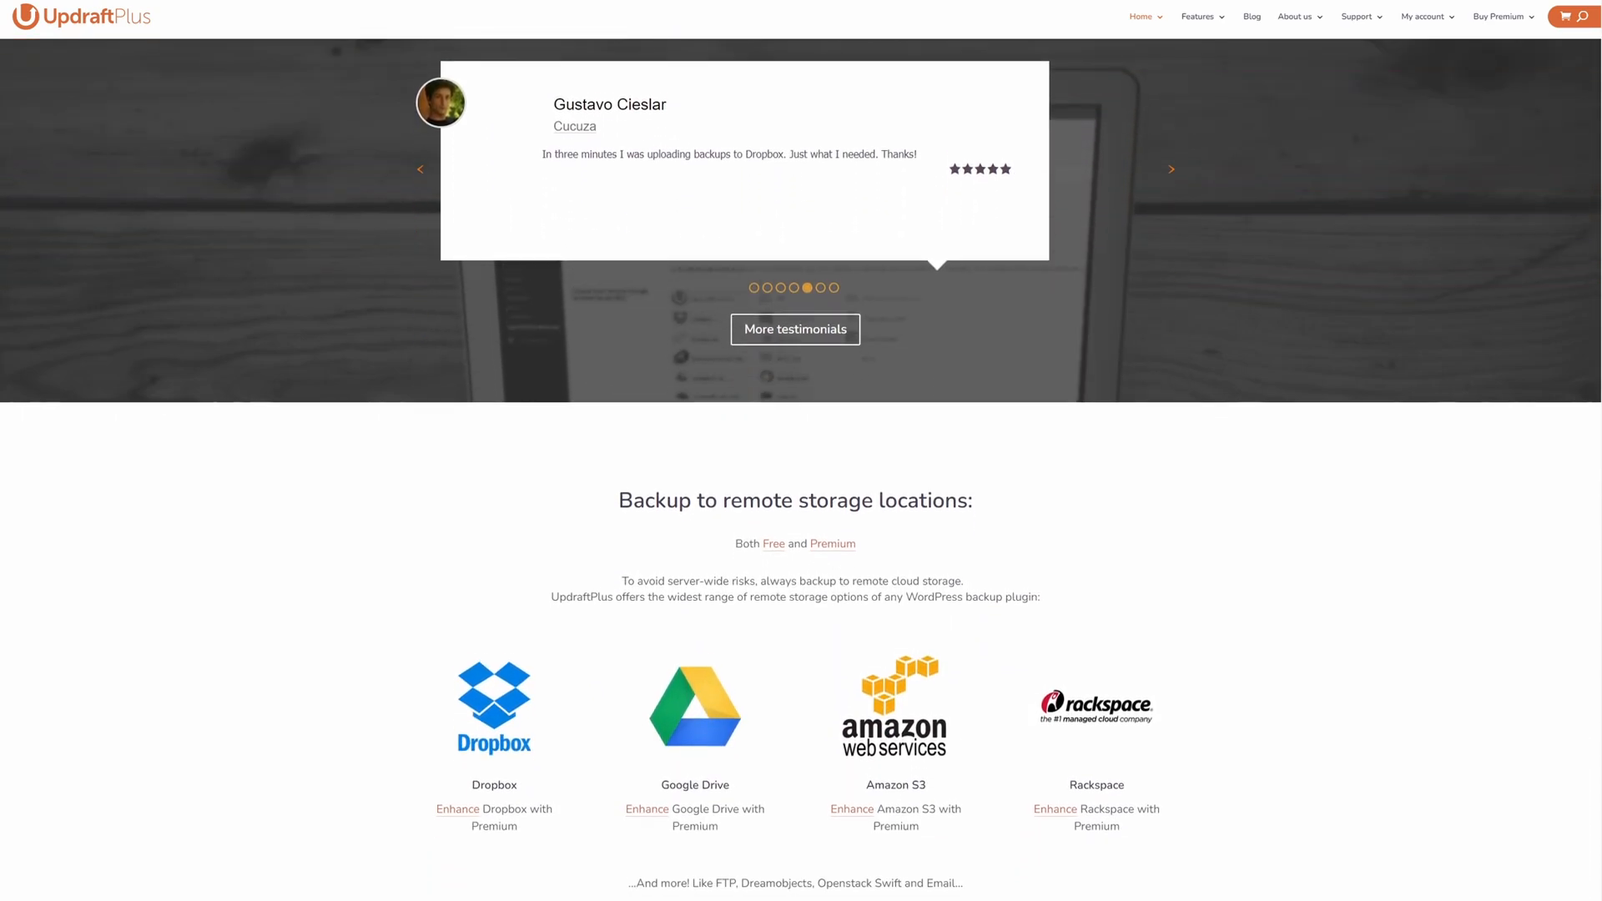
scroll("down", 3)
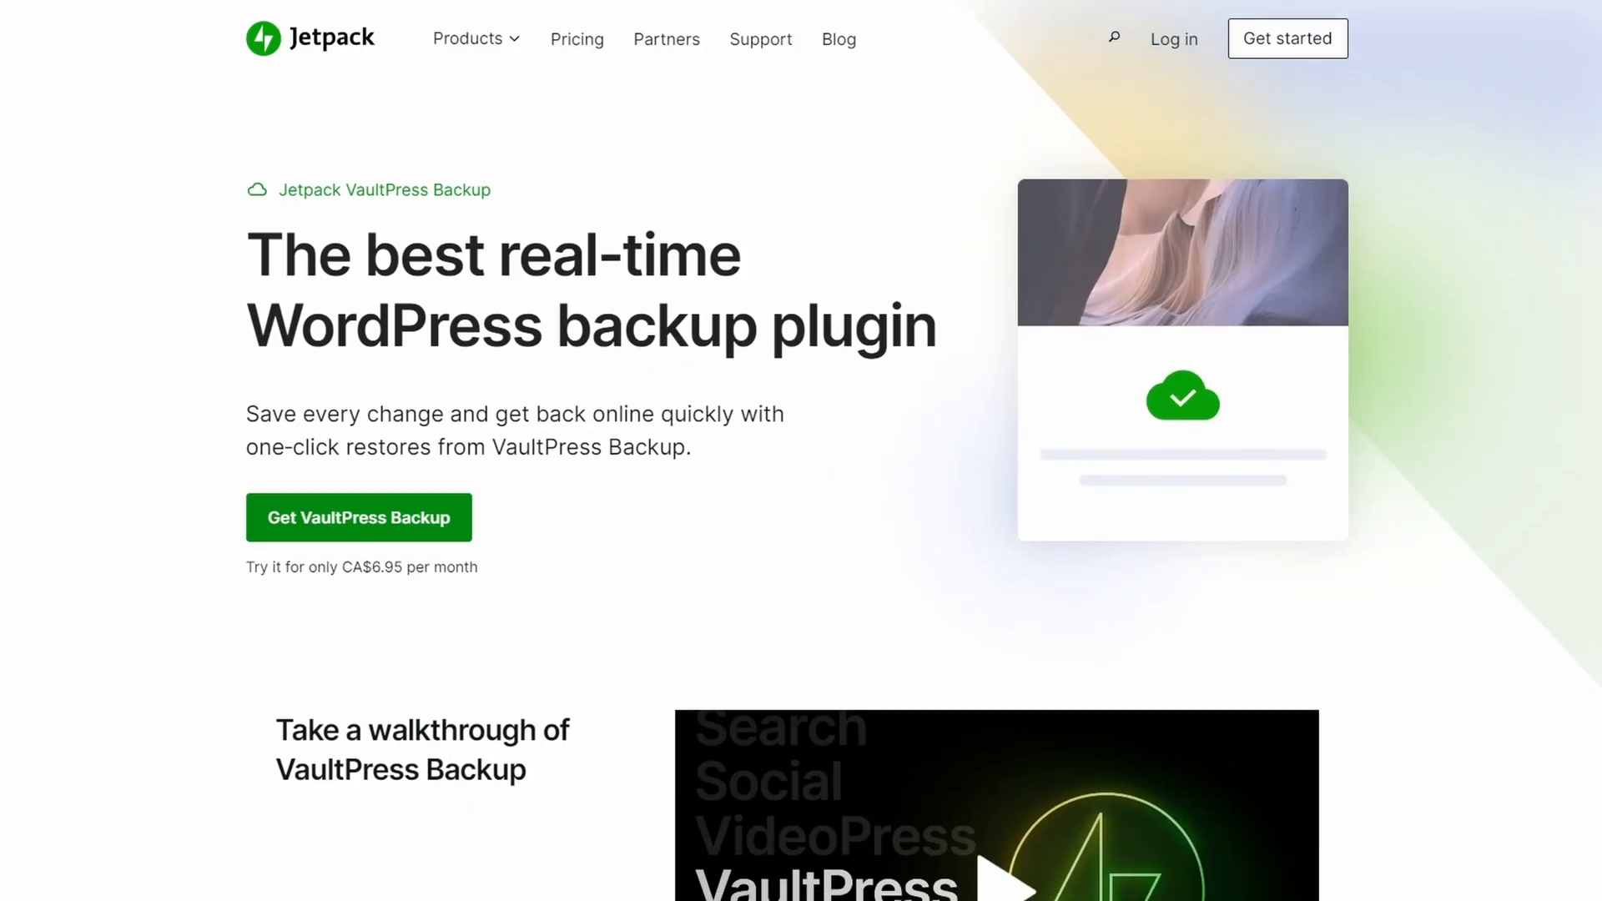
Step: Browse Jetpack VaultPress Backup pricing cards, host-outage coverage and site-restore sections
scroll("down", 3)
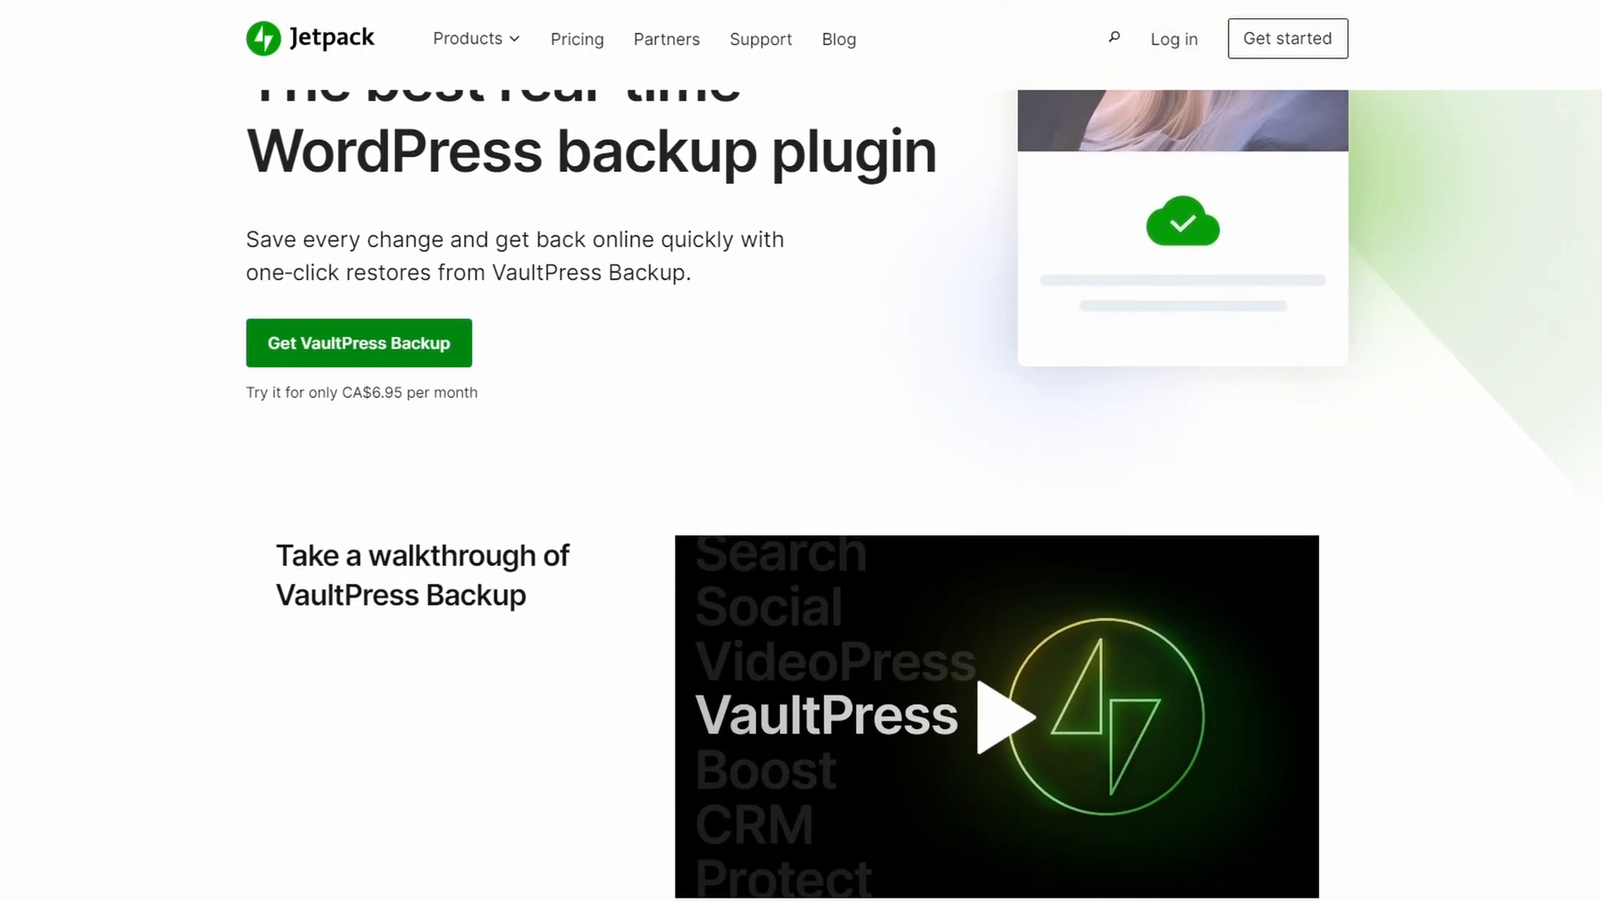
scroll("down", 3)
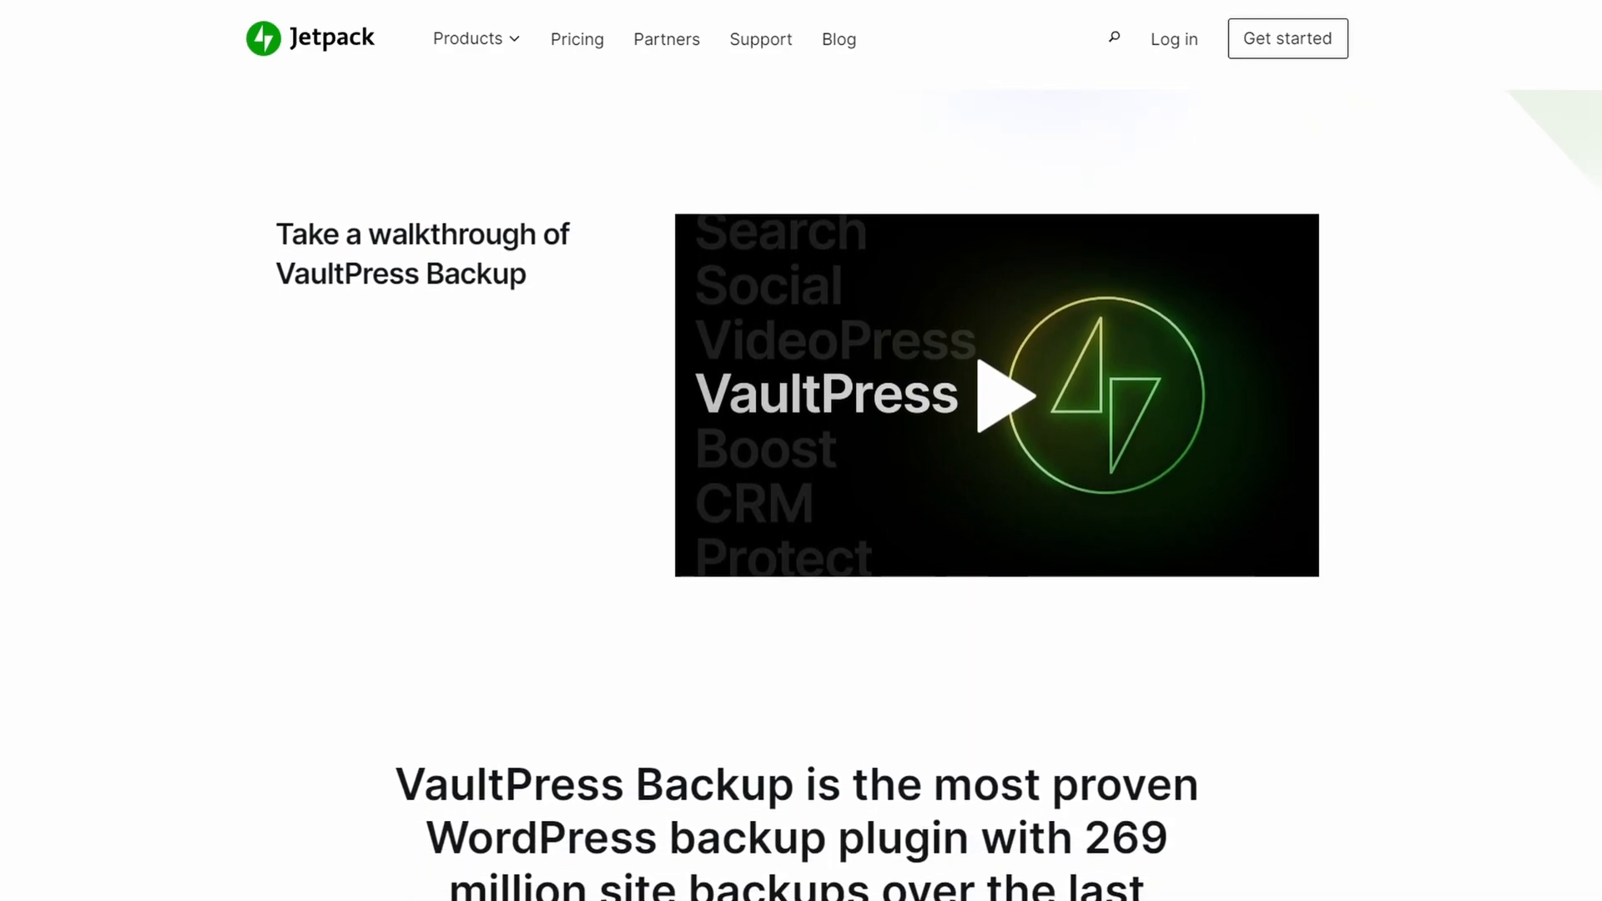
scroll("down", 3)
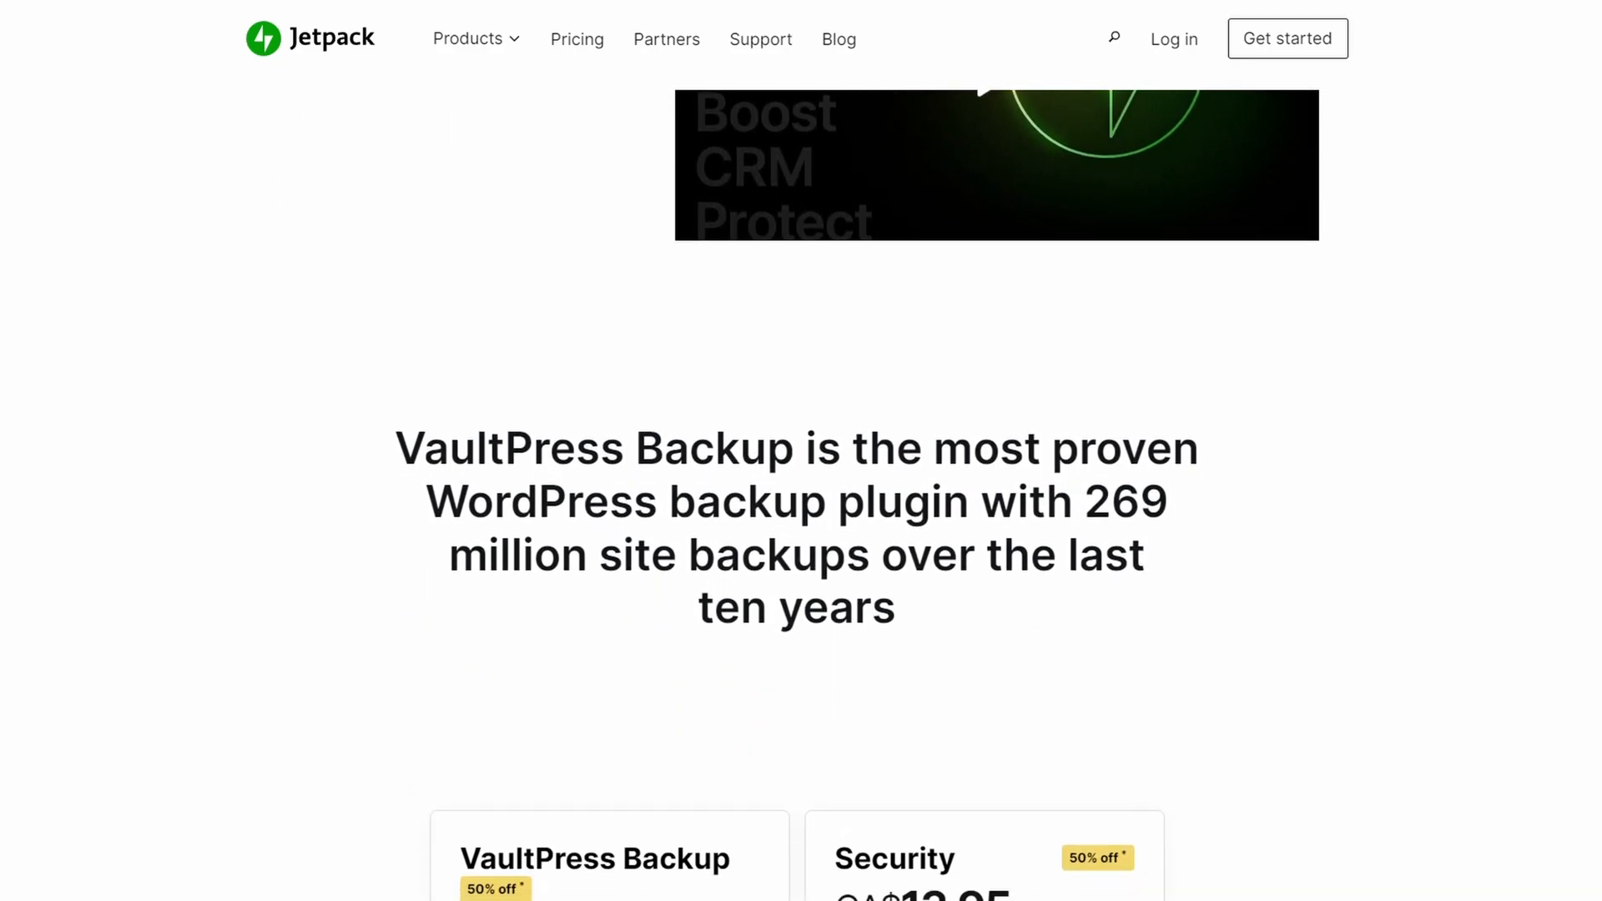
scroll("down", 3)
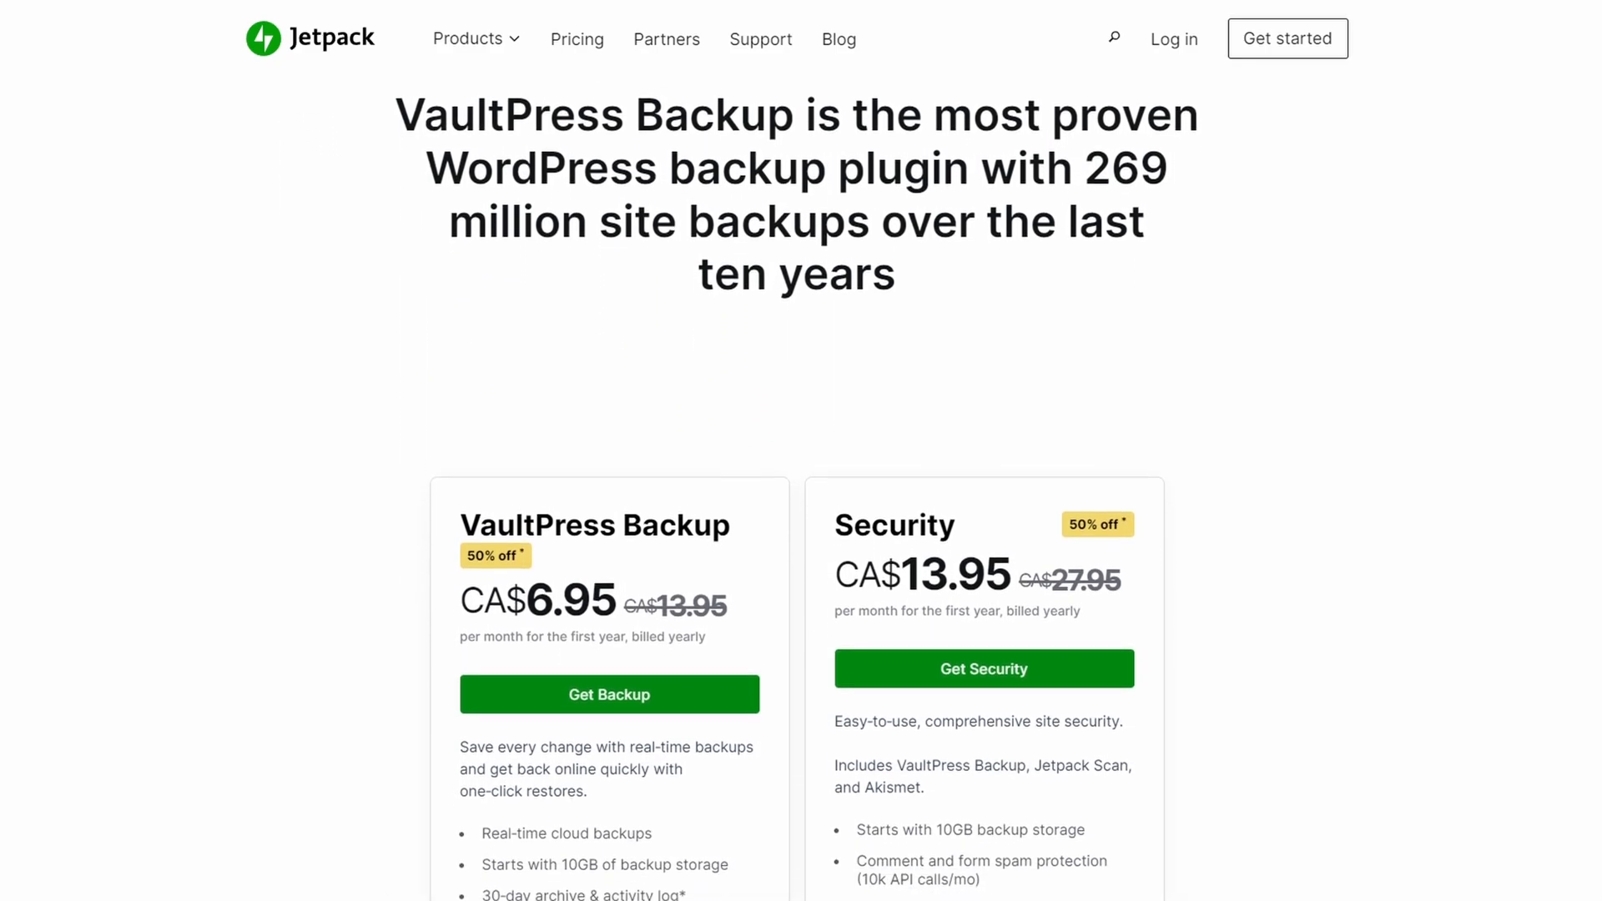
scroll("down", 3)
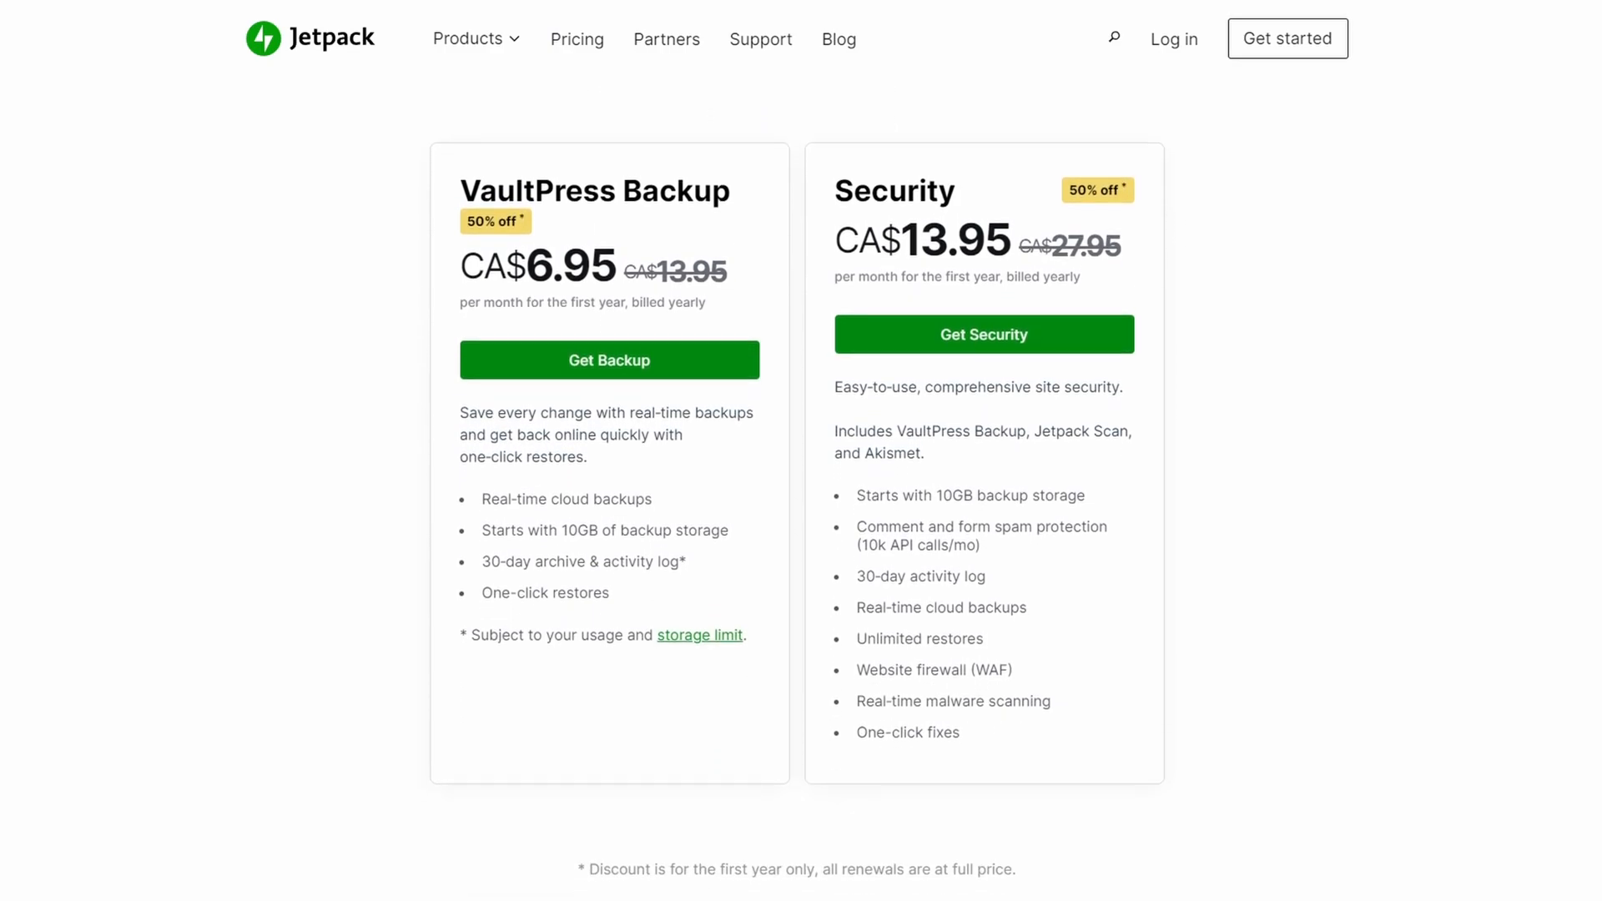
scroll("down", 3)
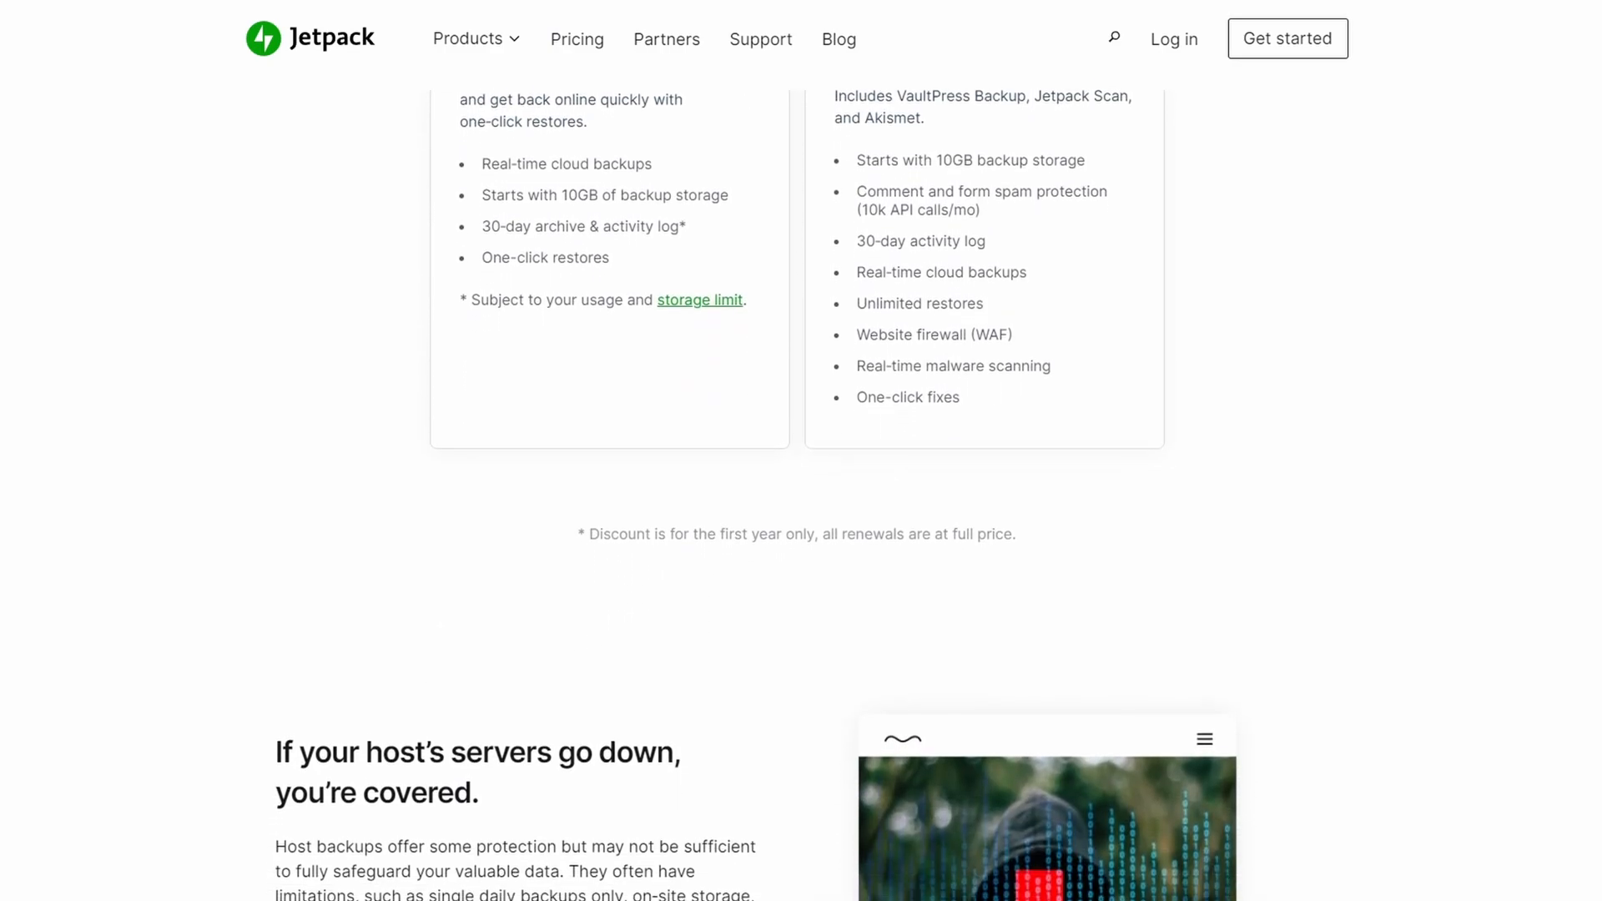
scroll("down", 3)
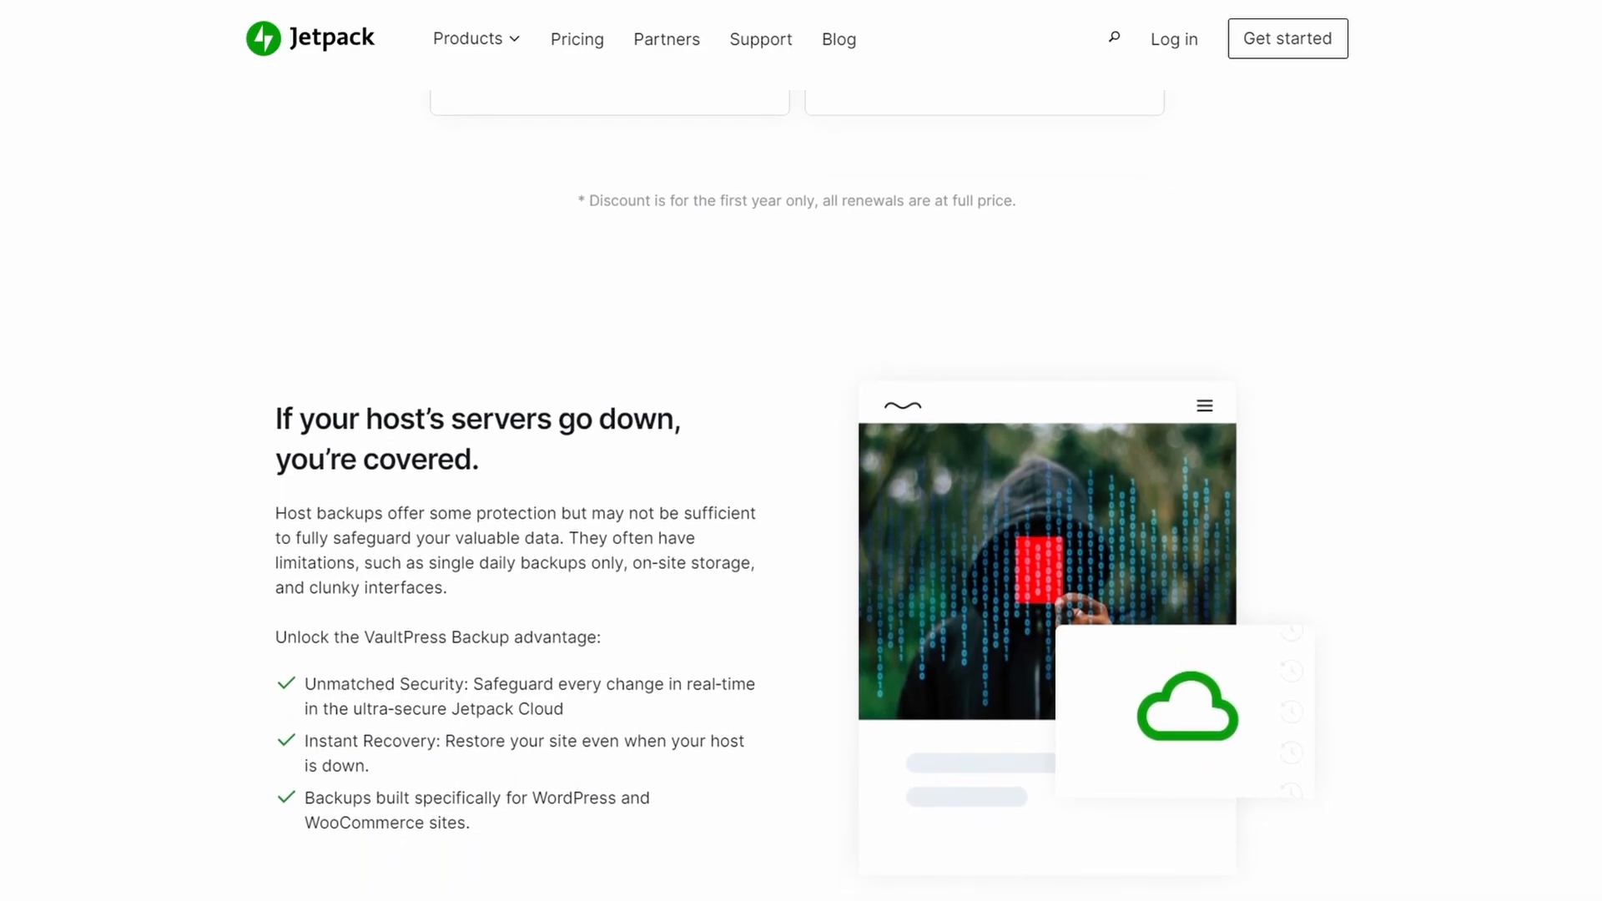
scroll("down", 3)
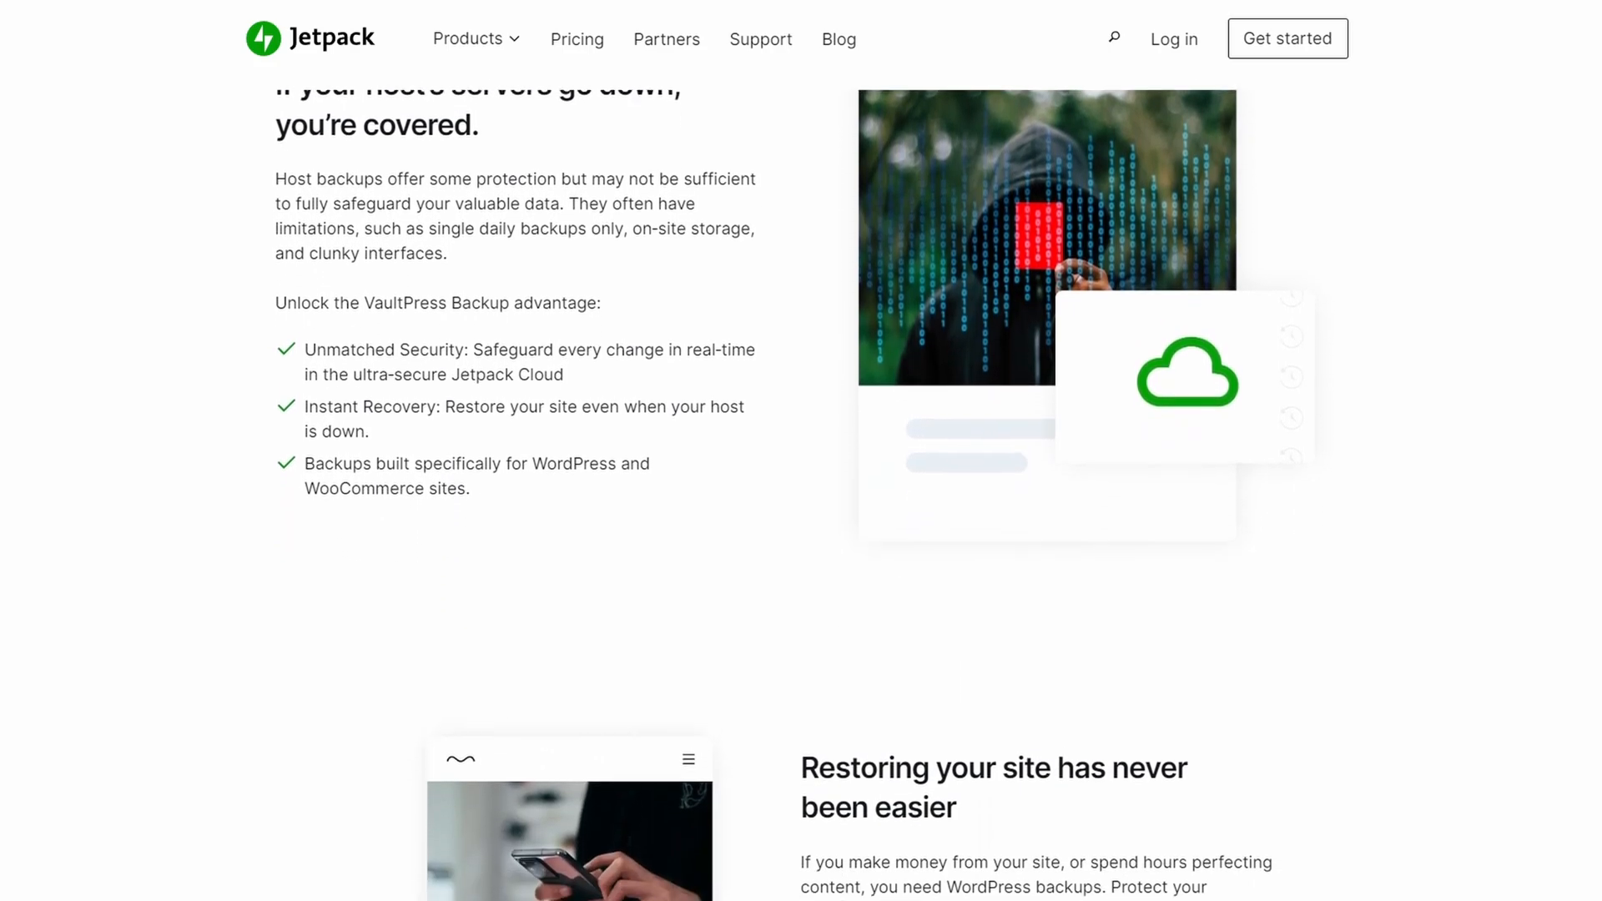
scroll("down", 3)
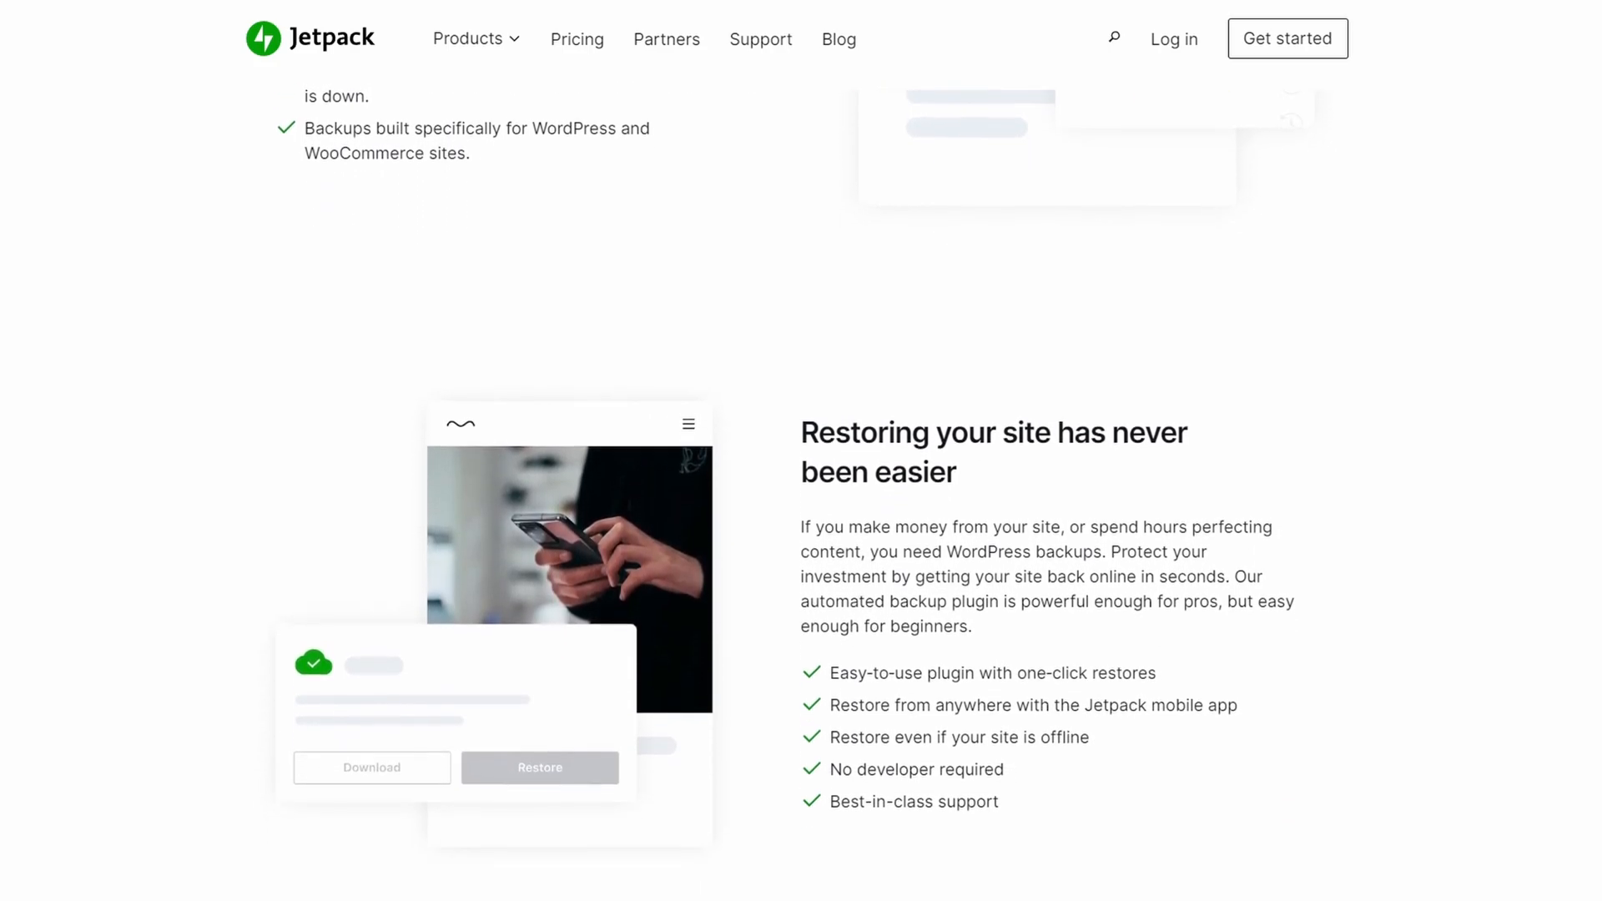
scroll("down", 3)
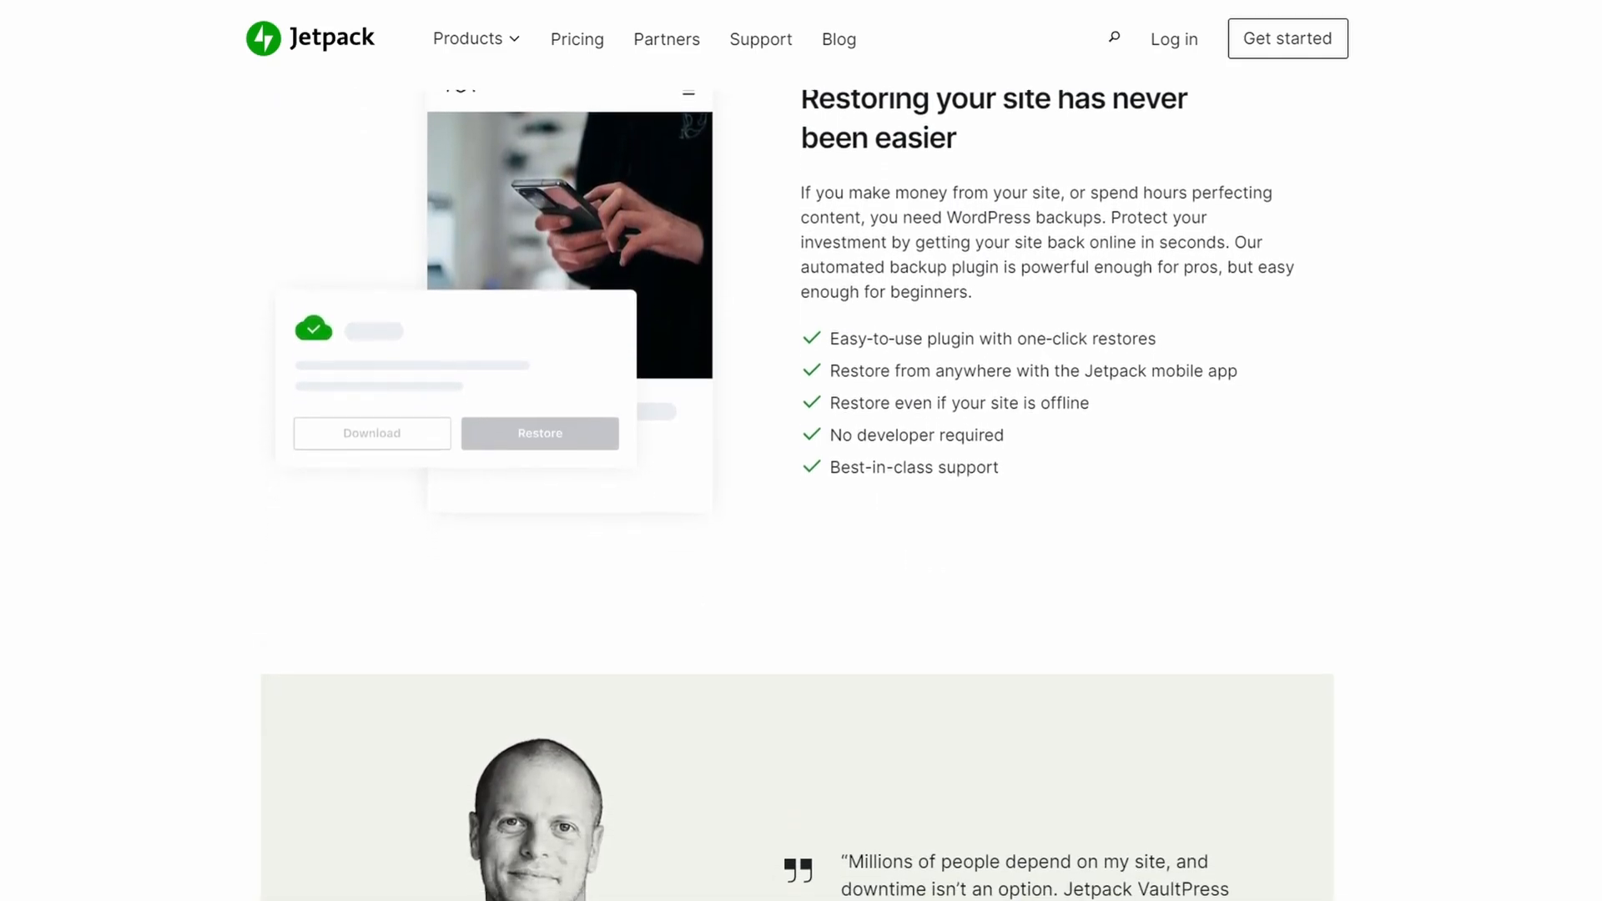
scroll("down", 3)
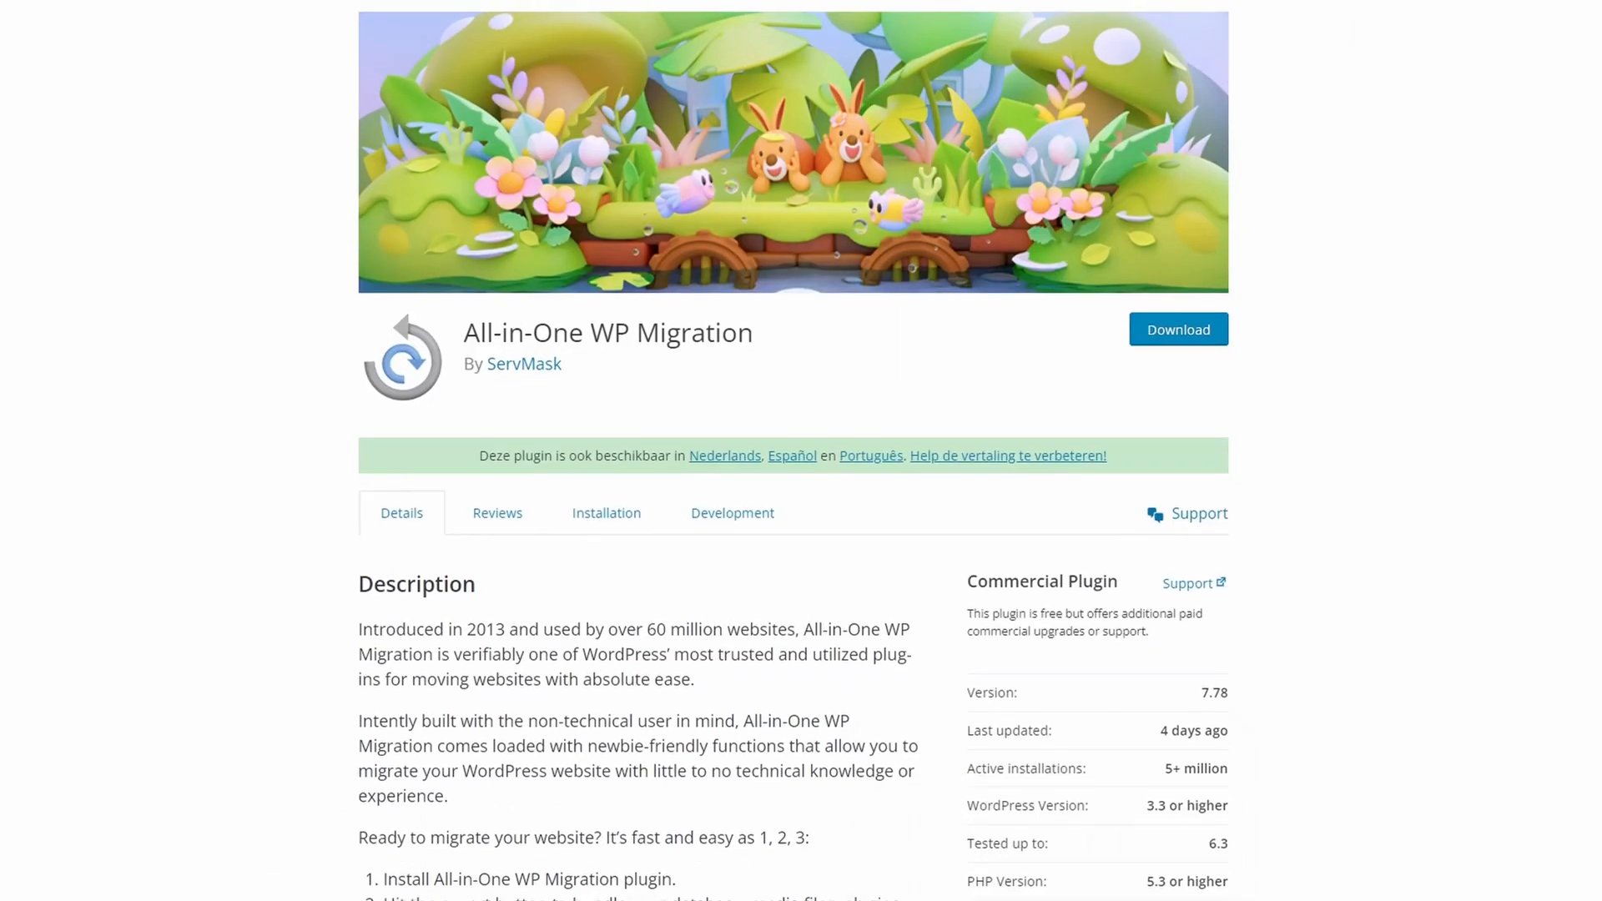
Step: Read through the All-in-One WP Migration plugin description on WordPress.org
scroll("down", 3)
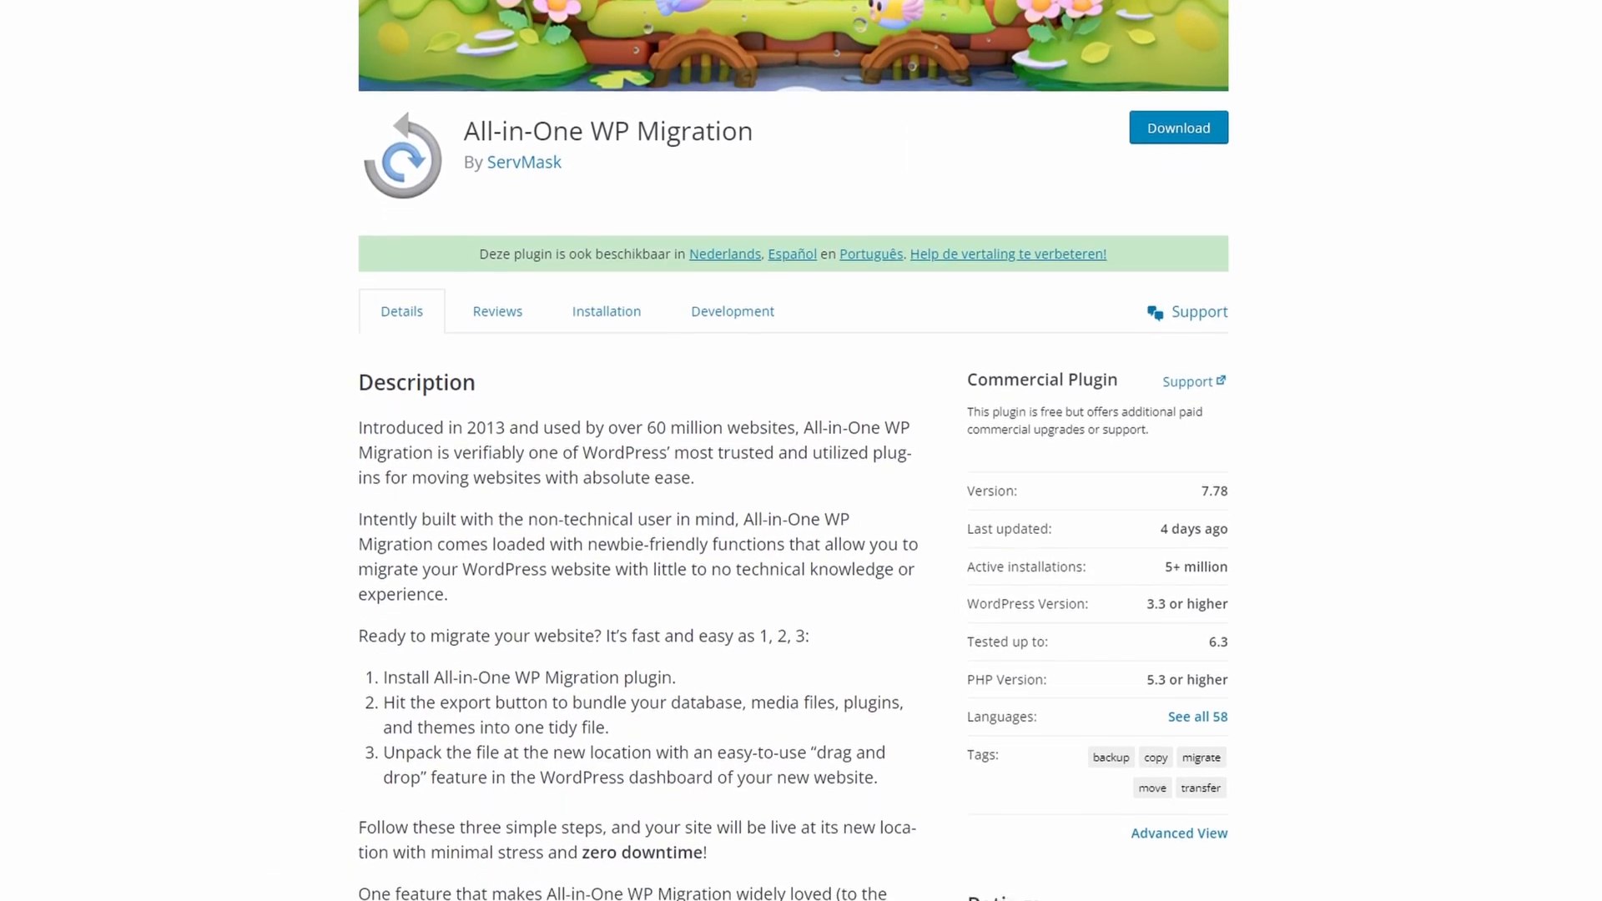
scroll("down", 3)
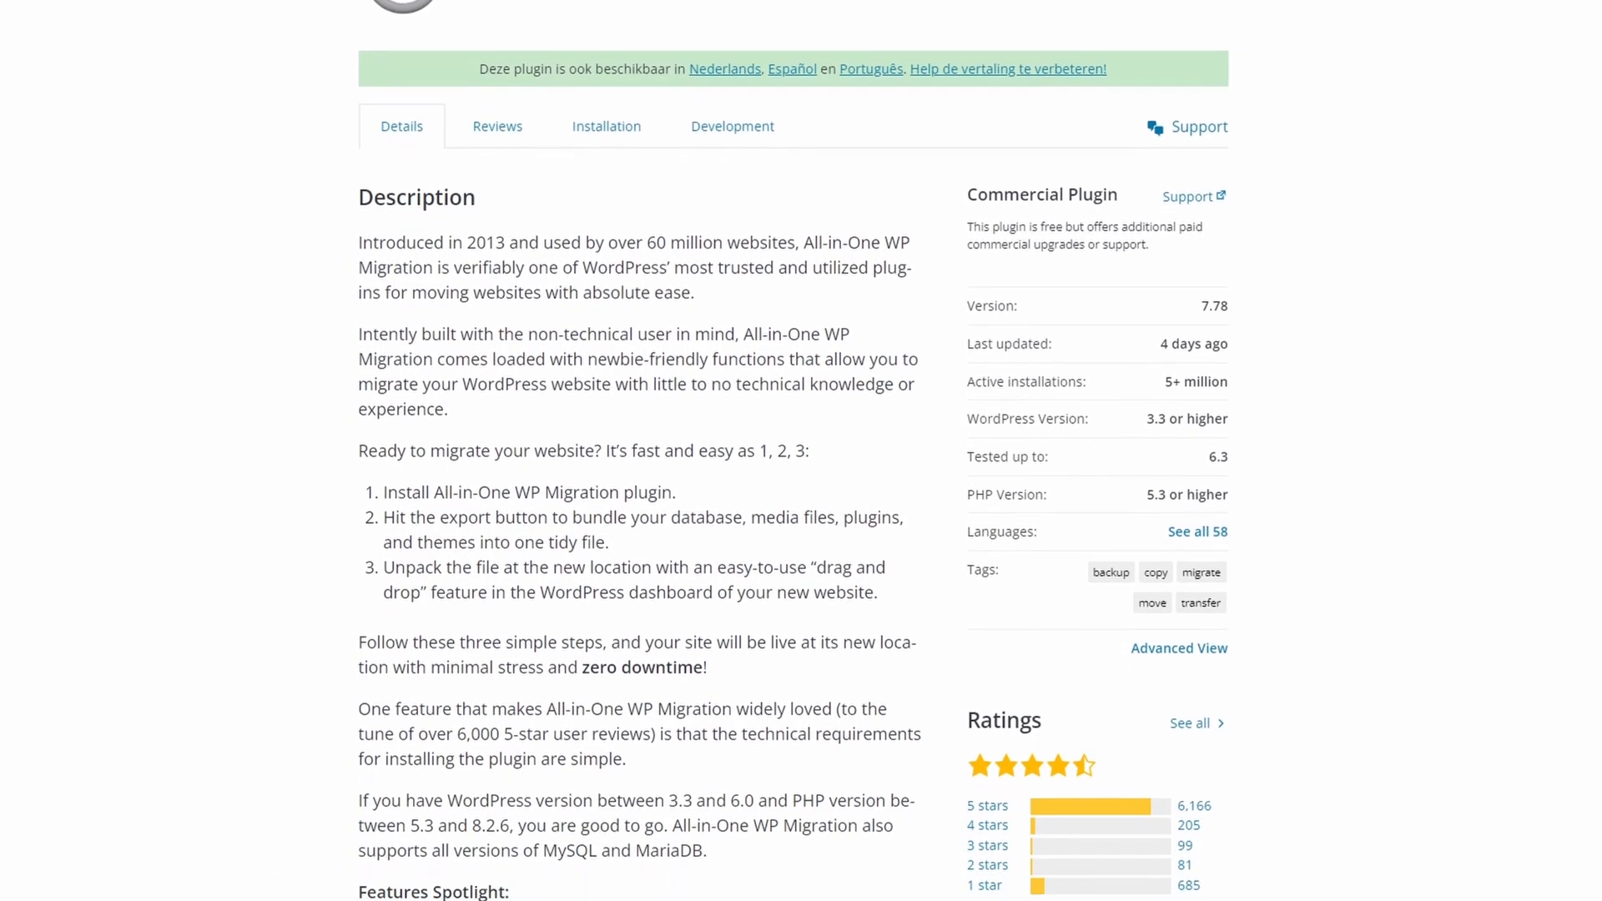
scroll("down", 3)
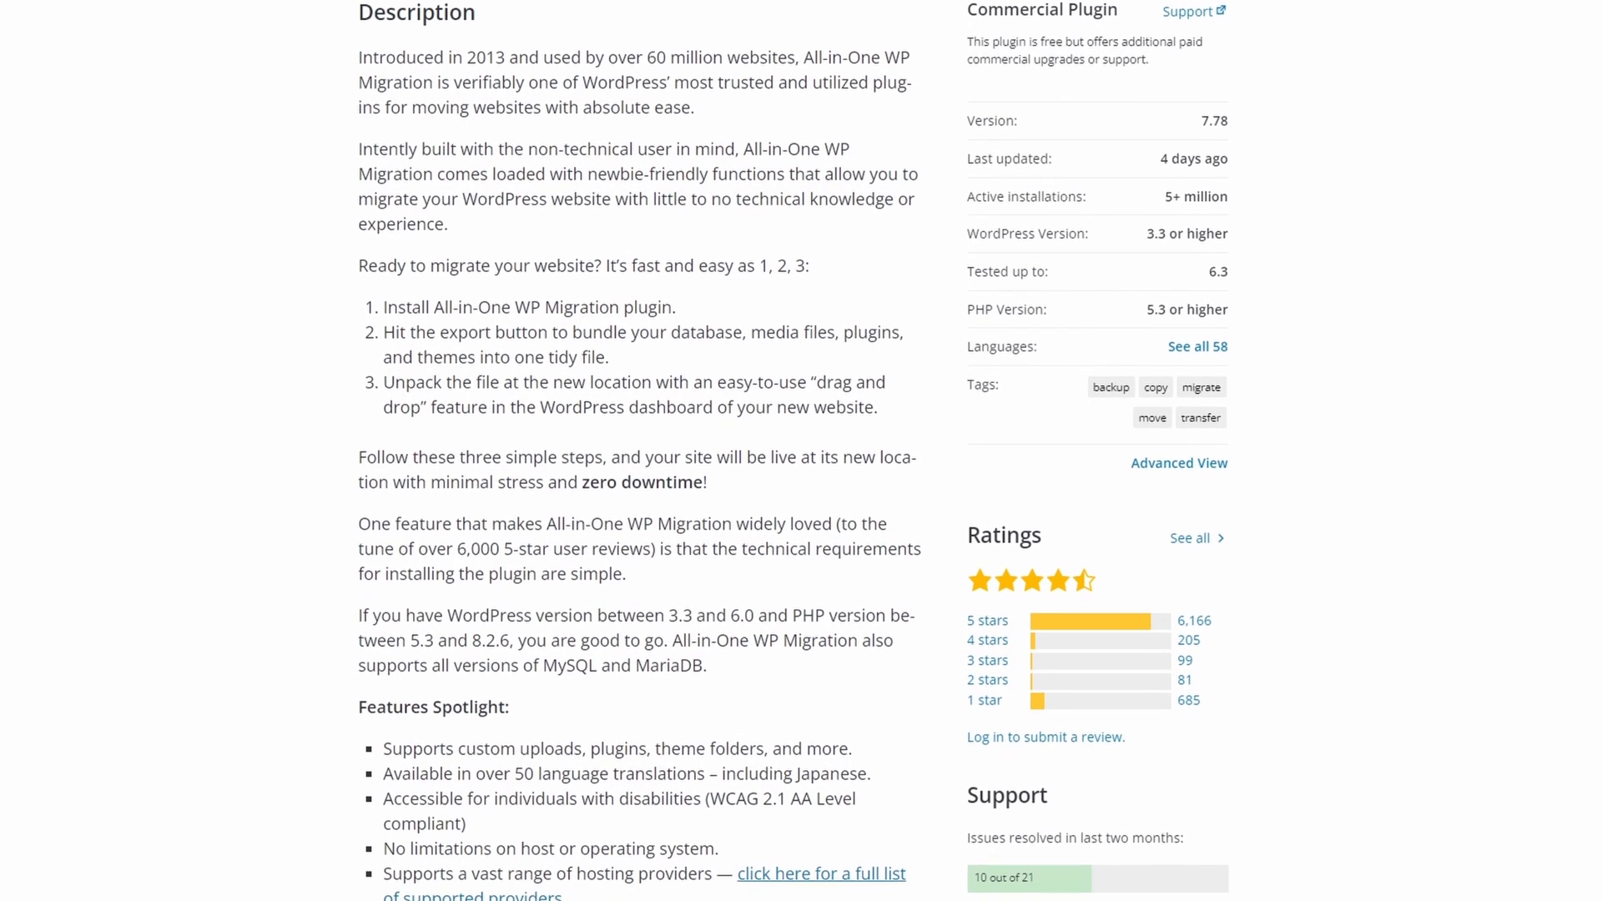
scroll("down", 3)
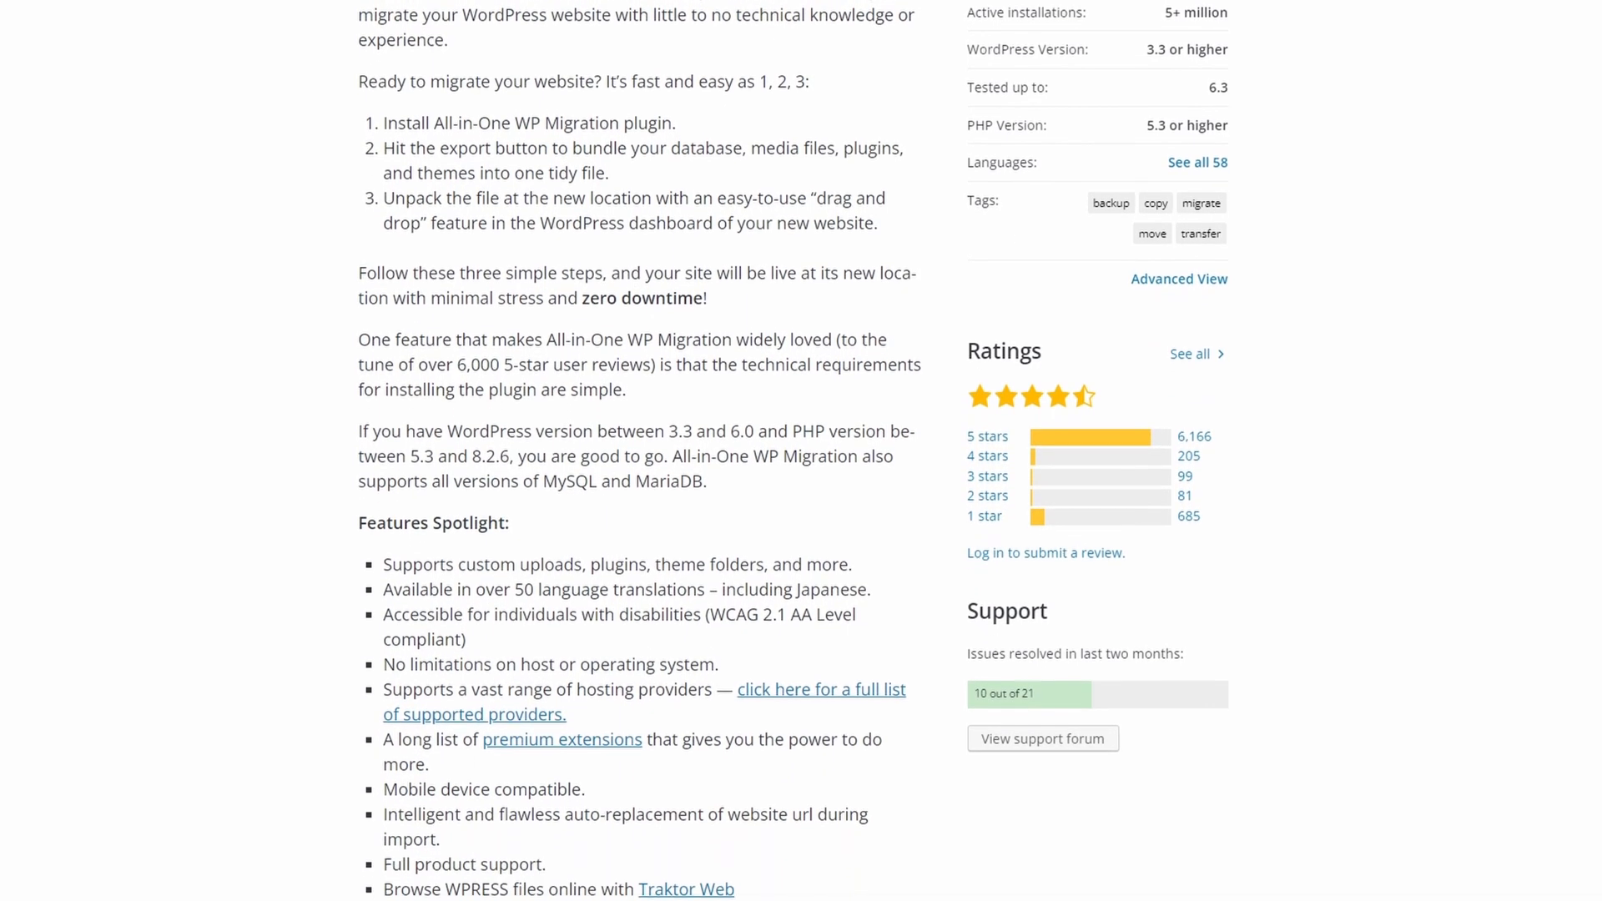
scroll("down", 3)
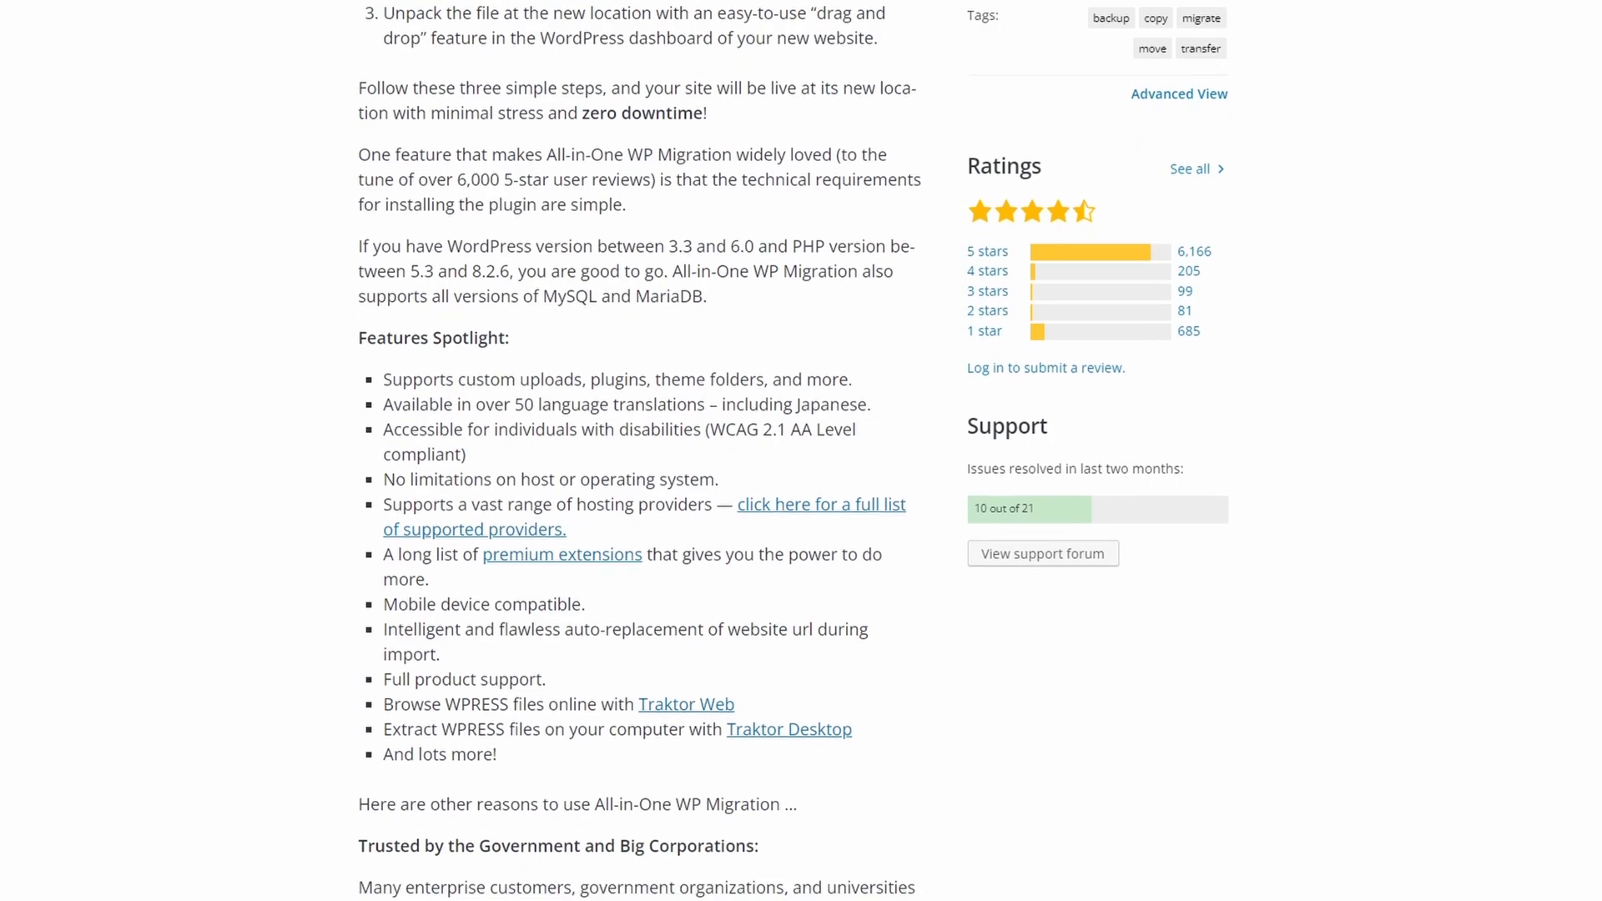
scroll("down", 3)
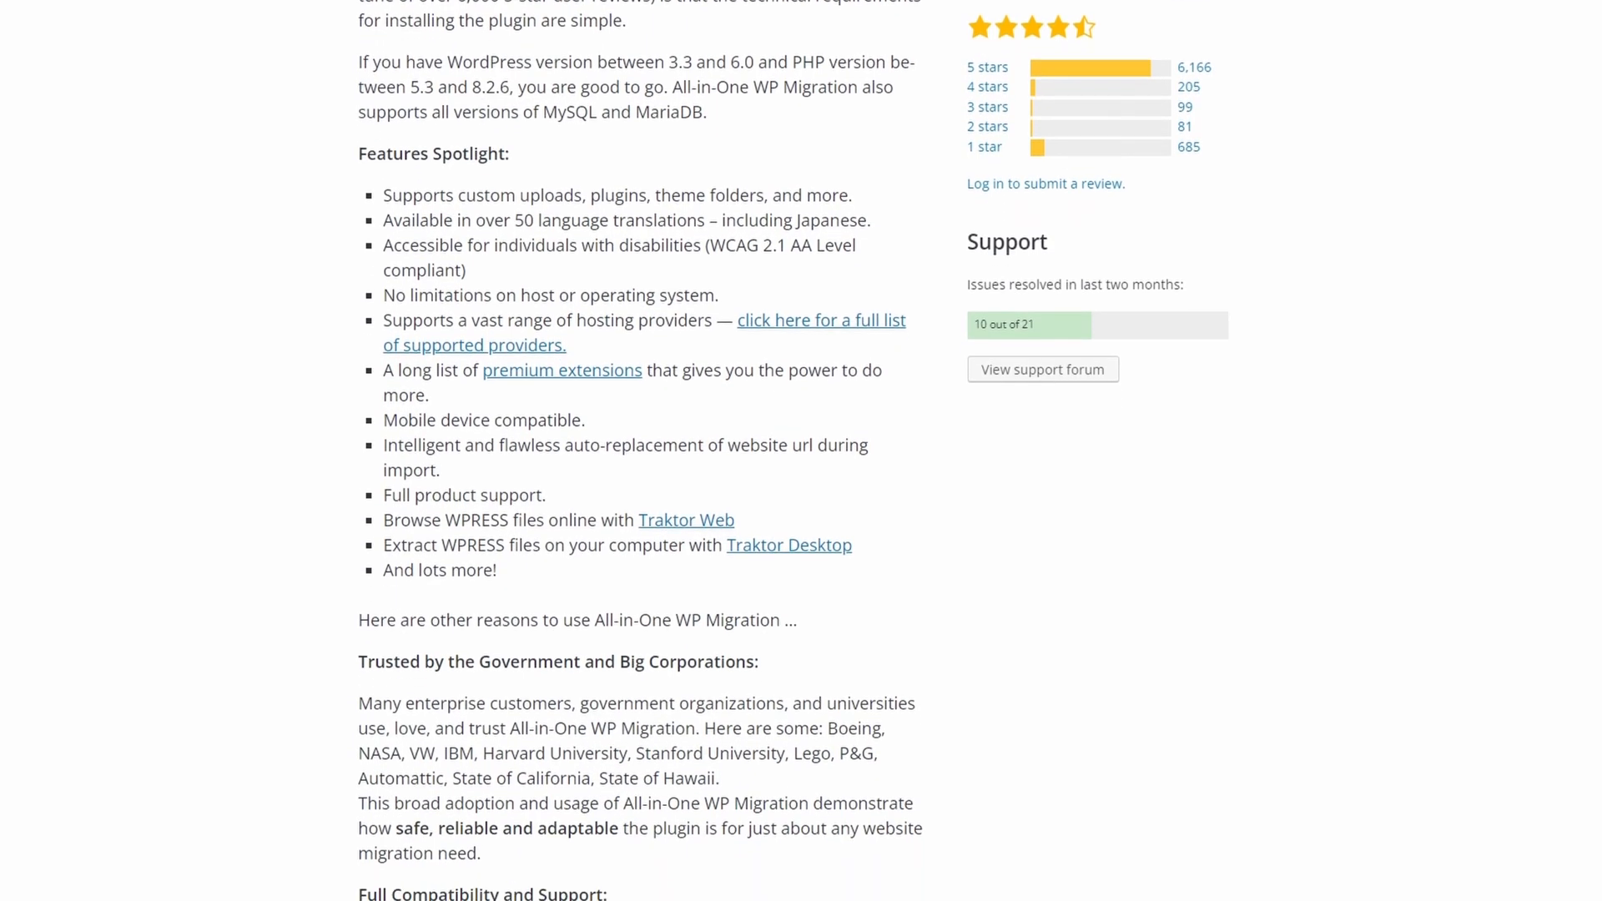
scroll("down", 3)
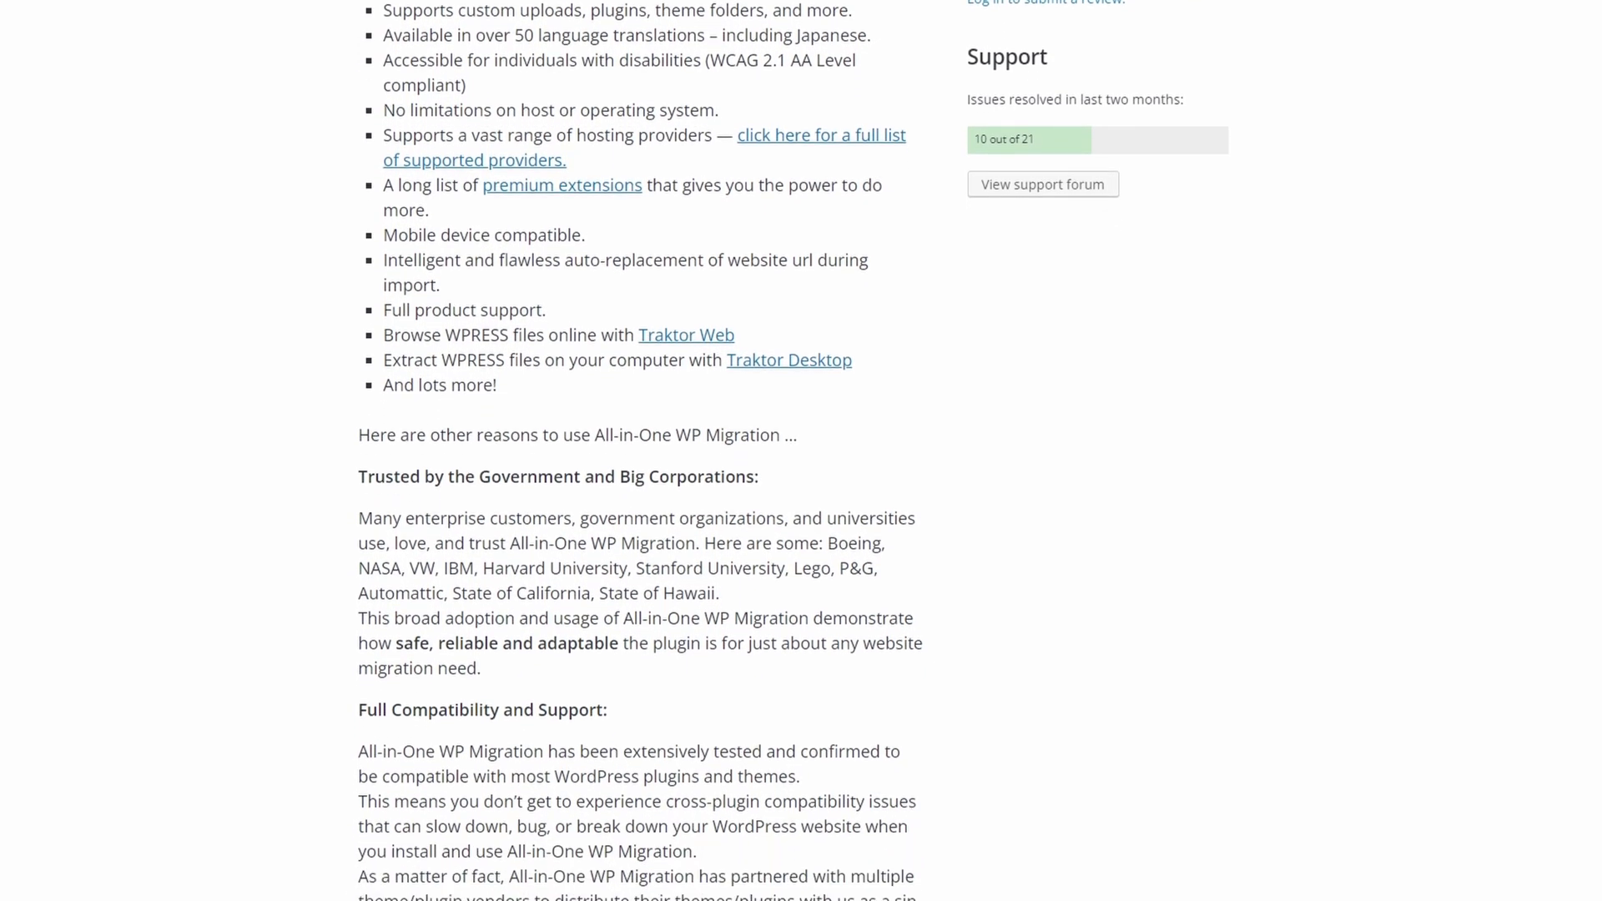
scroll("down", 3)
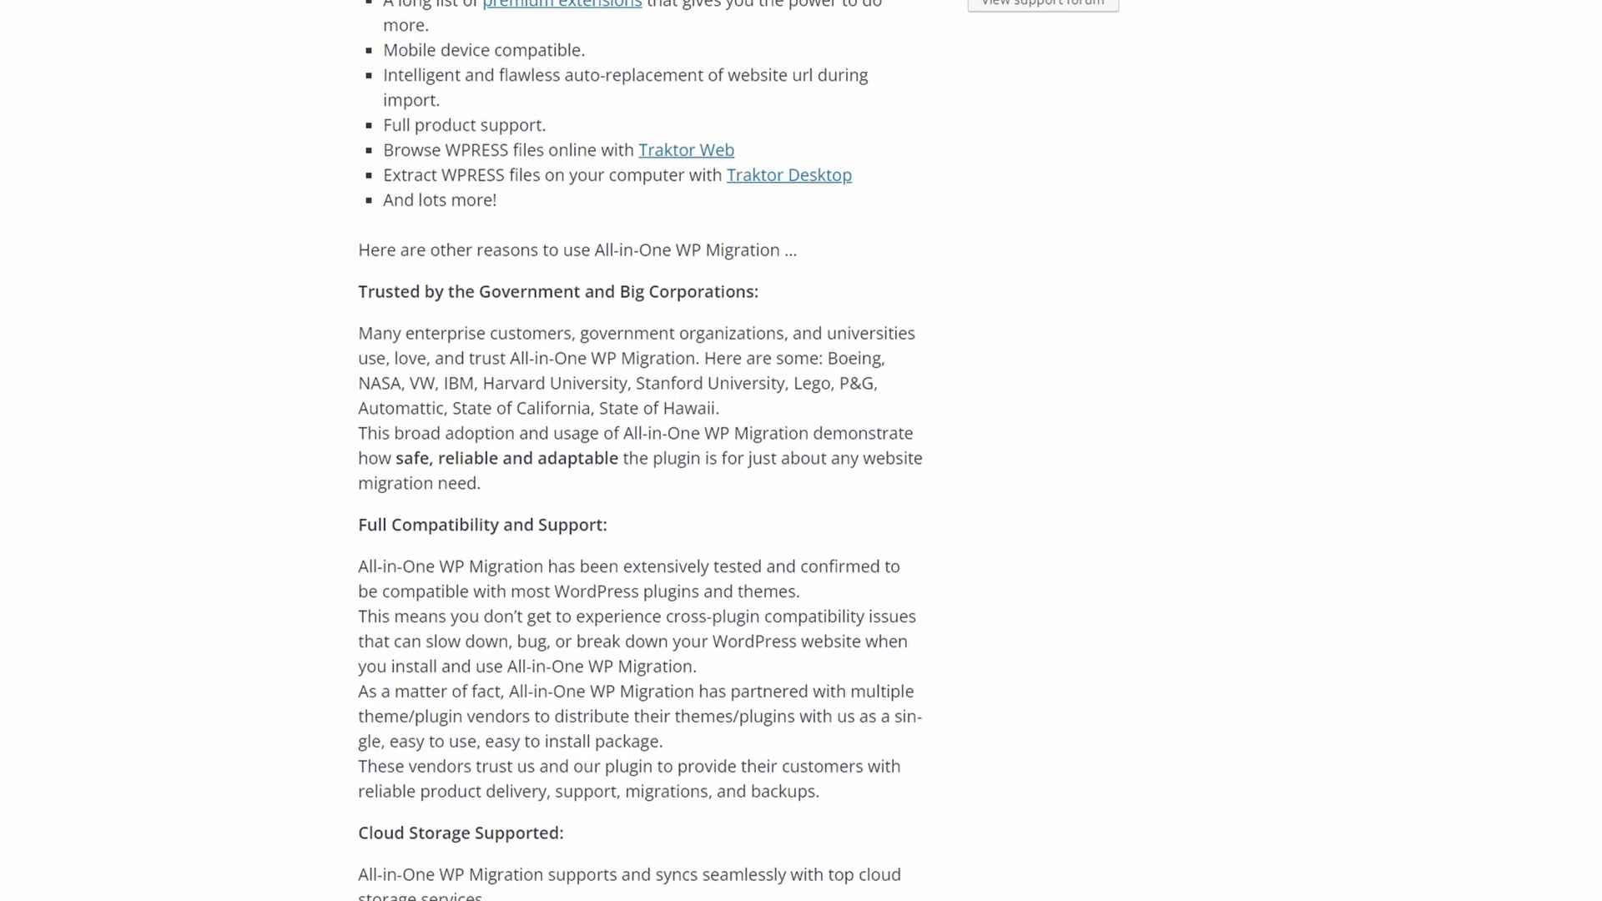
scroll("down", 3)
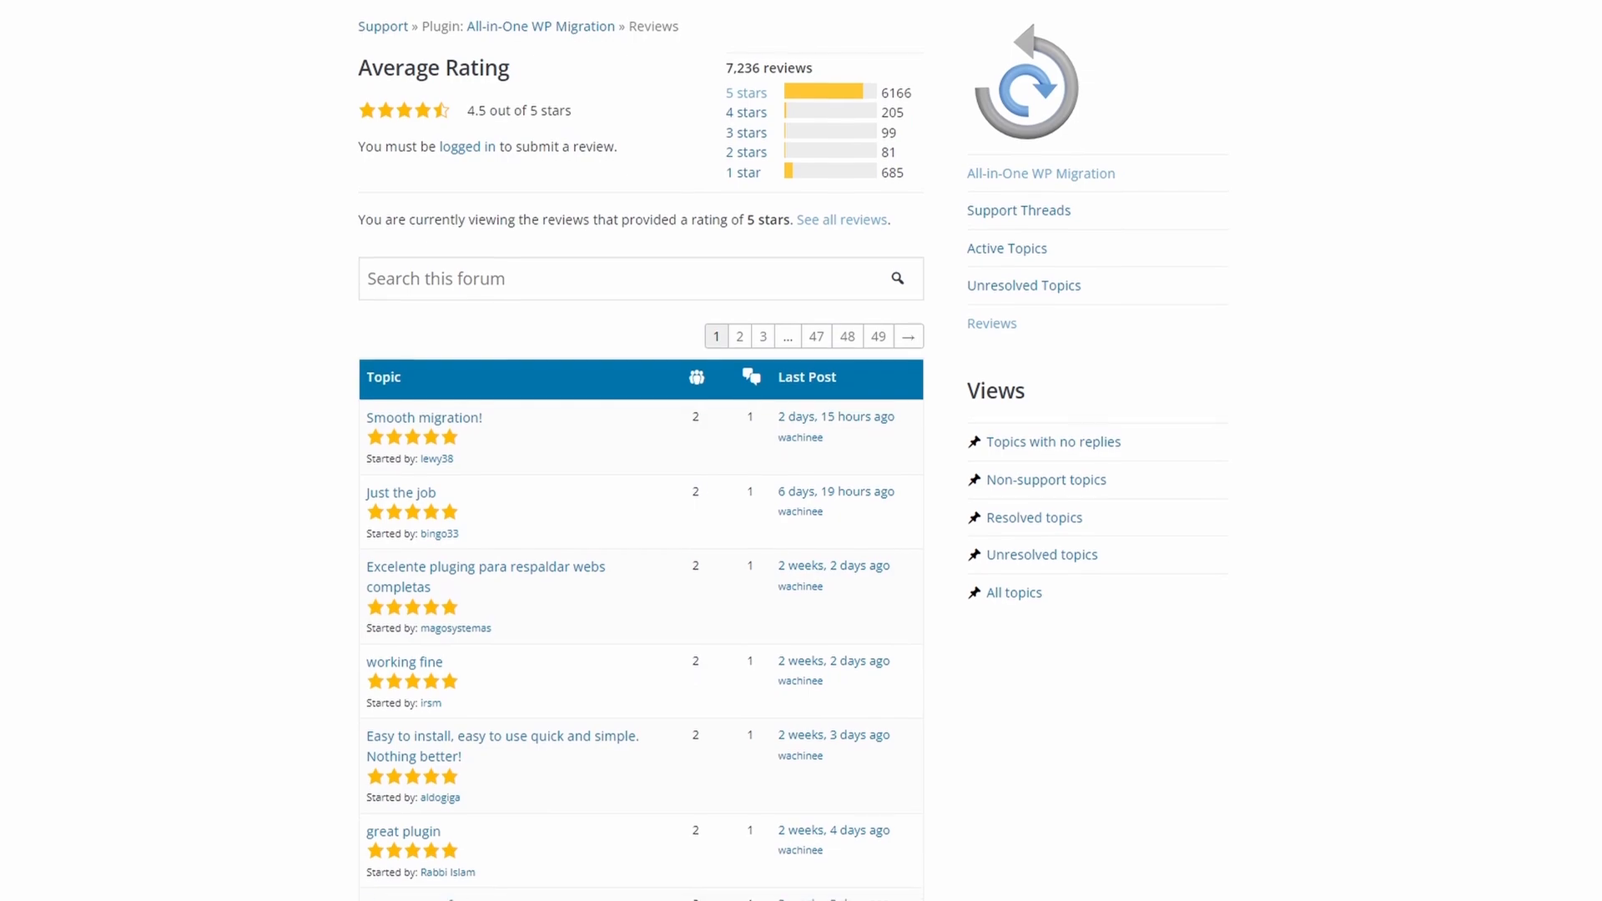
Step: Browse the list of All-in-One WP Migration five-star review topics
scroll("down", 3)
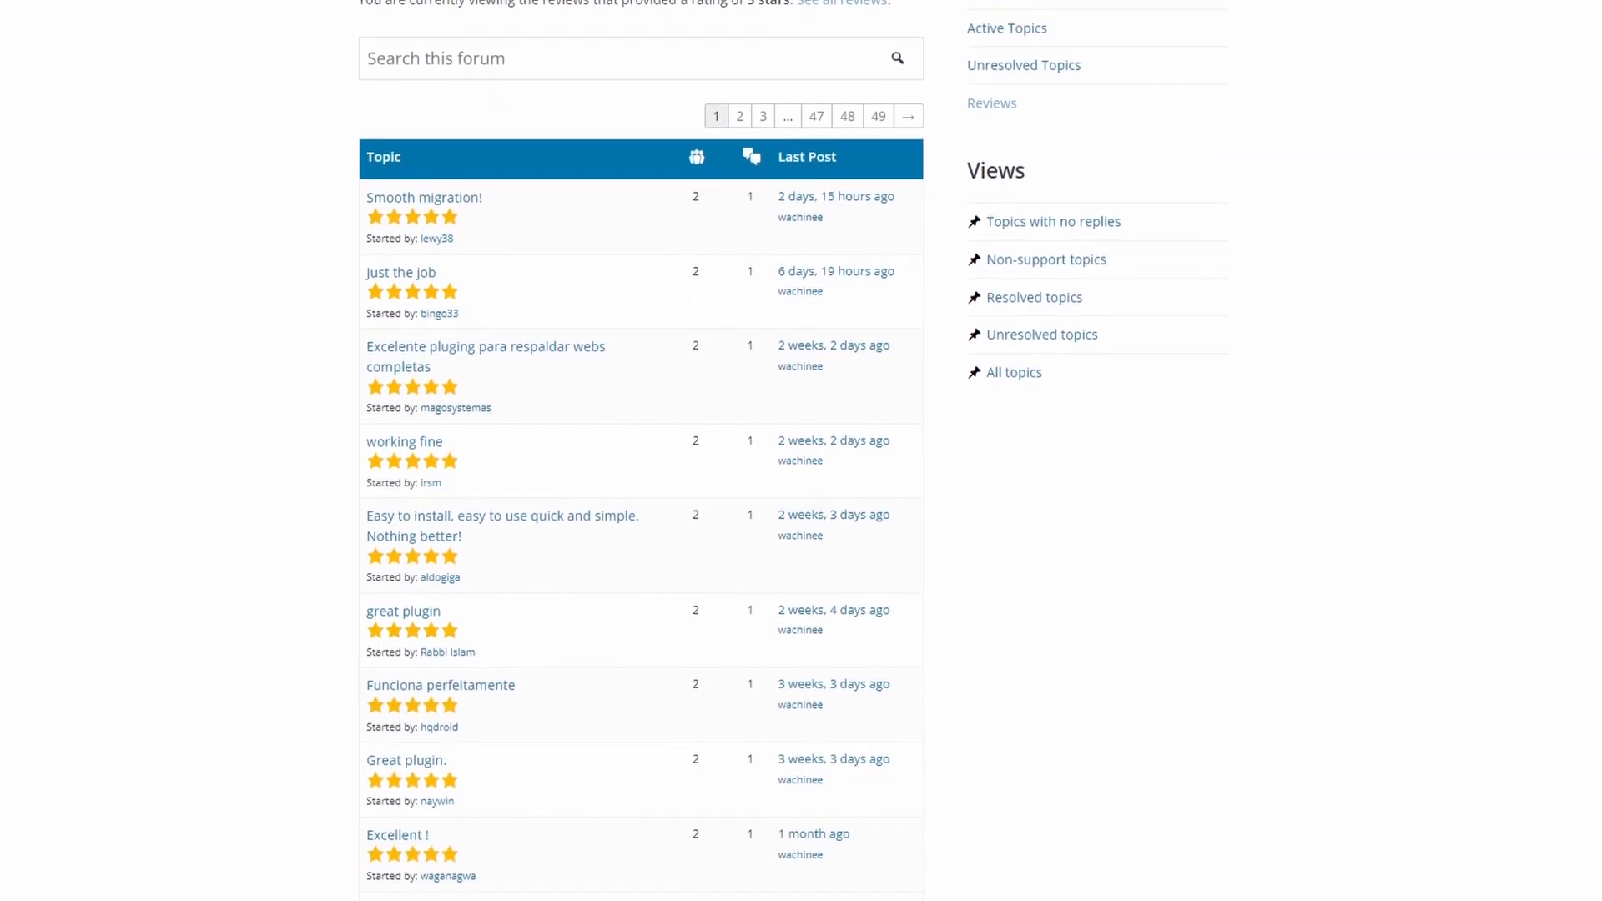
scroll("down", 3)
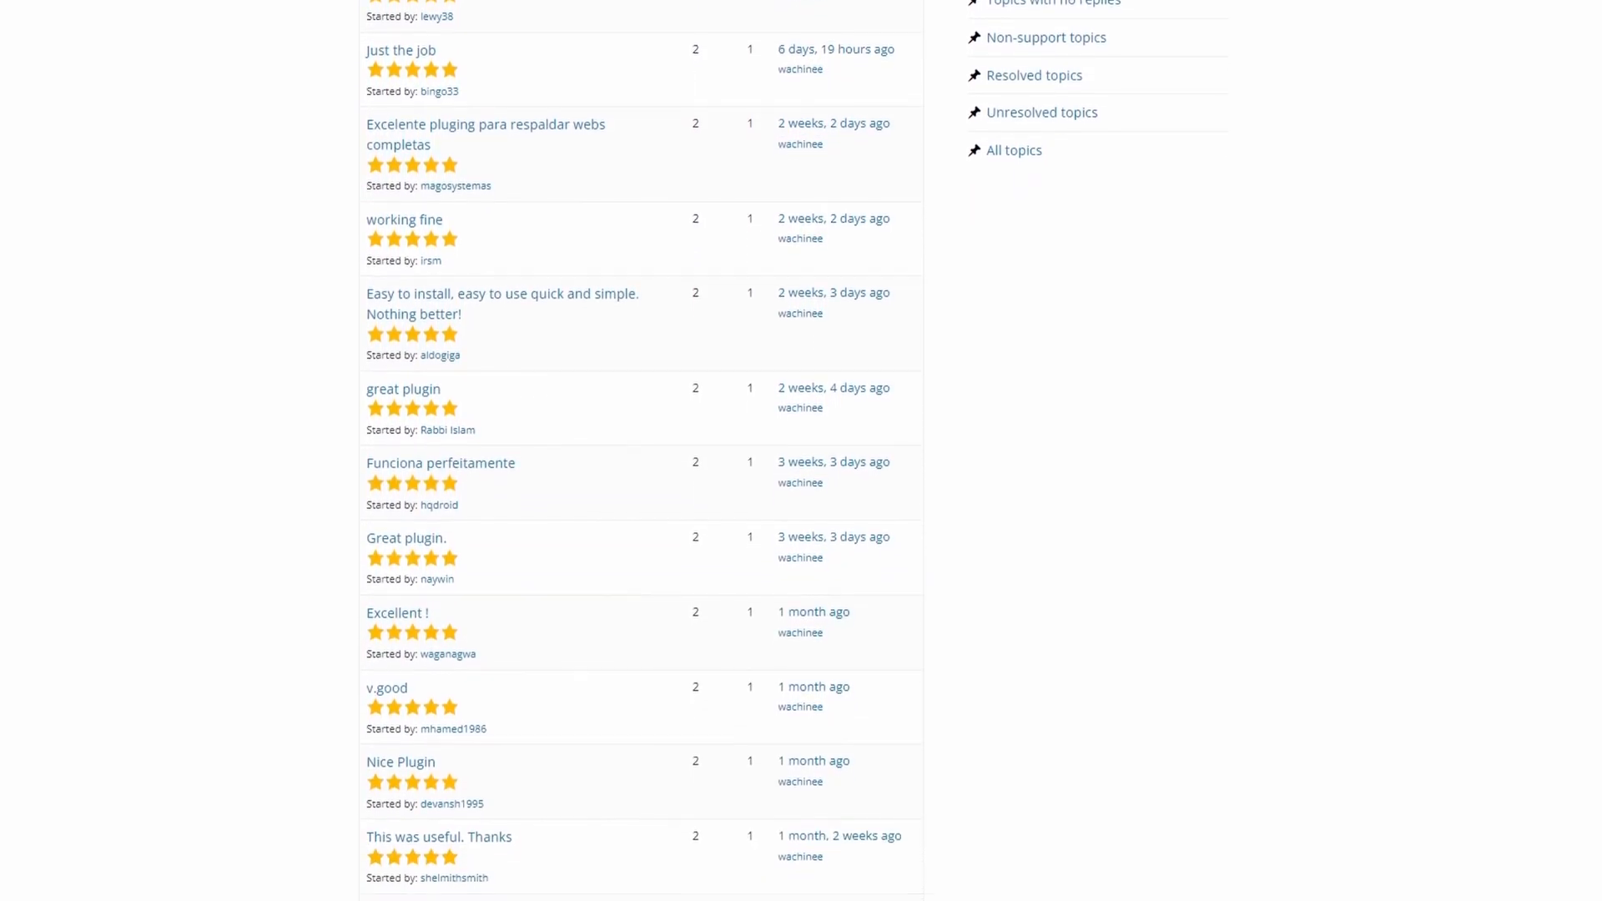
scroll("down", 3)
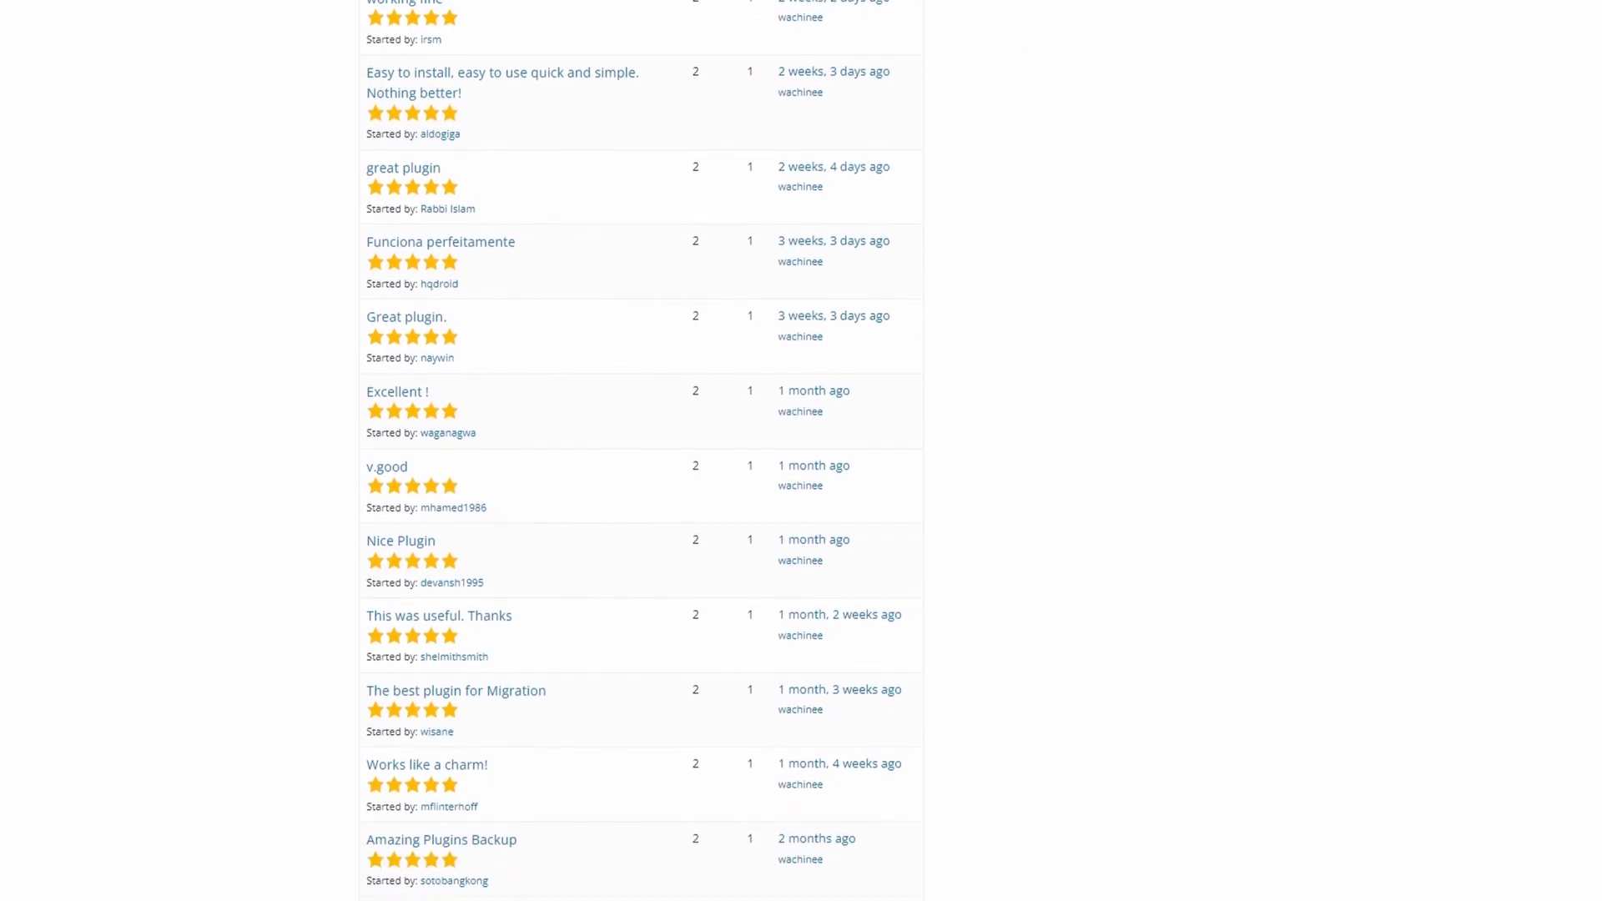
scroll("down", 3)
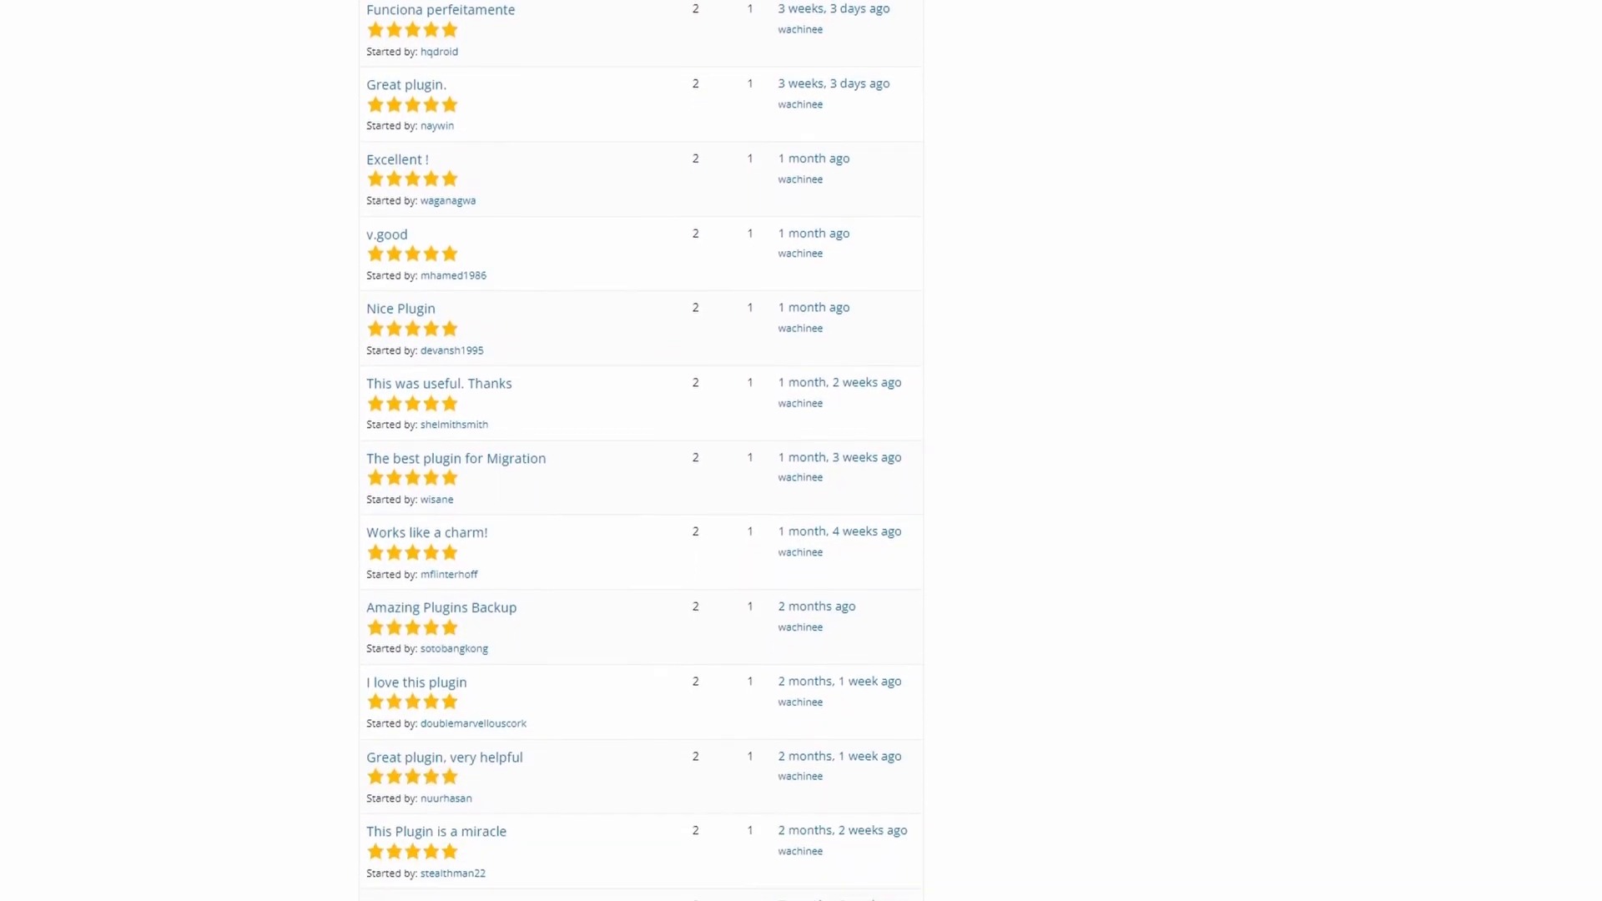
scroll("down", 3)
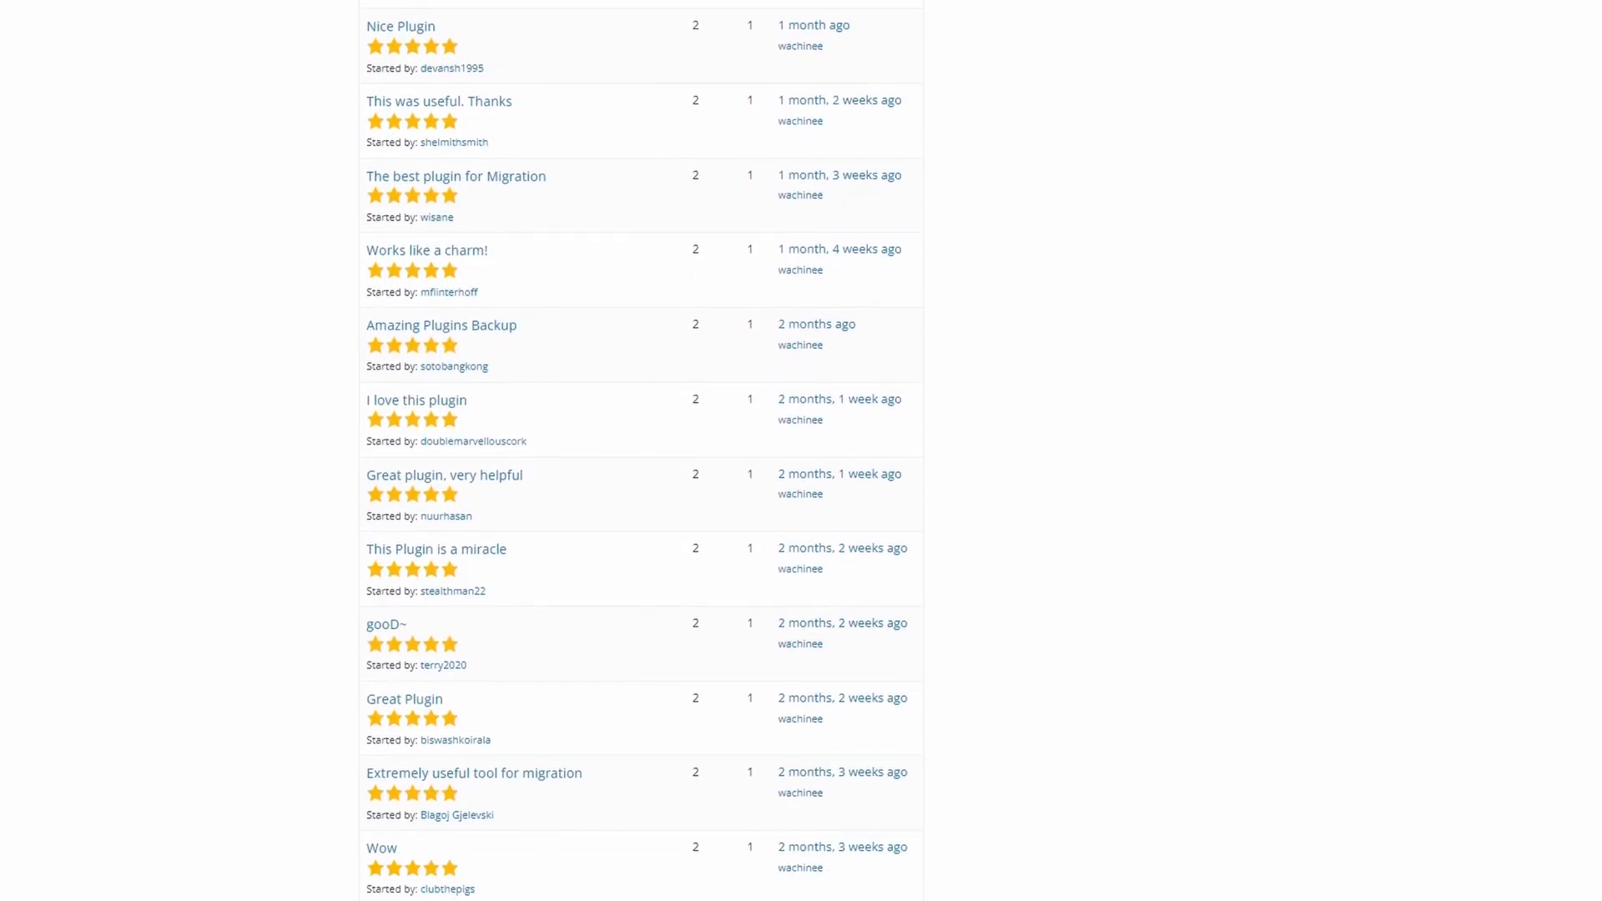
scroll("down", 3)
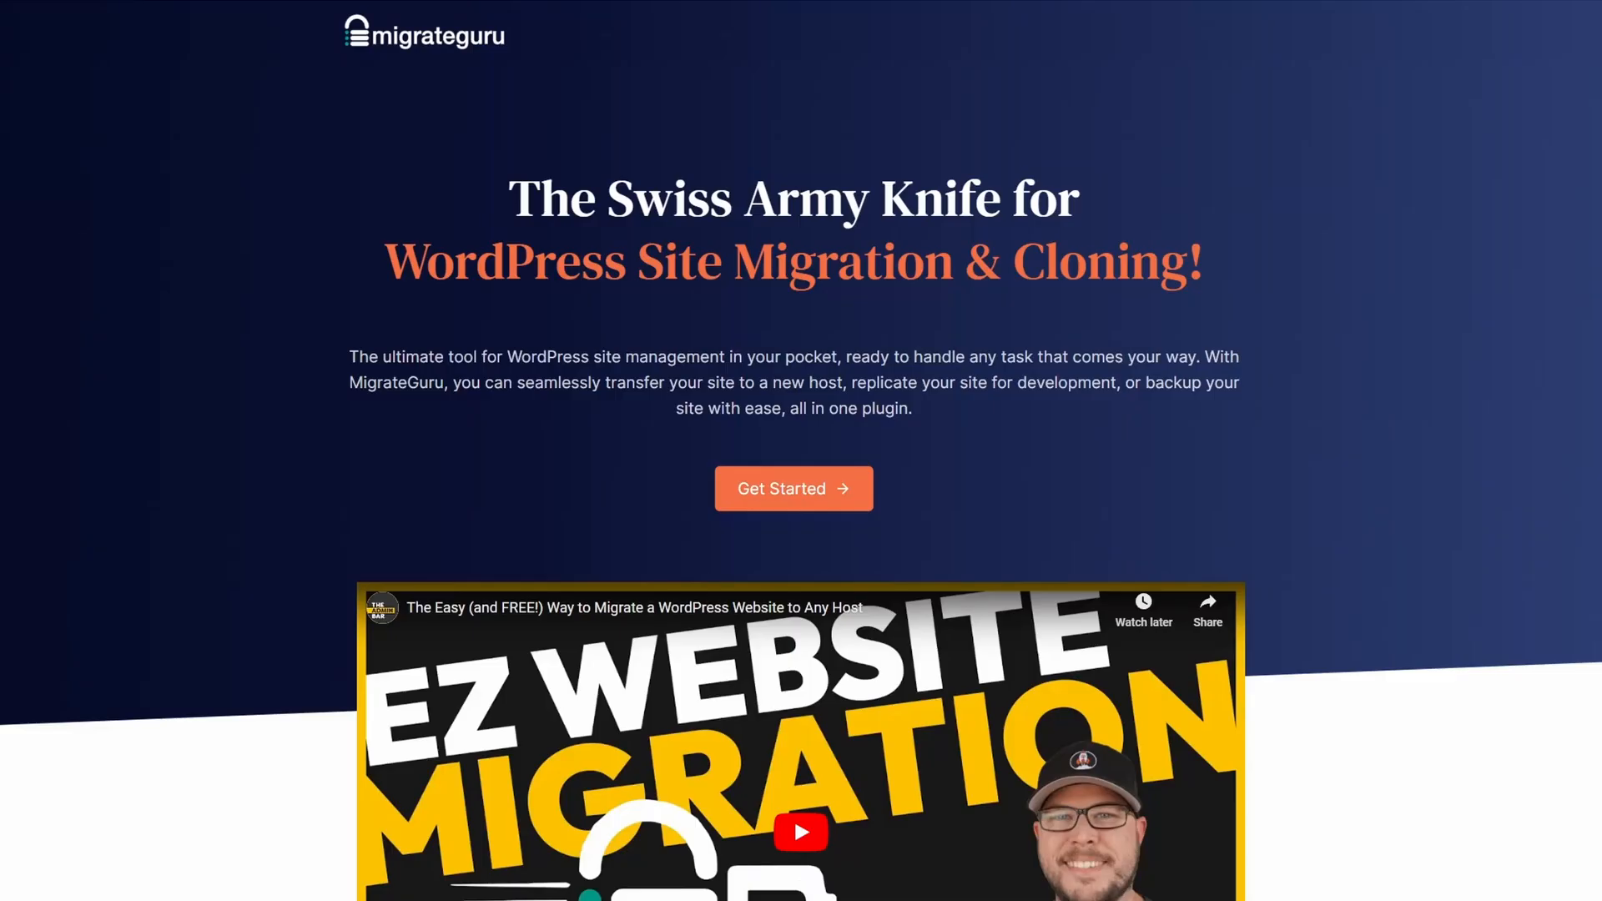
Step: Browse Migrate Guru's intro video, How it works, Top Features and Hosts Supported sections
scroll("down", 3)
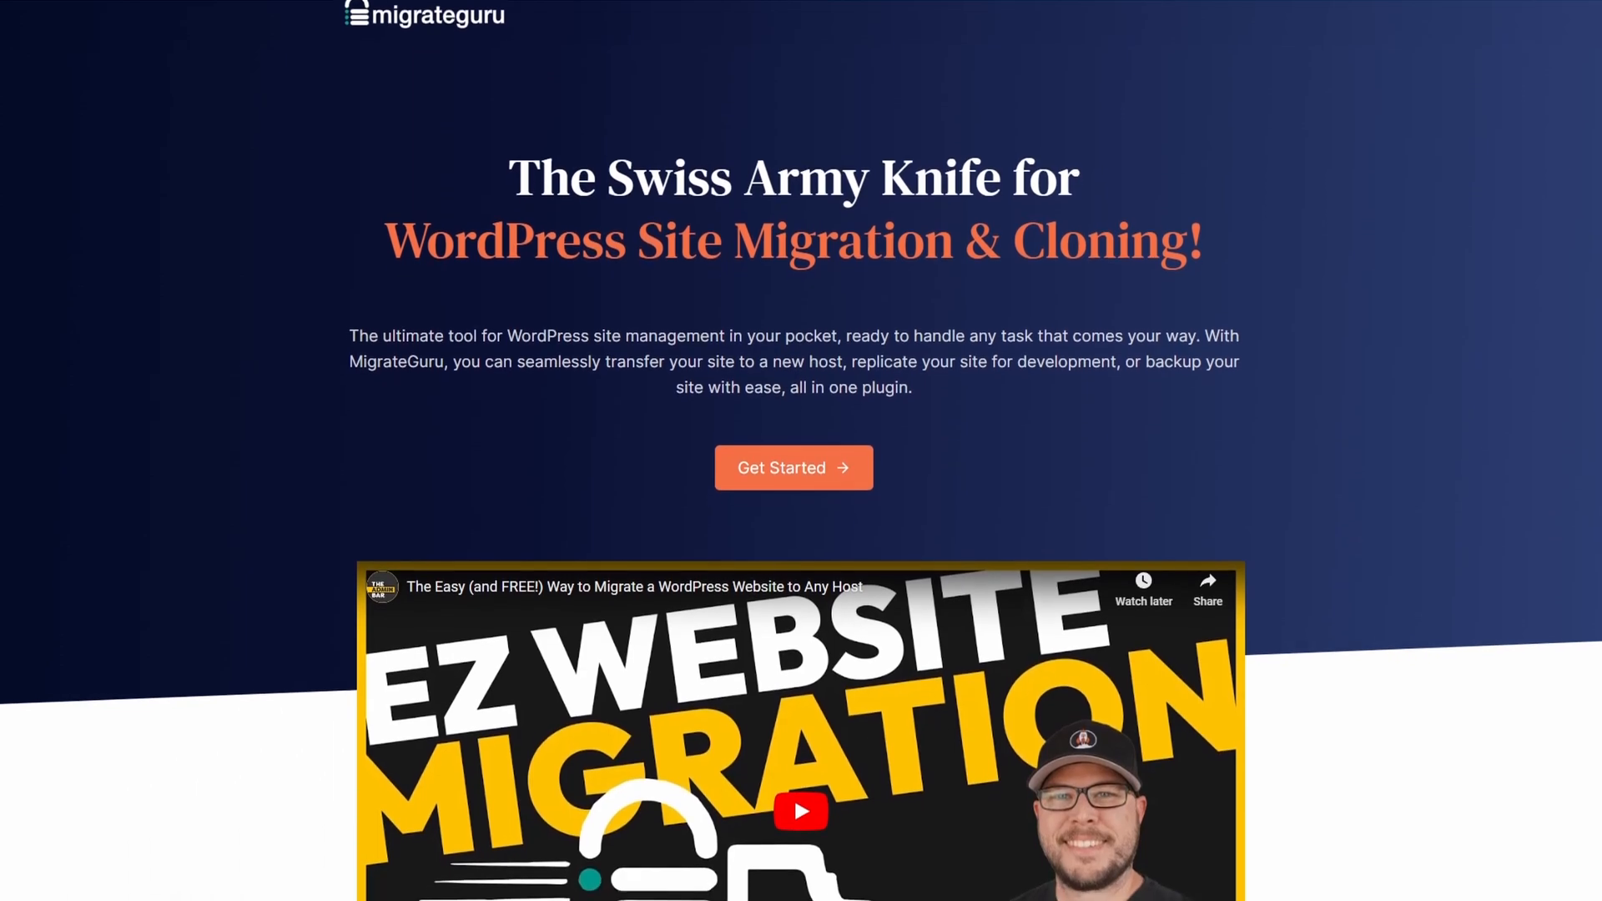
scroll("down", 3)
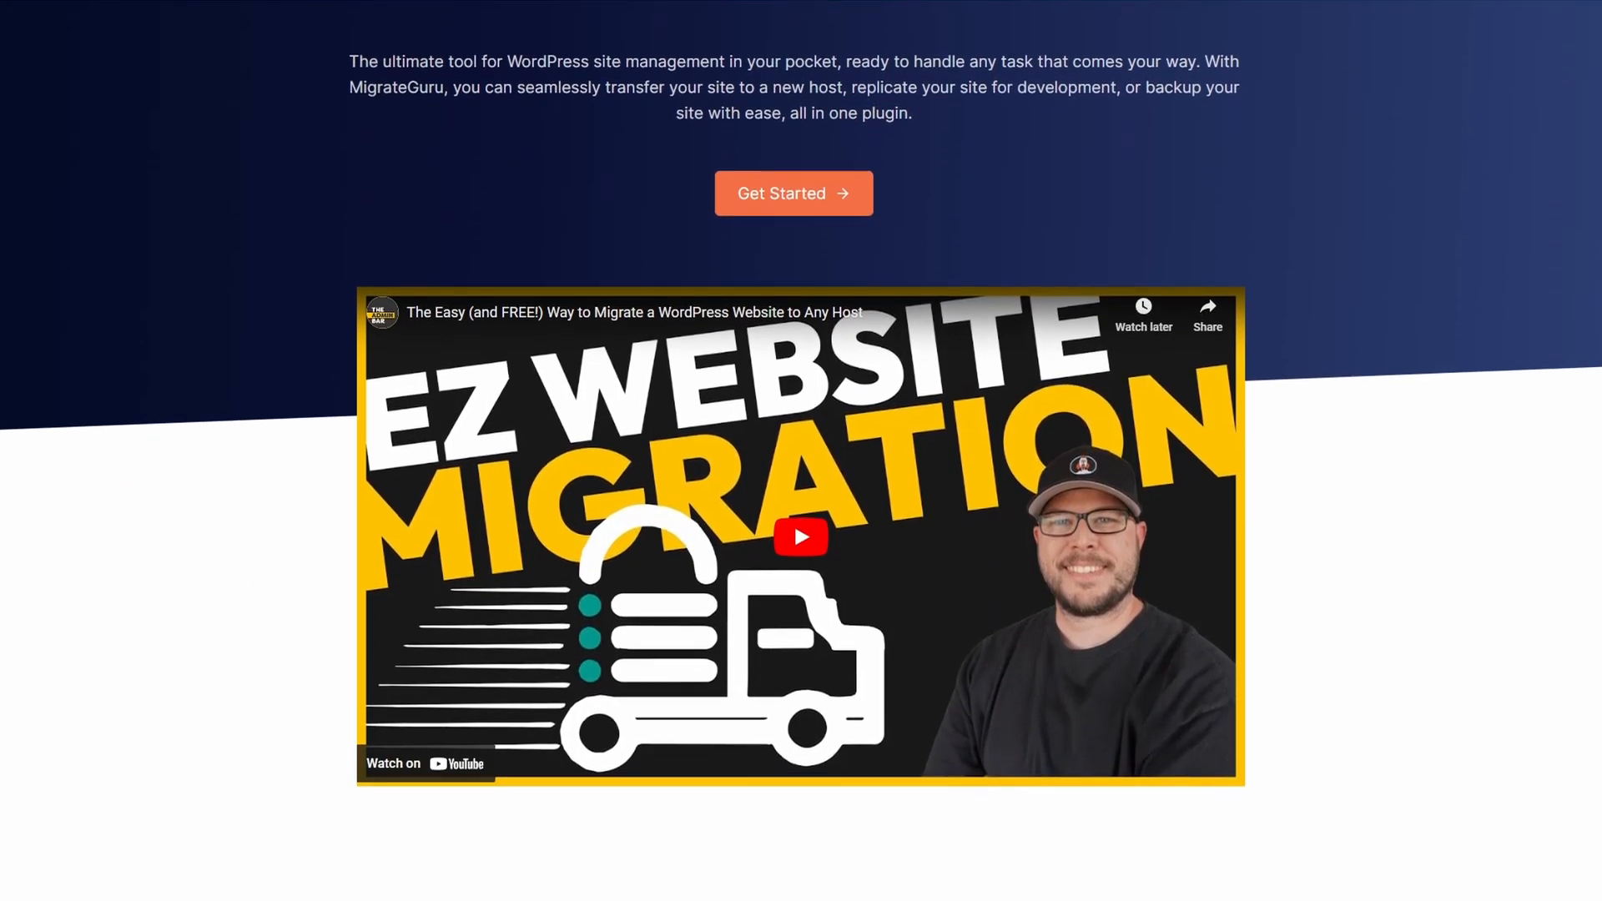
scroll("down", 3)
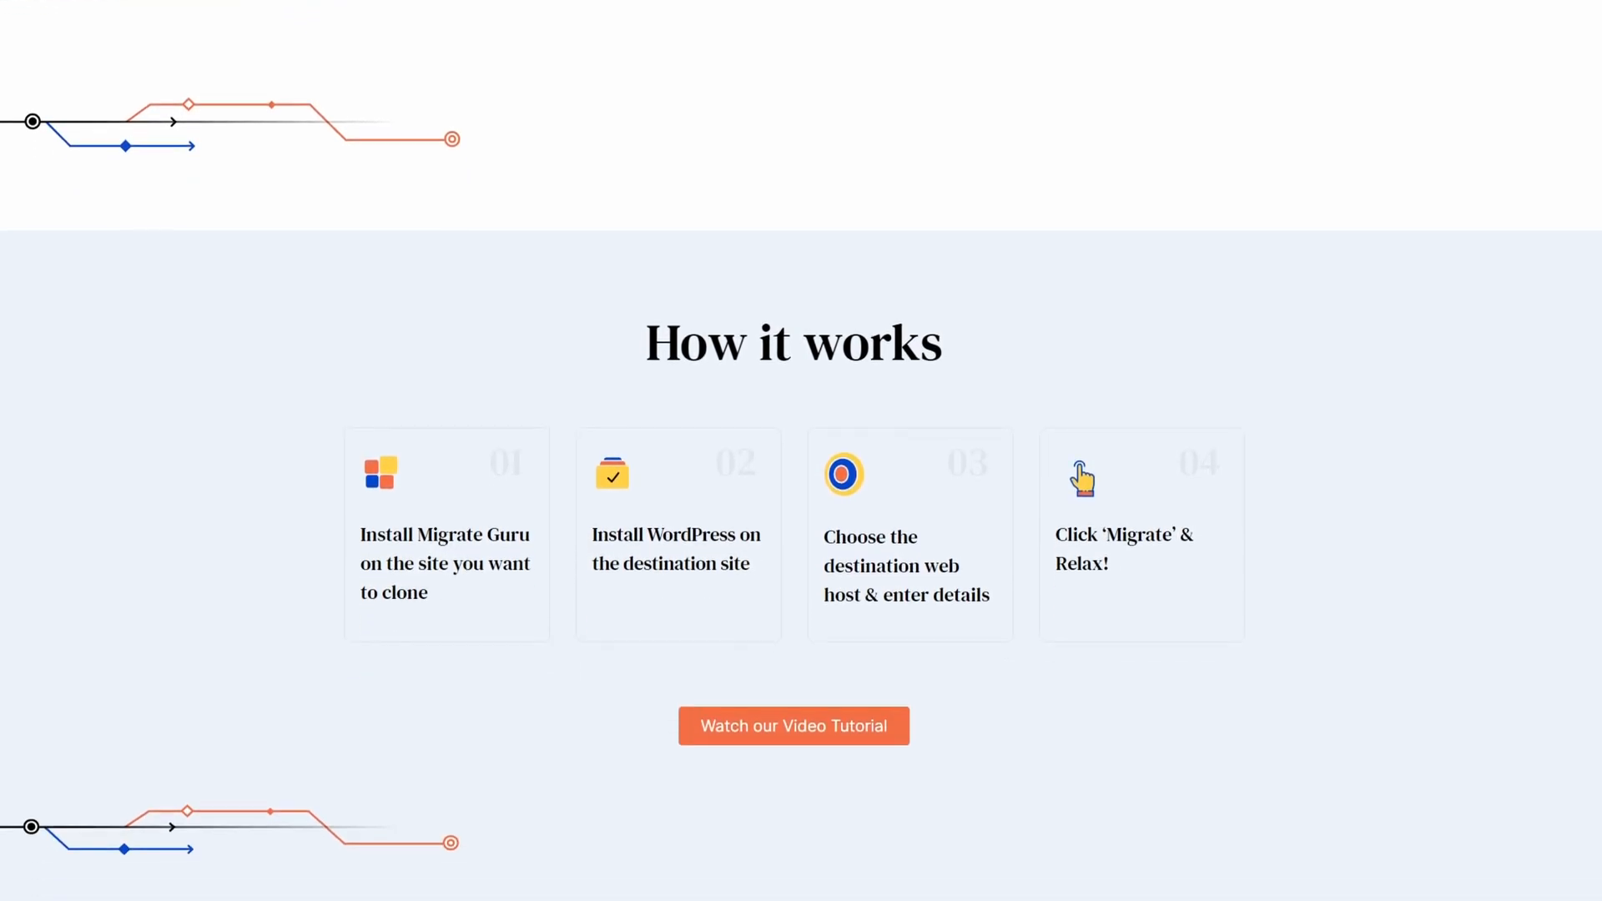
scroll("down", 3)
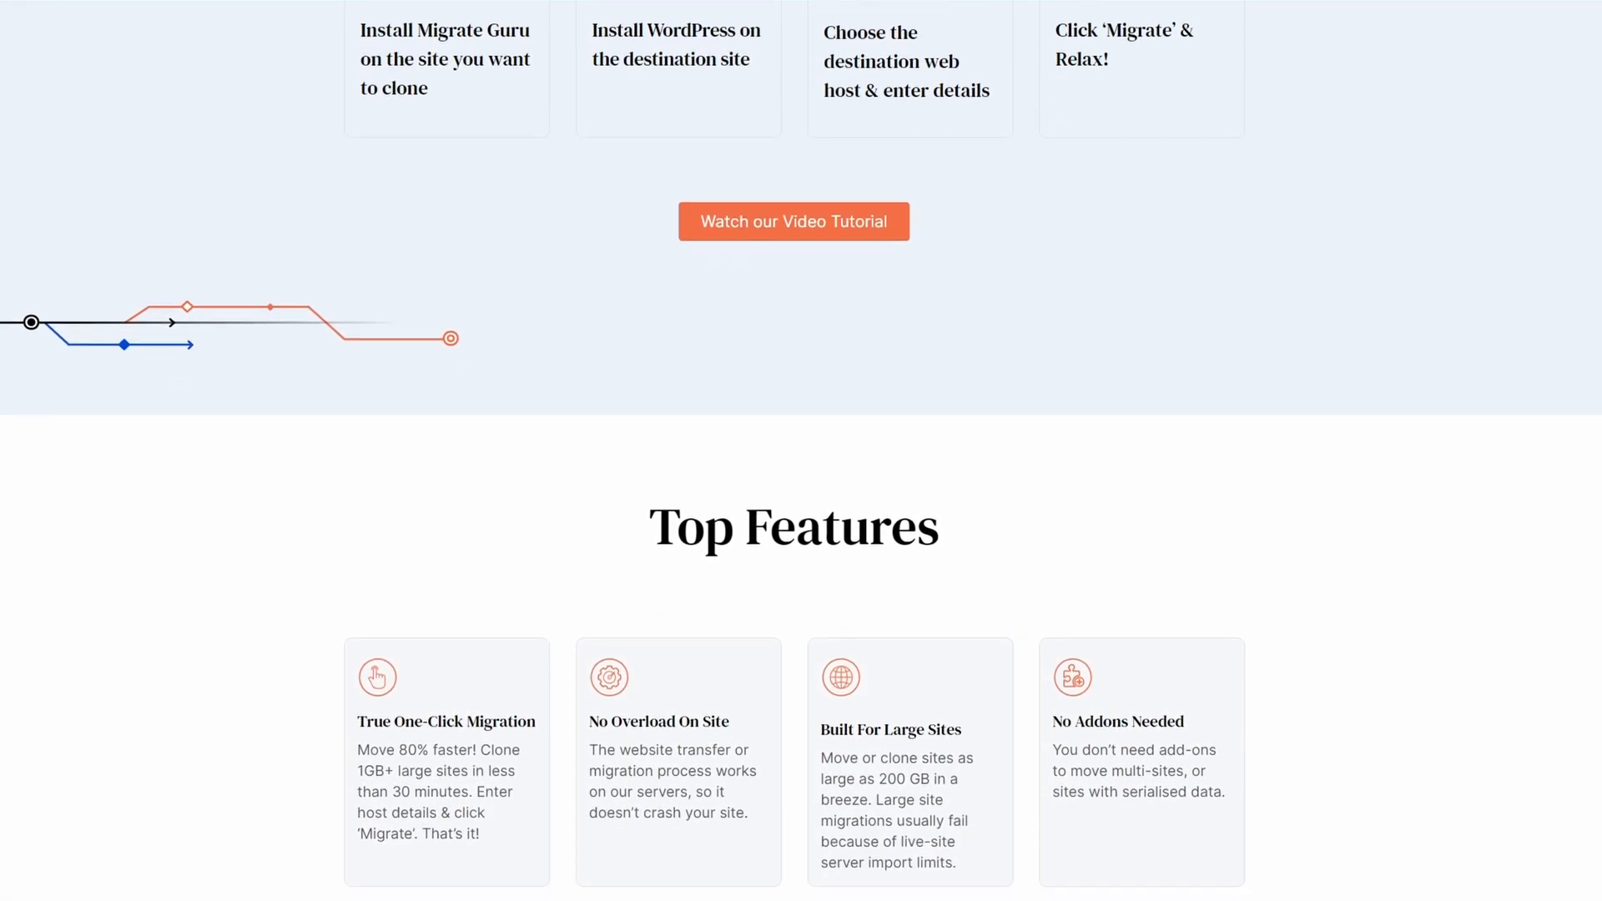
scroll("down", 3)
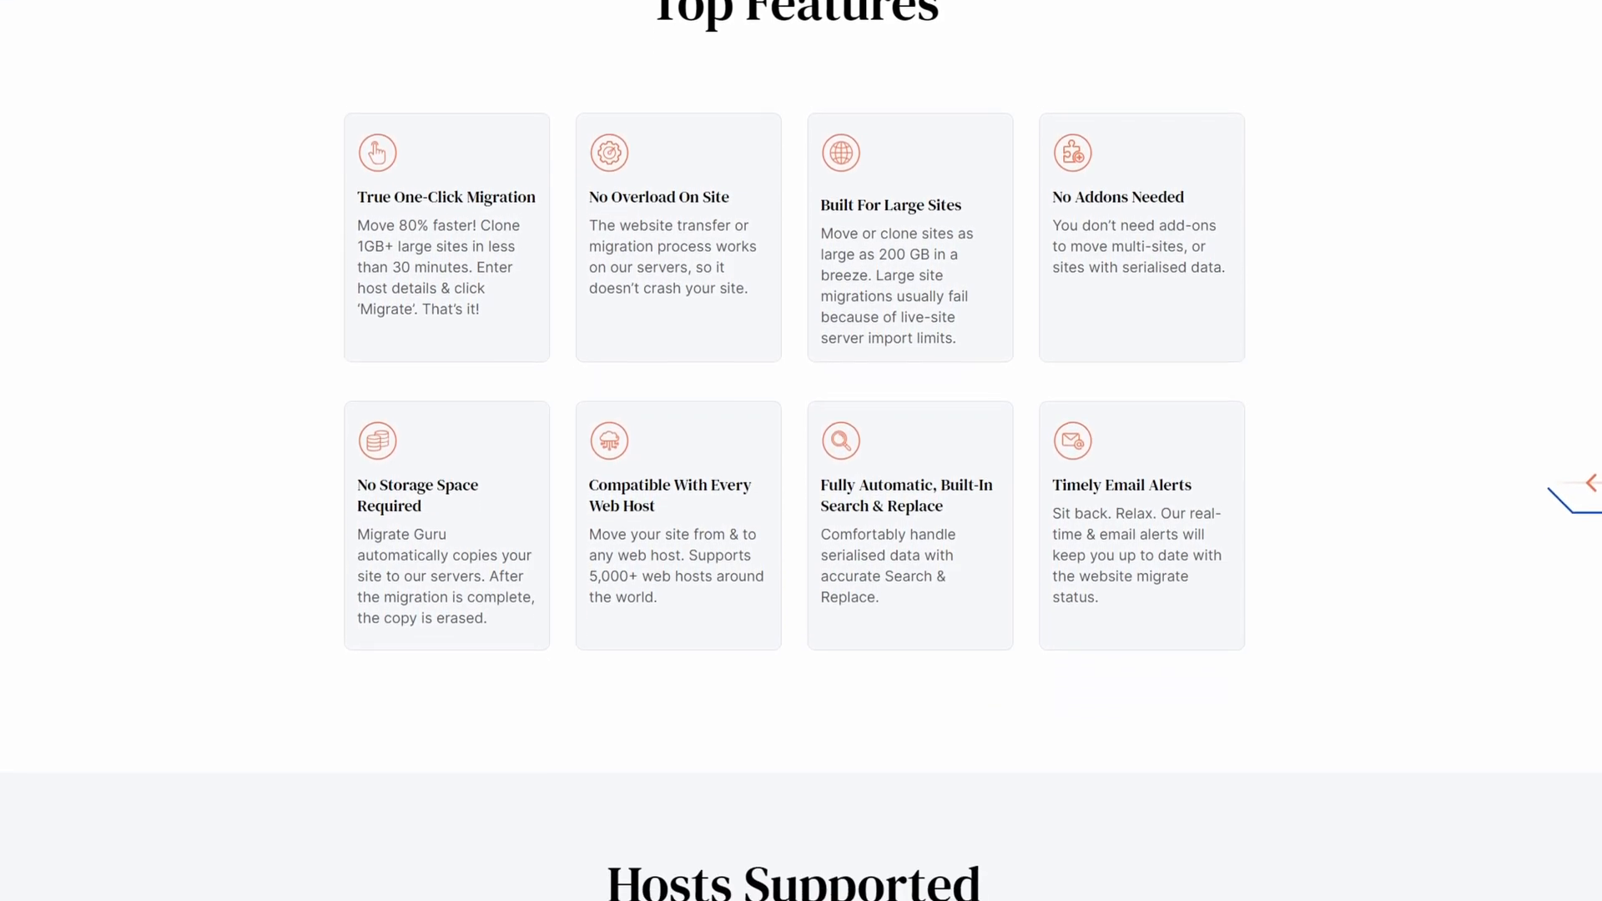
scroll("down", 3)
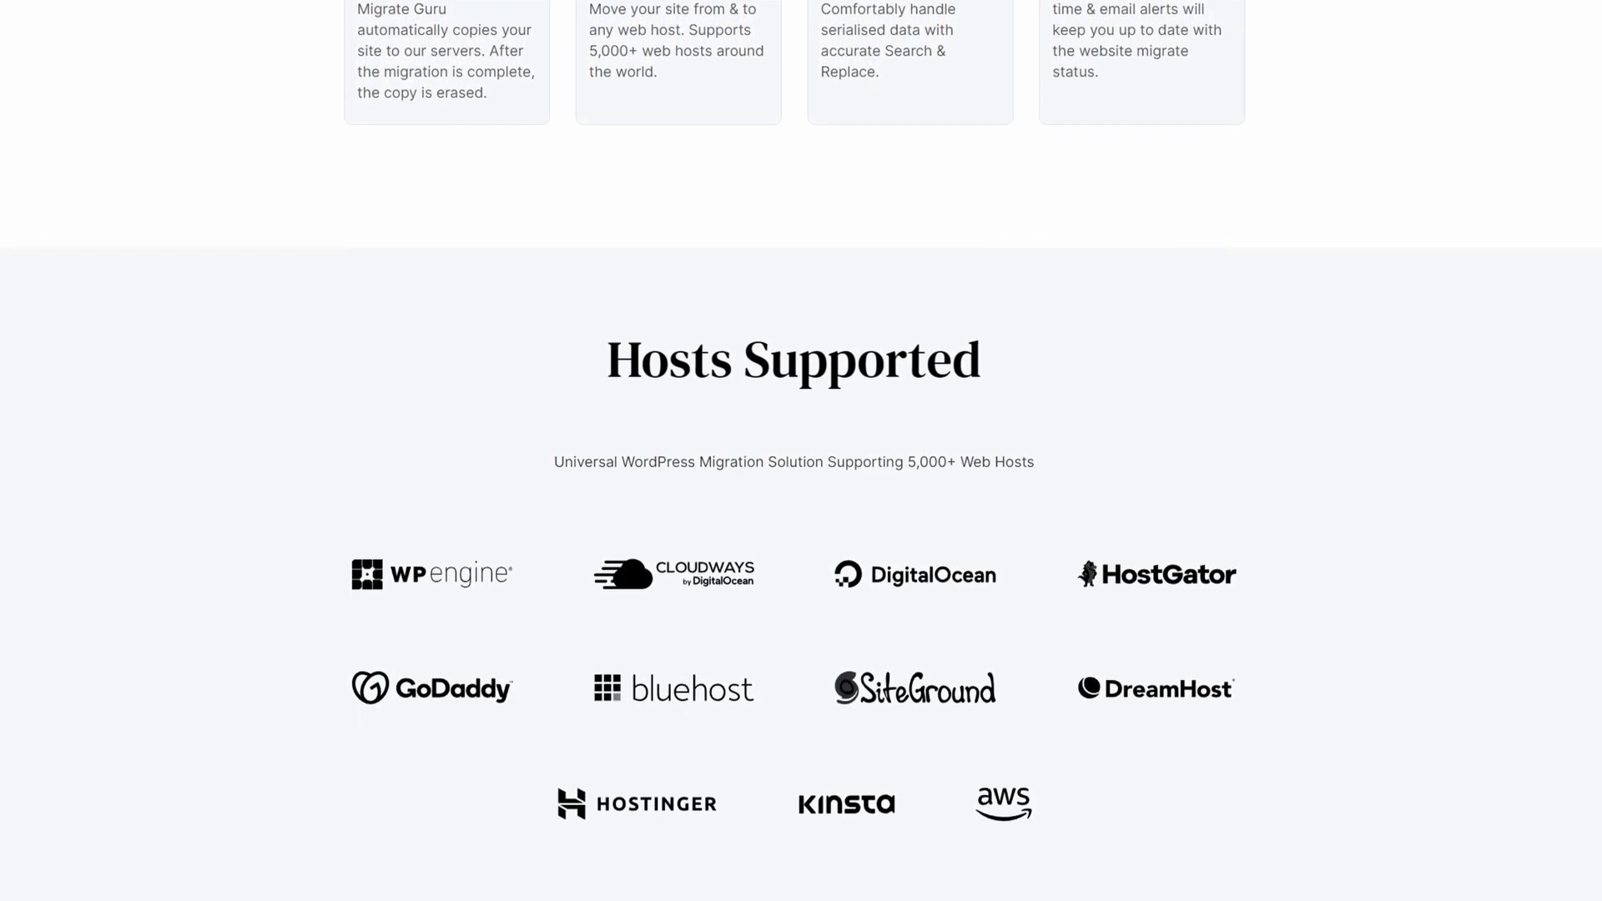
scroll("down", 3)
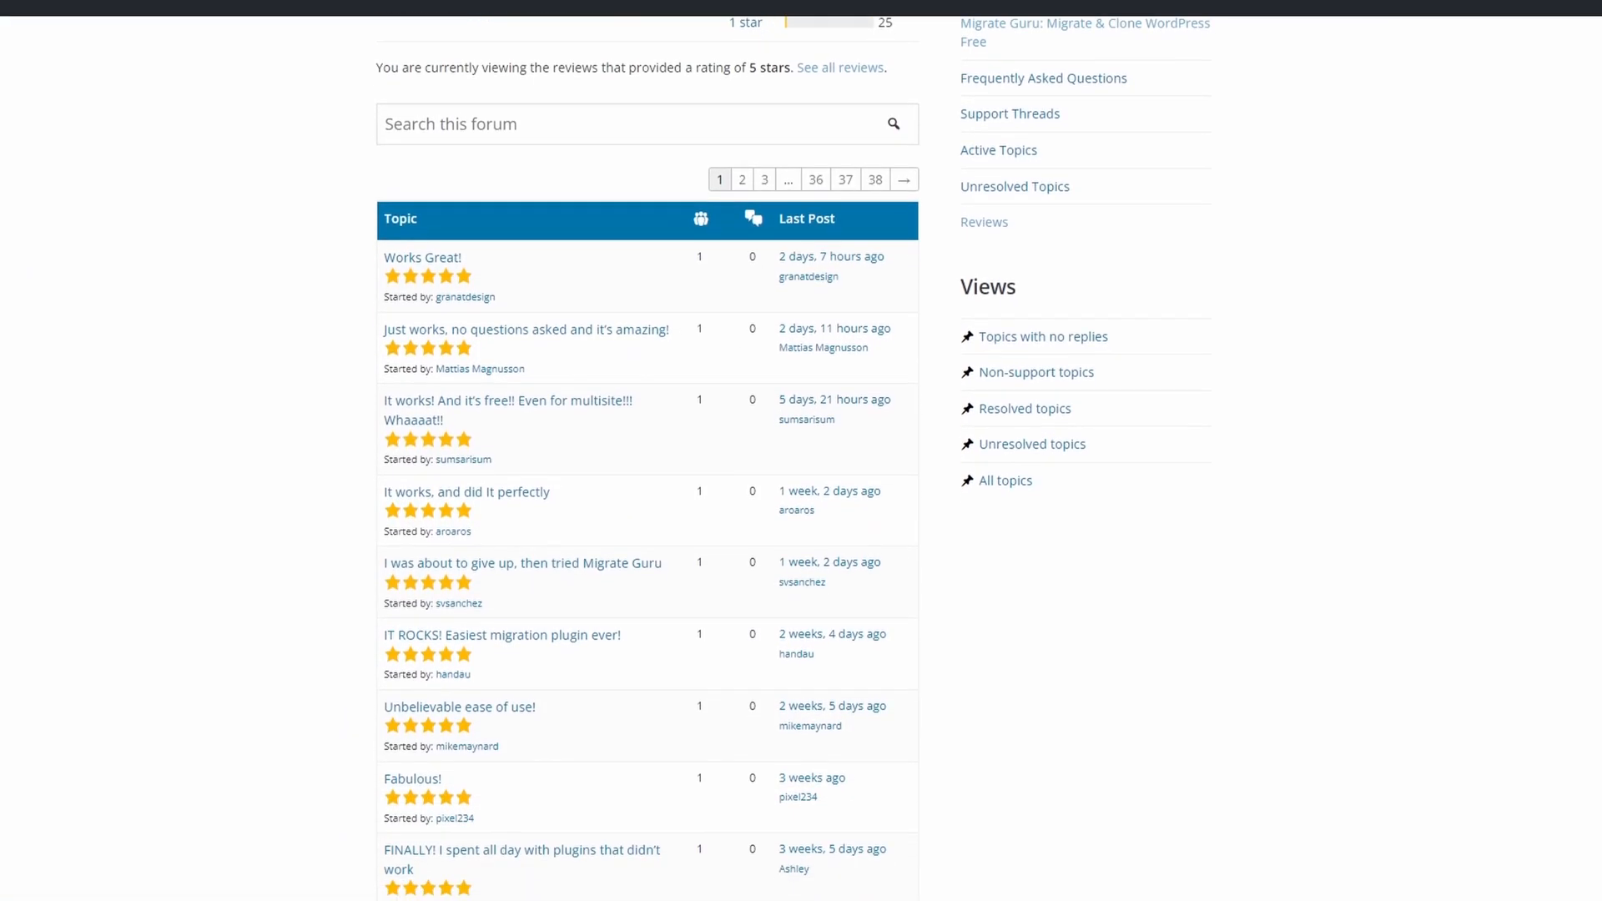
scroll("down", 3)
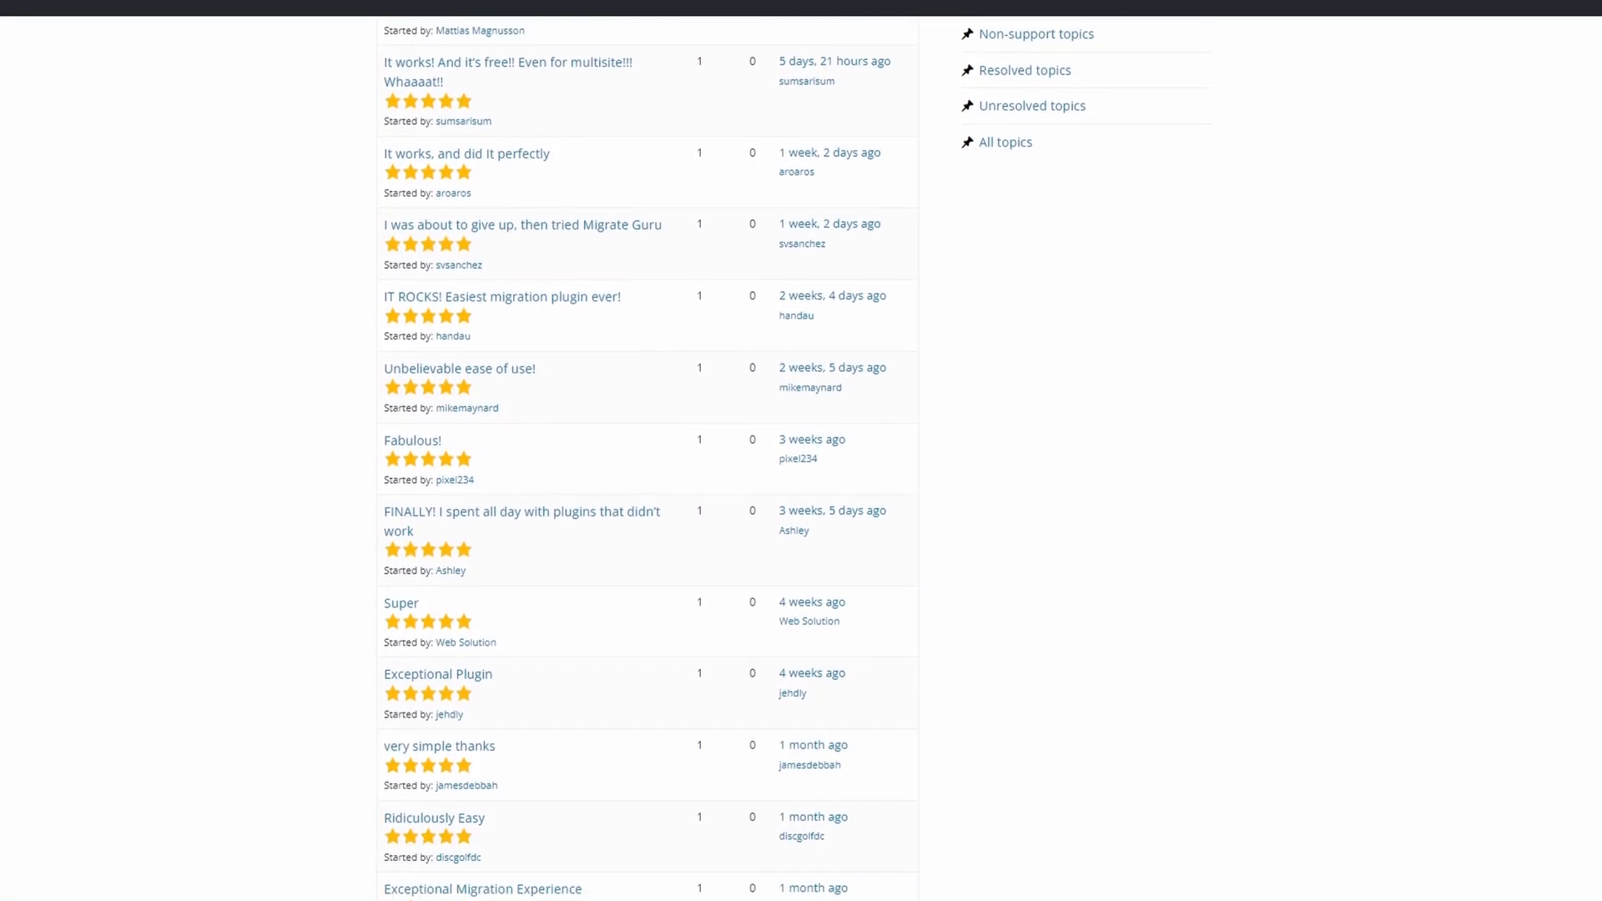
scroll("down", 3)
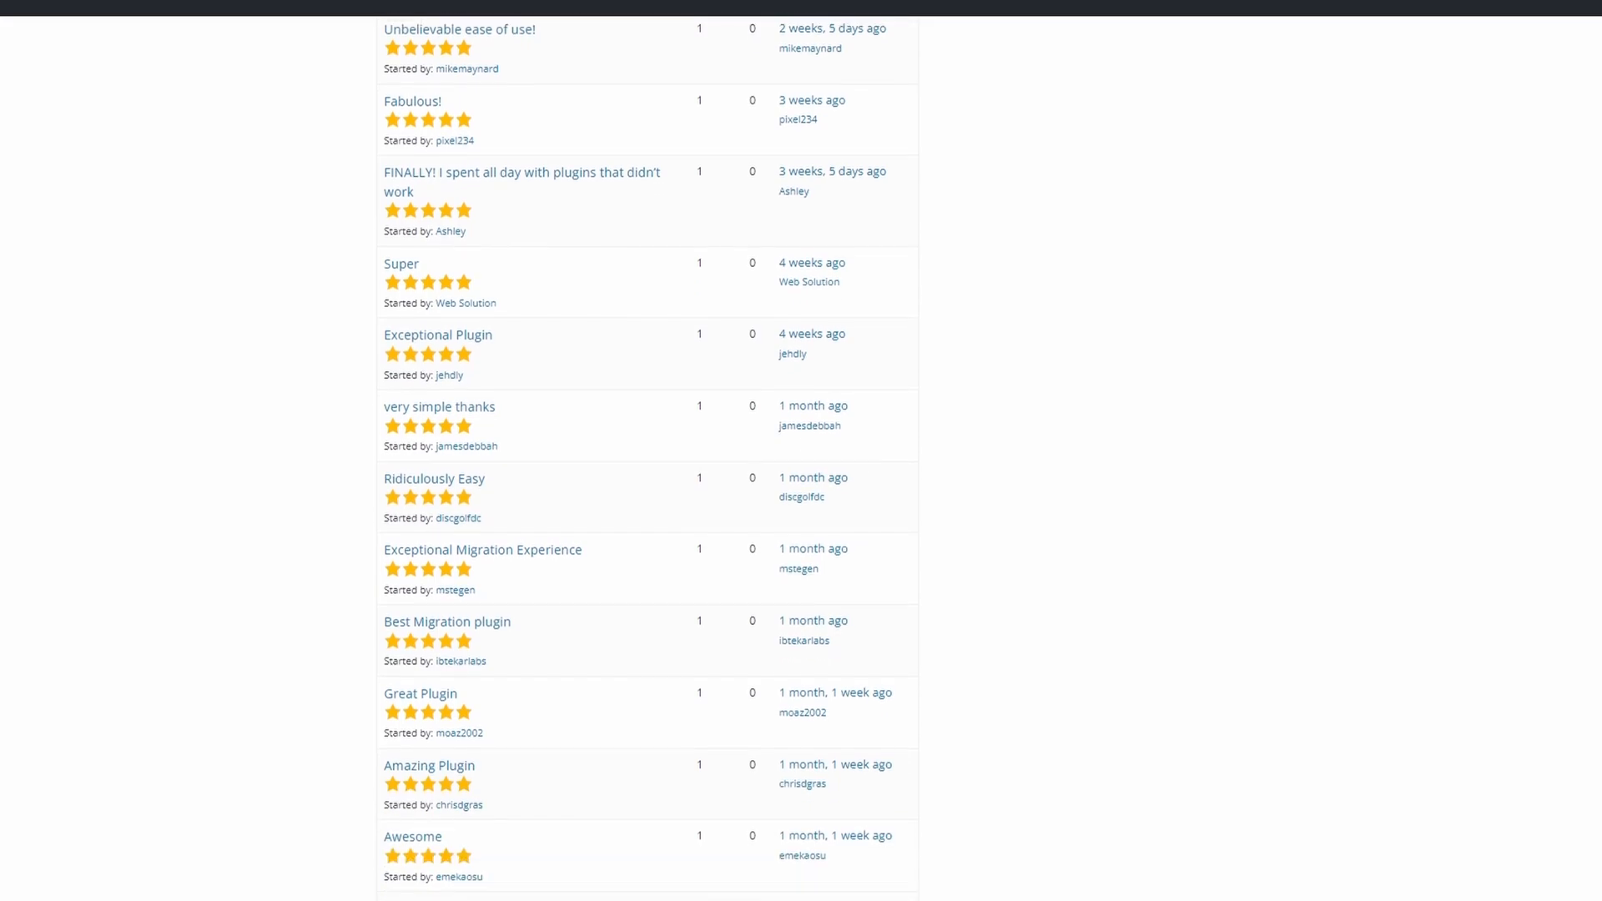
scroll("down", 3)
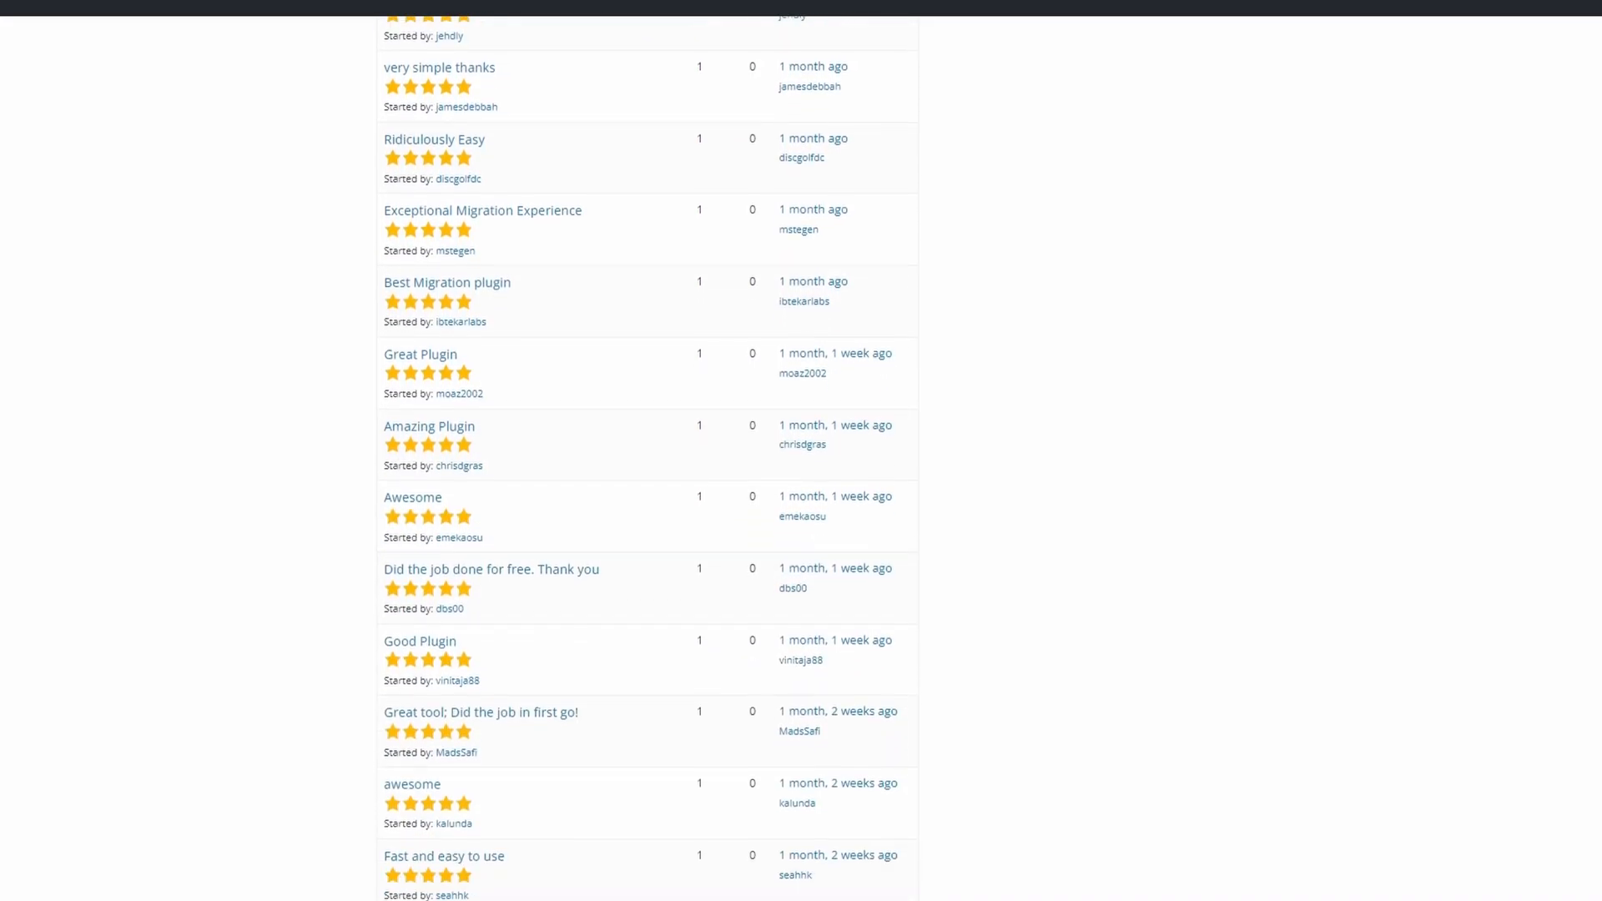
scroll("down", 3)
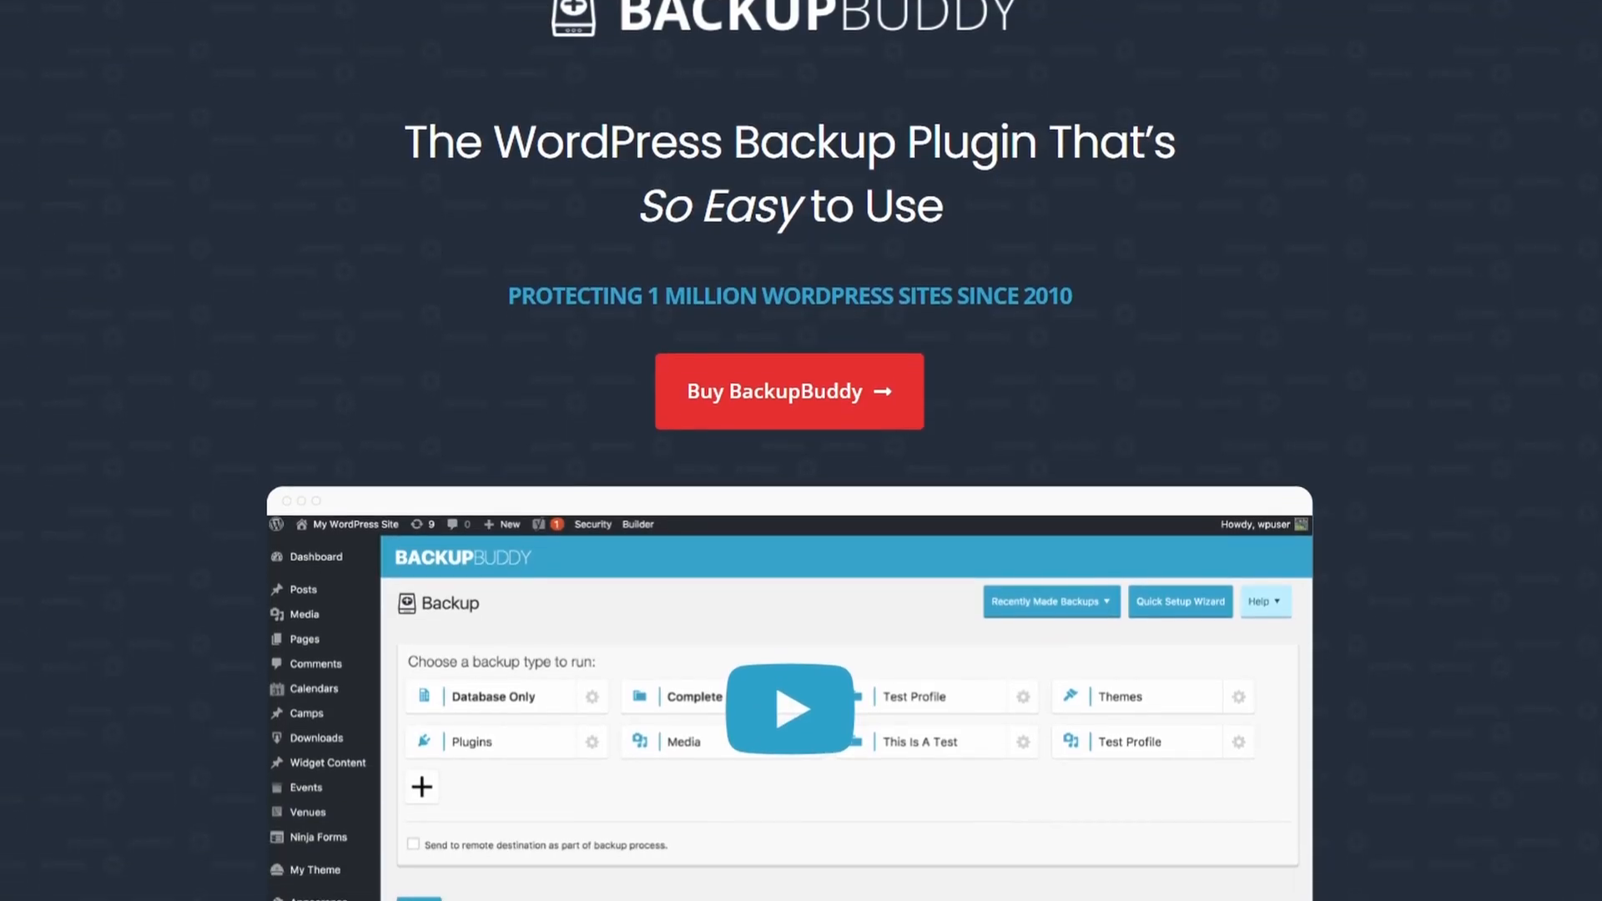
scroll("down", 3)
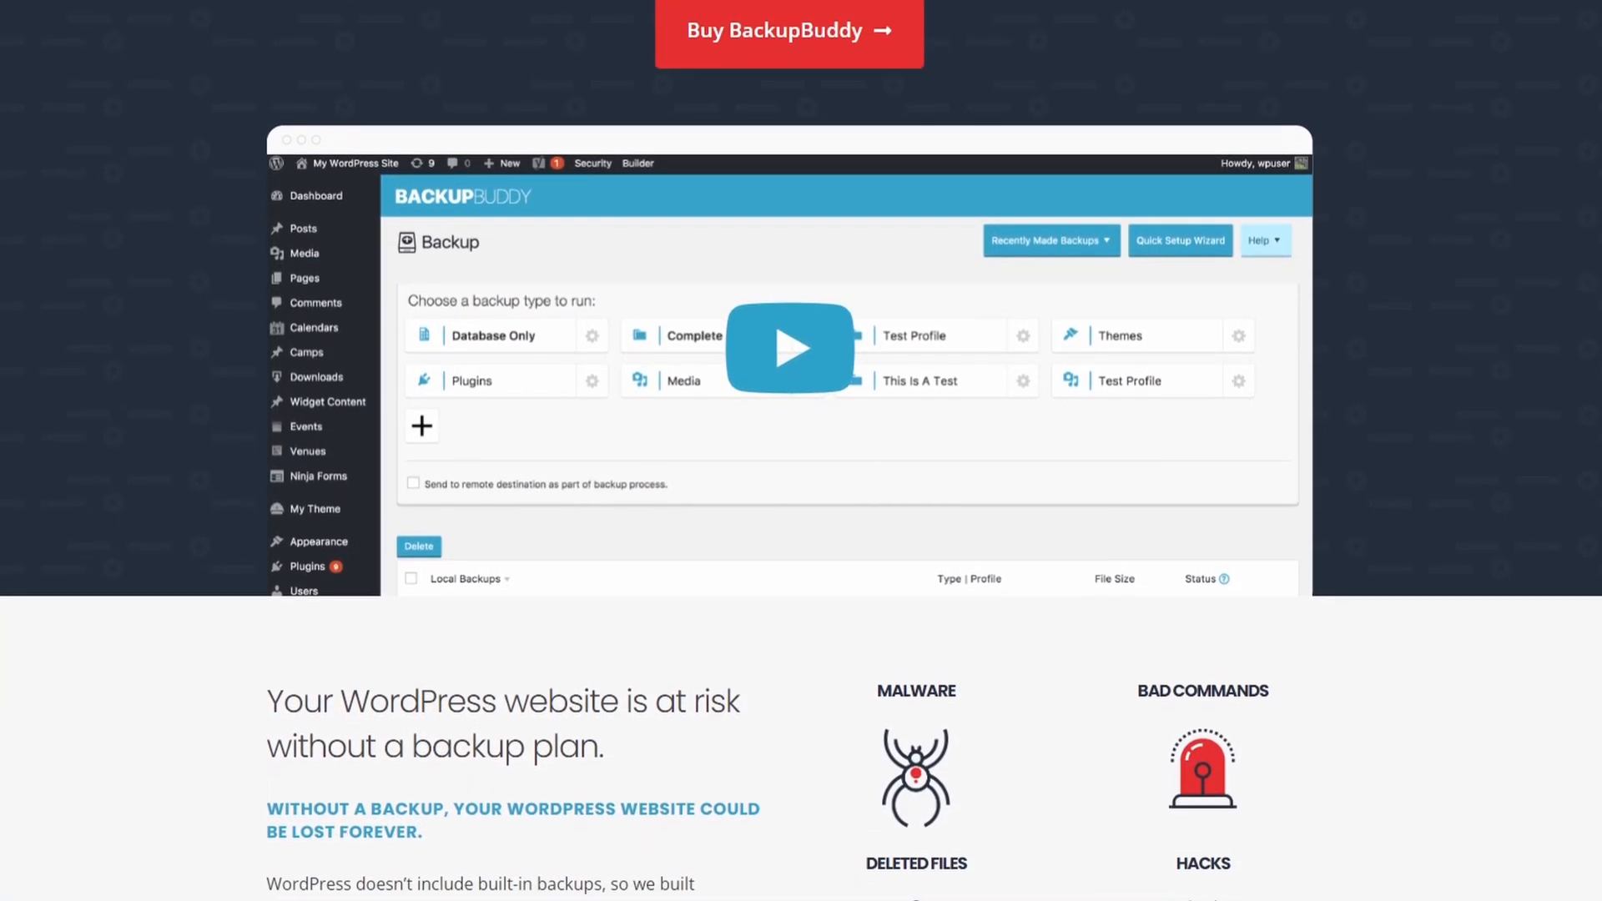
scroll("down", 3)
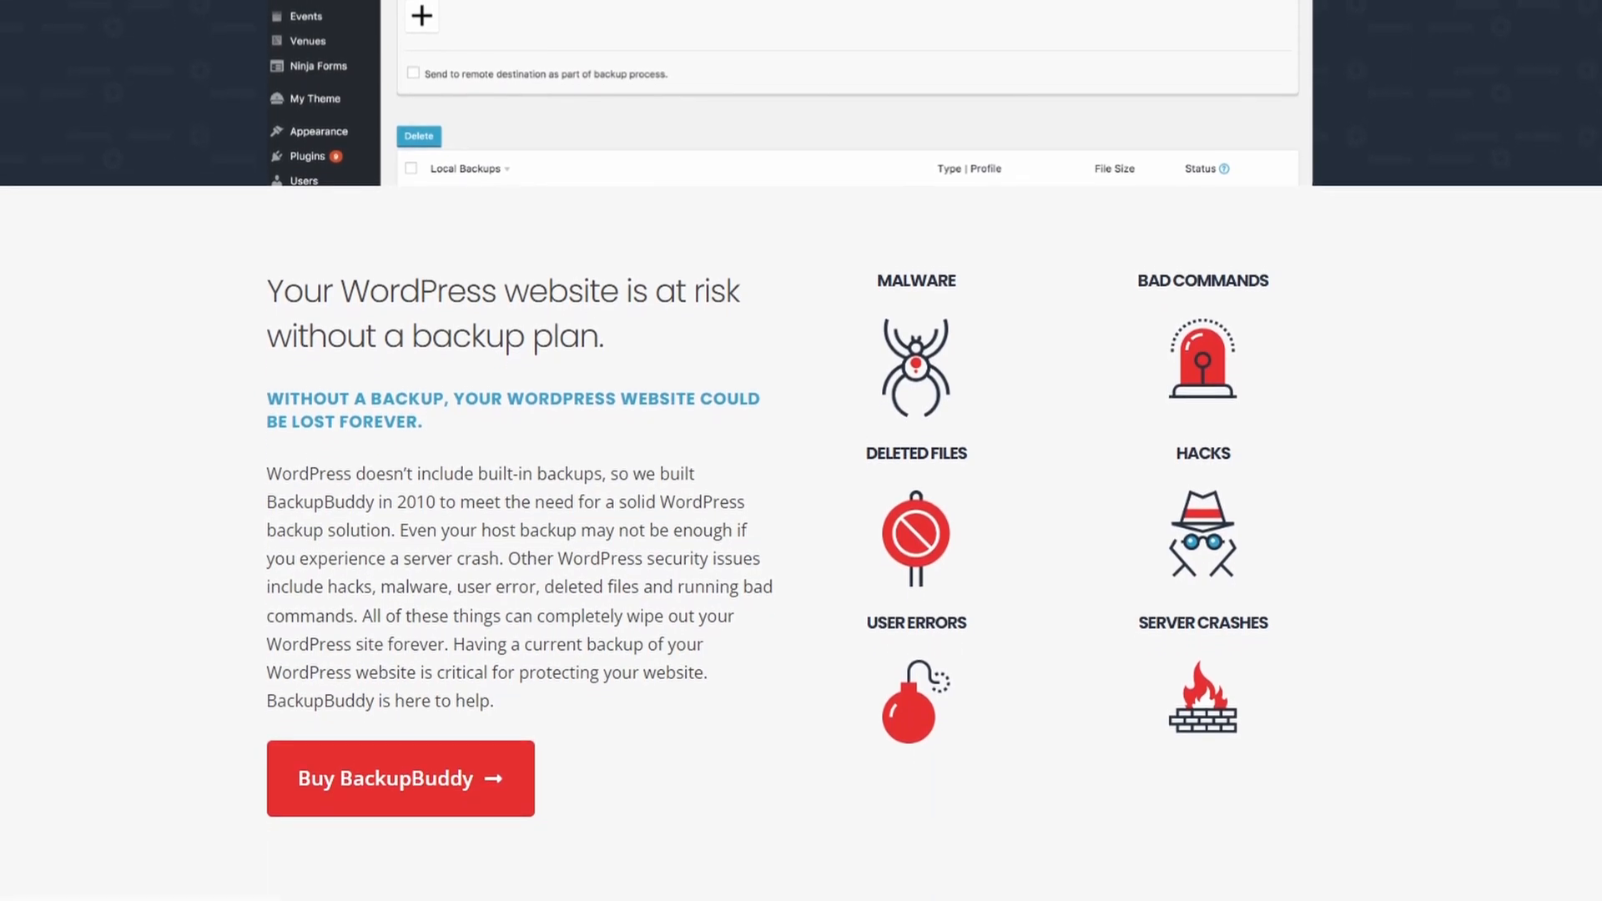
scroll("down", 3)
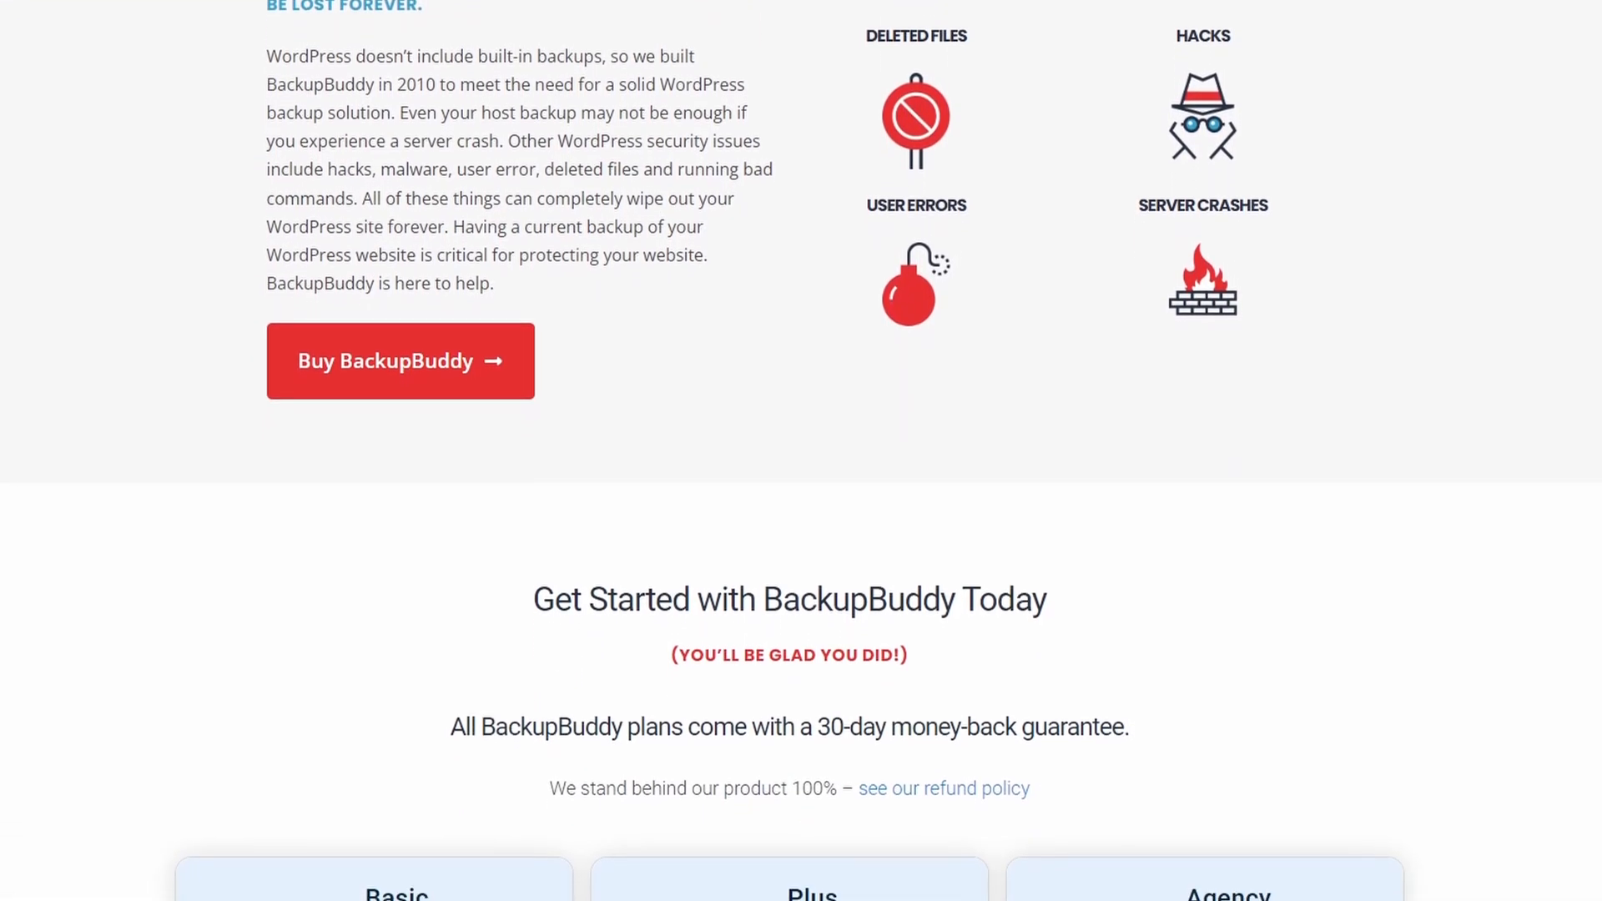
scroll("down", 3)
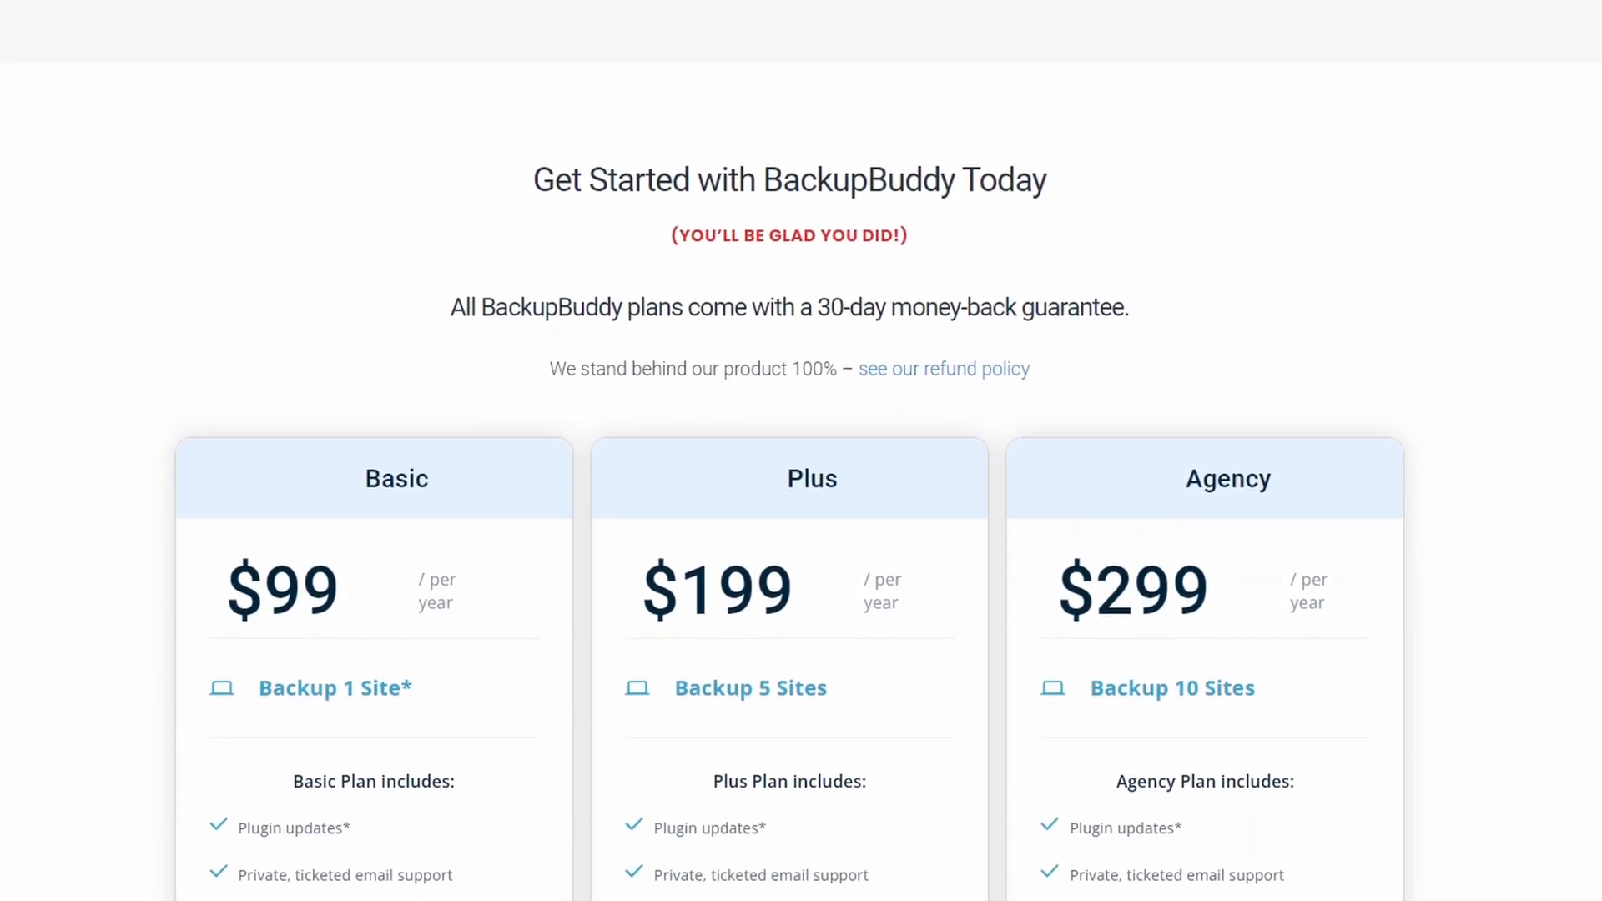
scroll("down", 3)
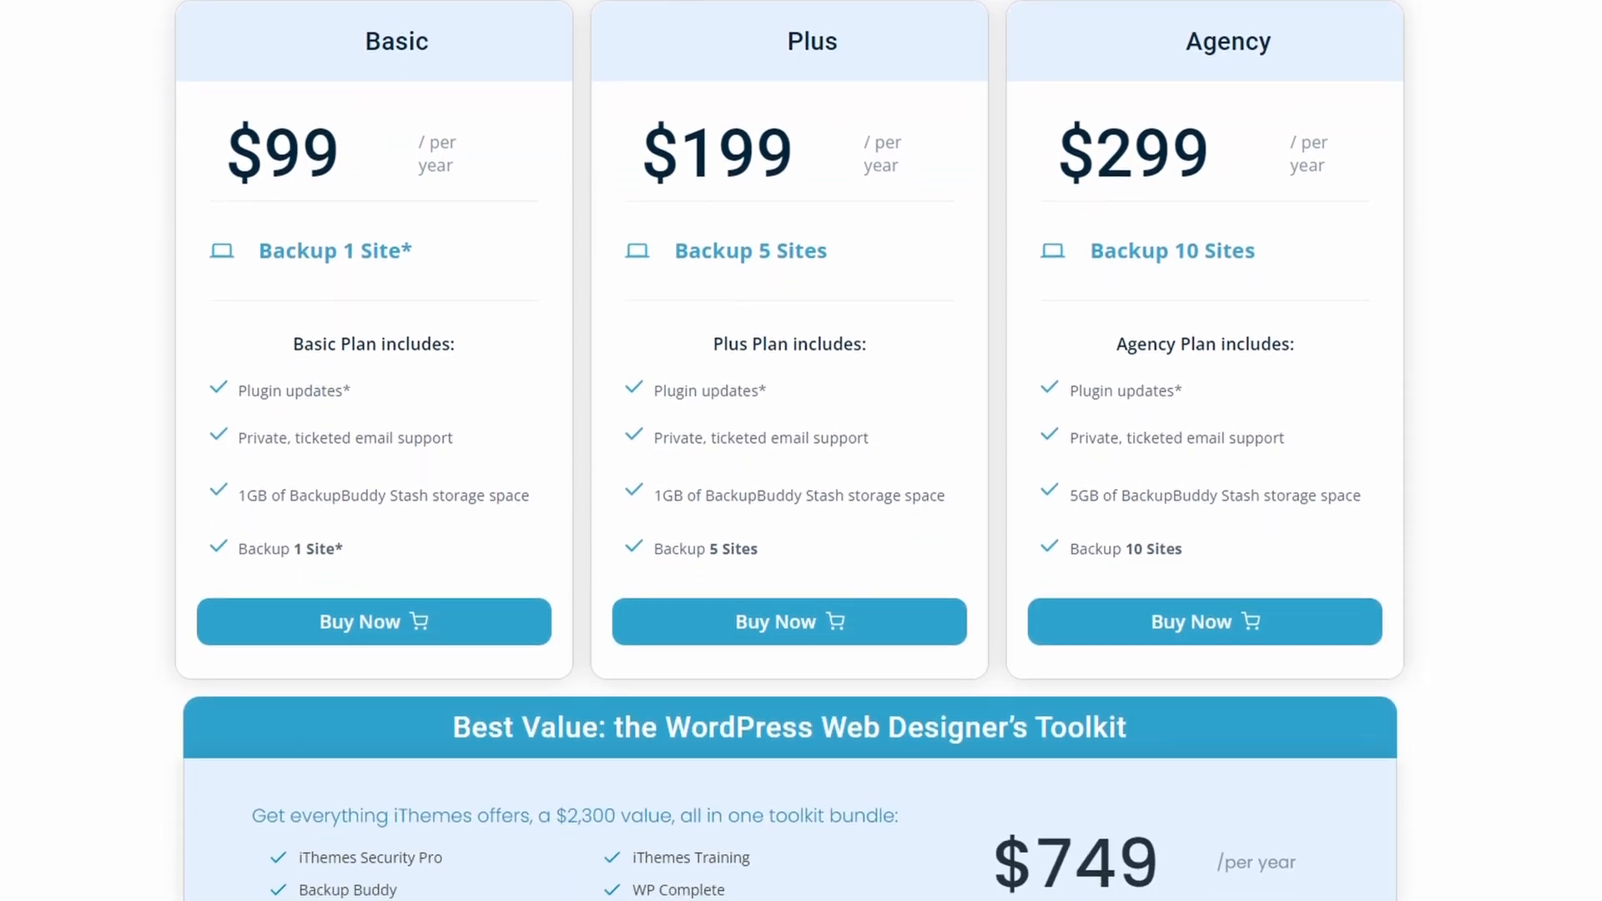
scroll("down", 3)
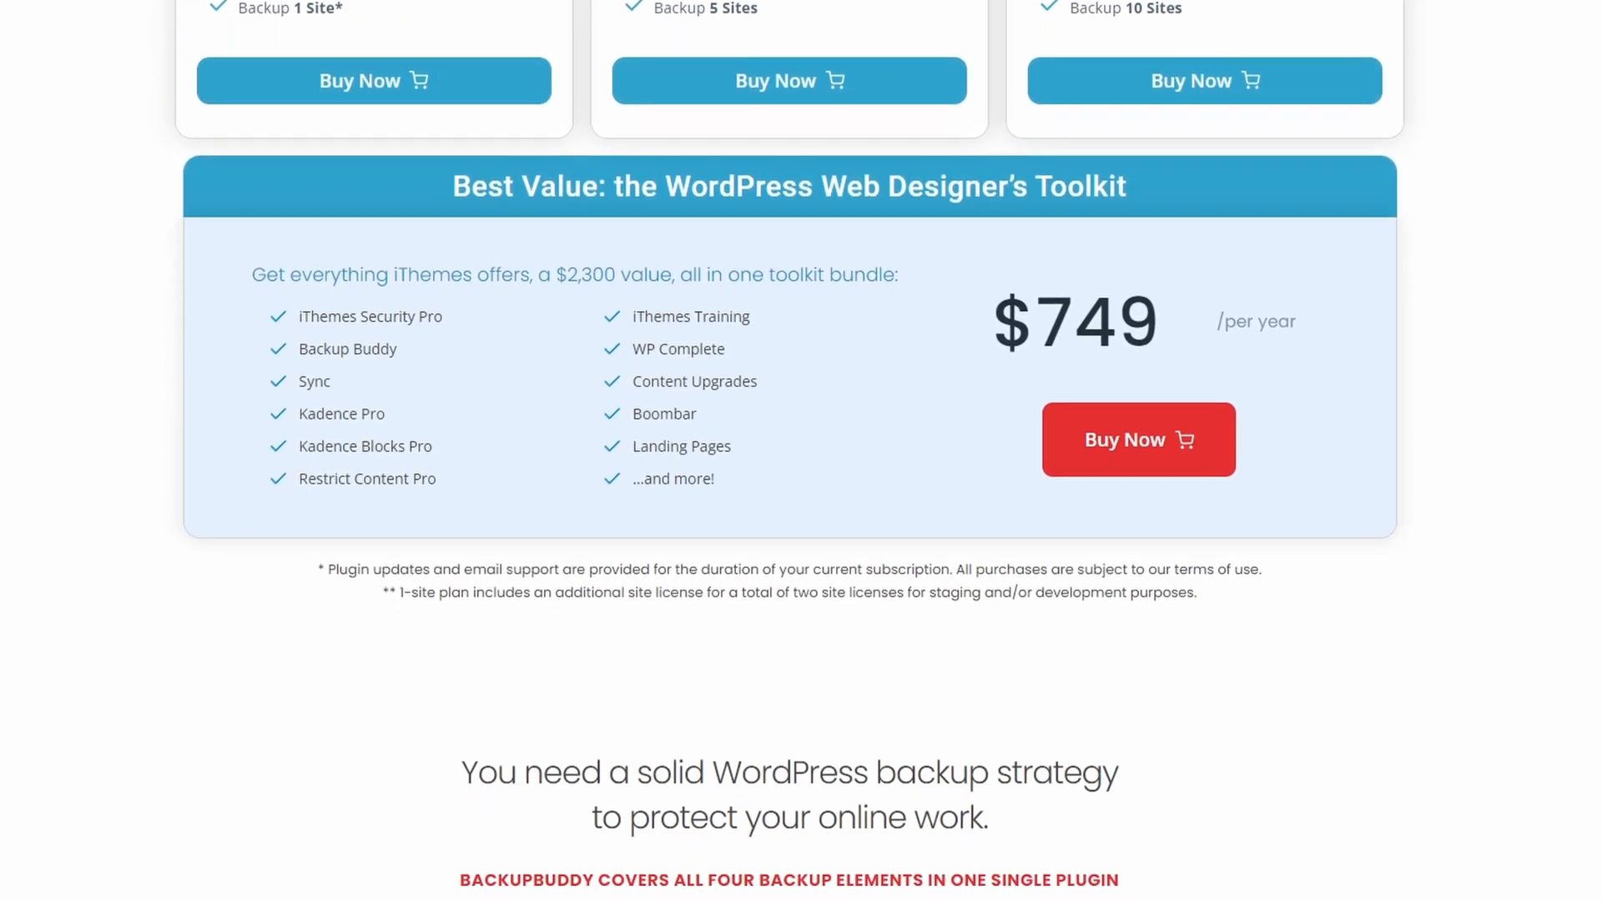
scroll("down", 3)
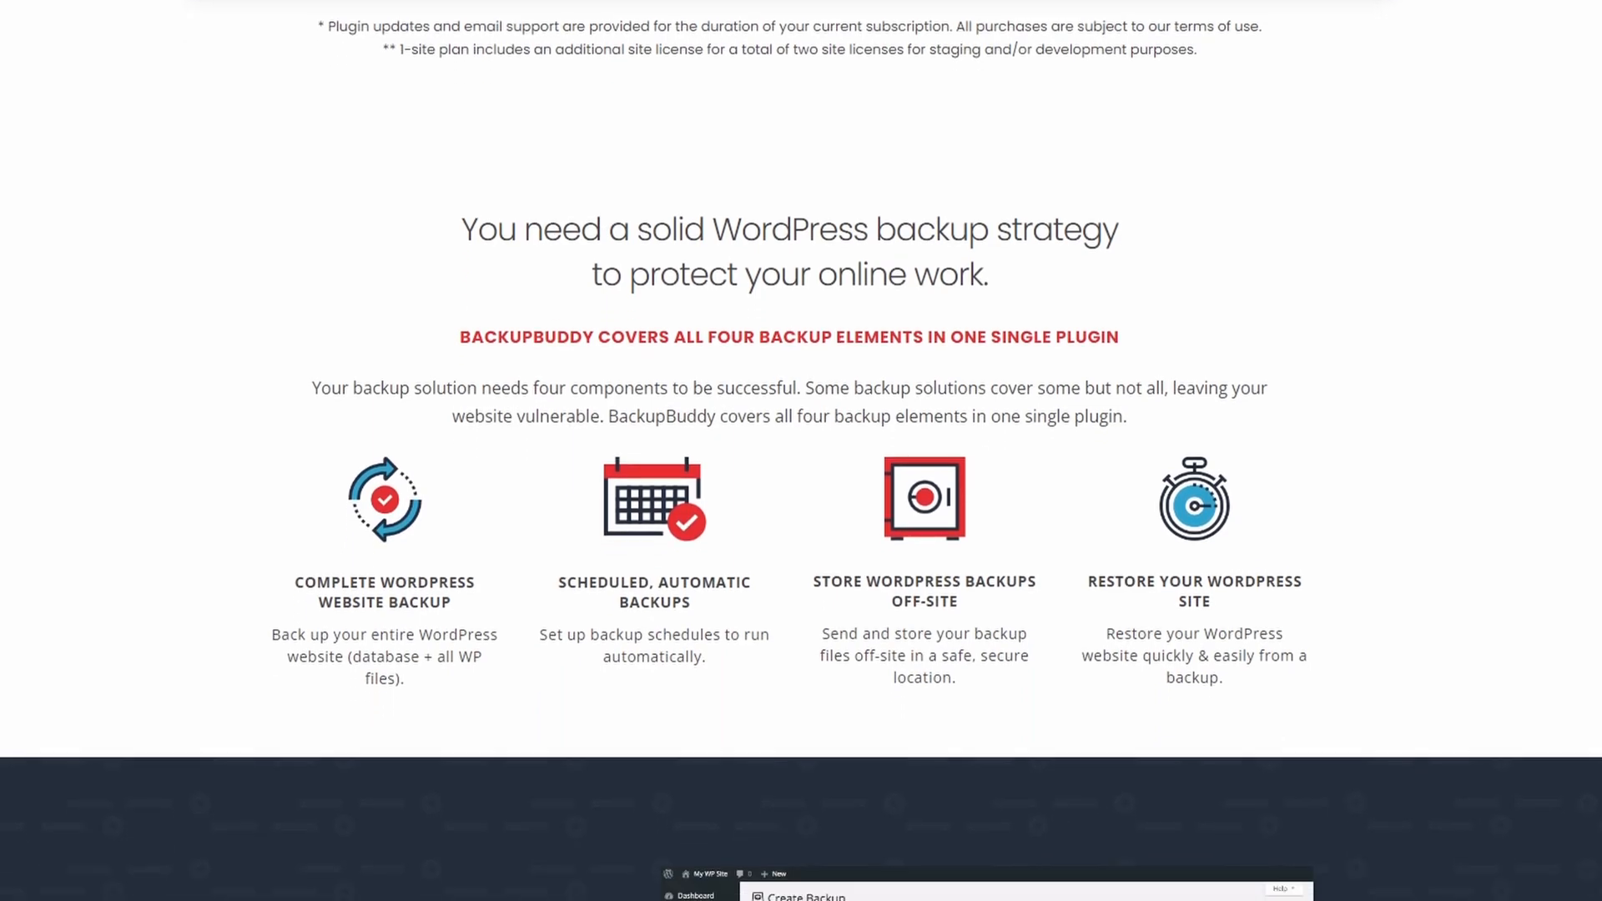
scroll("down", 3)
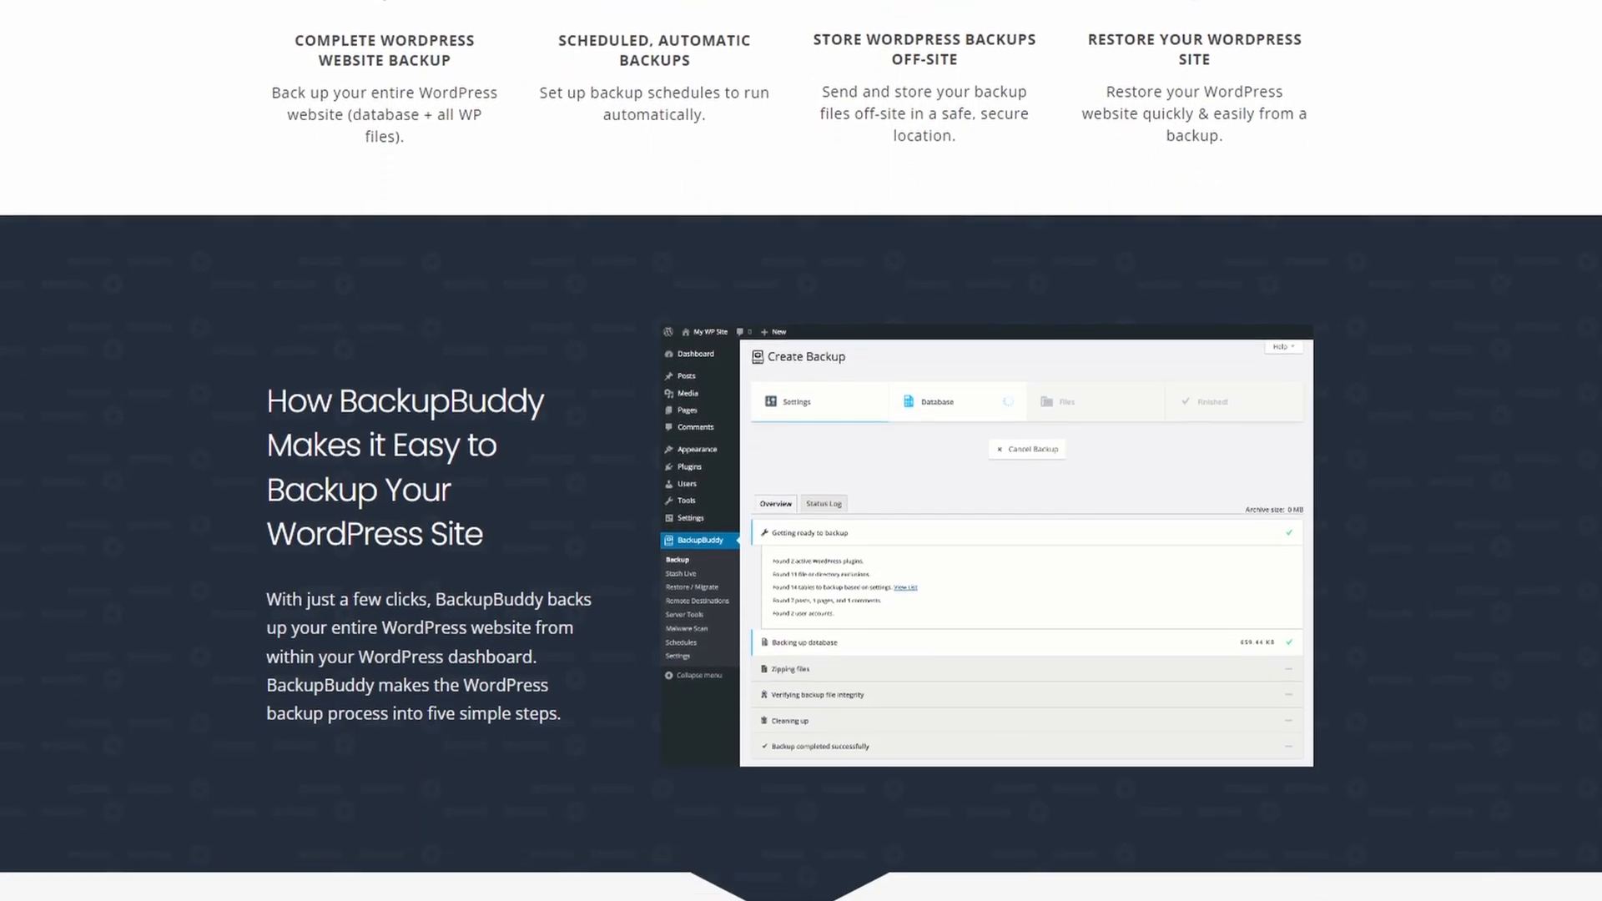
scroll("down", 3)
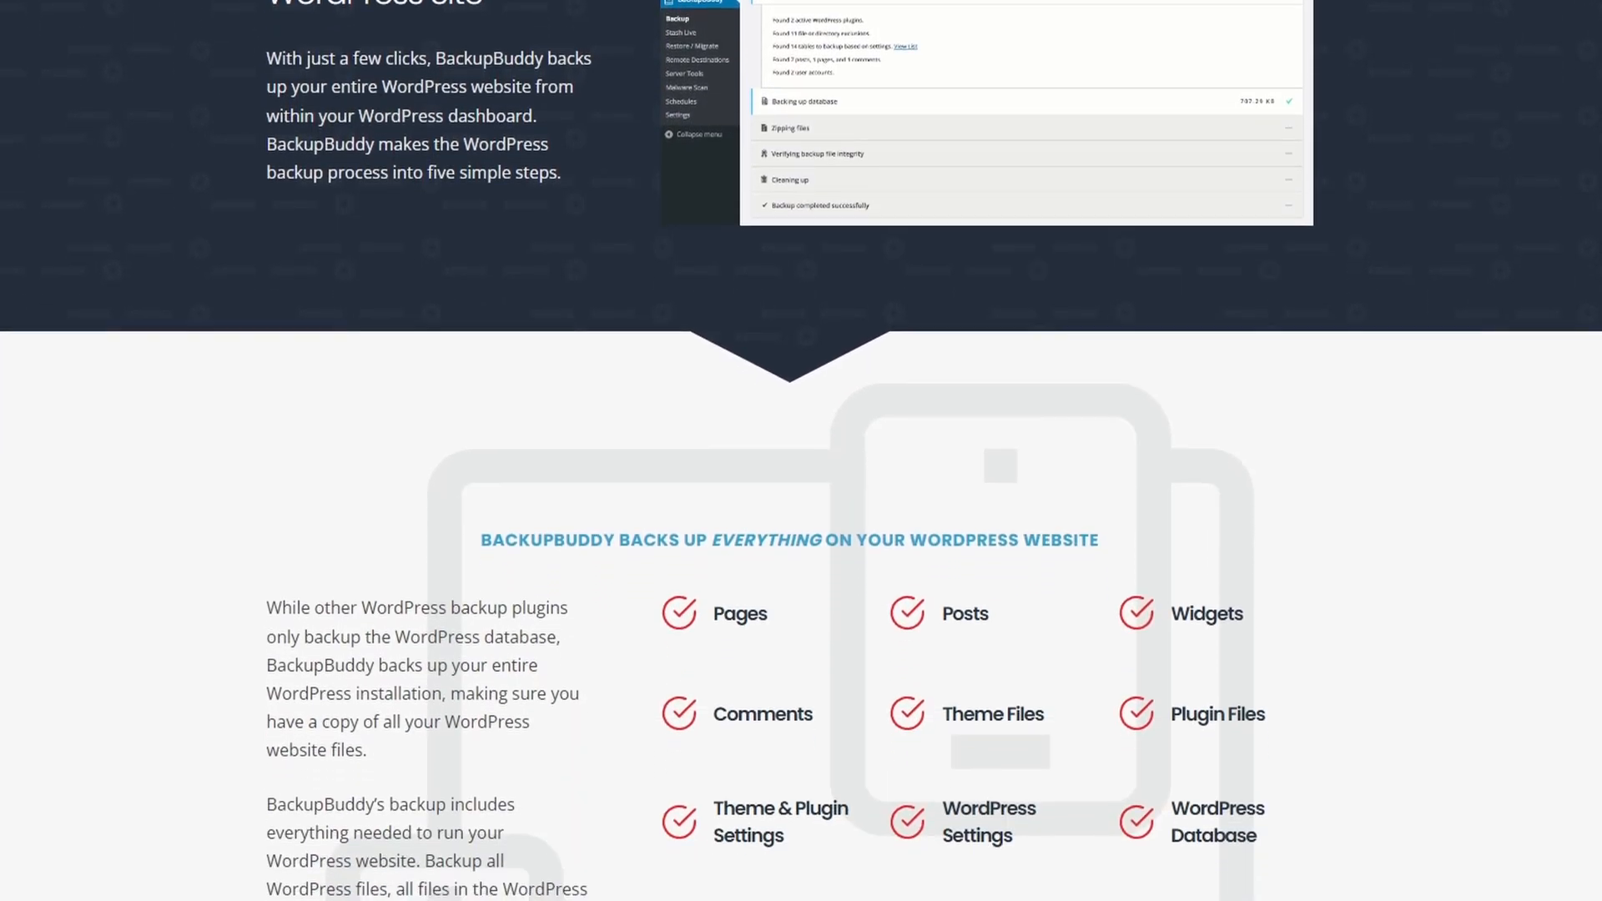
scroll("down", 3)
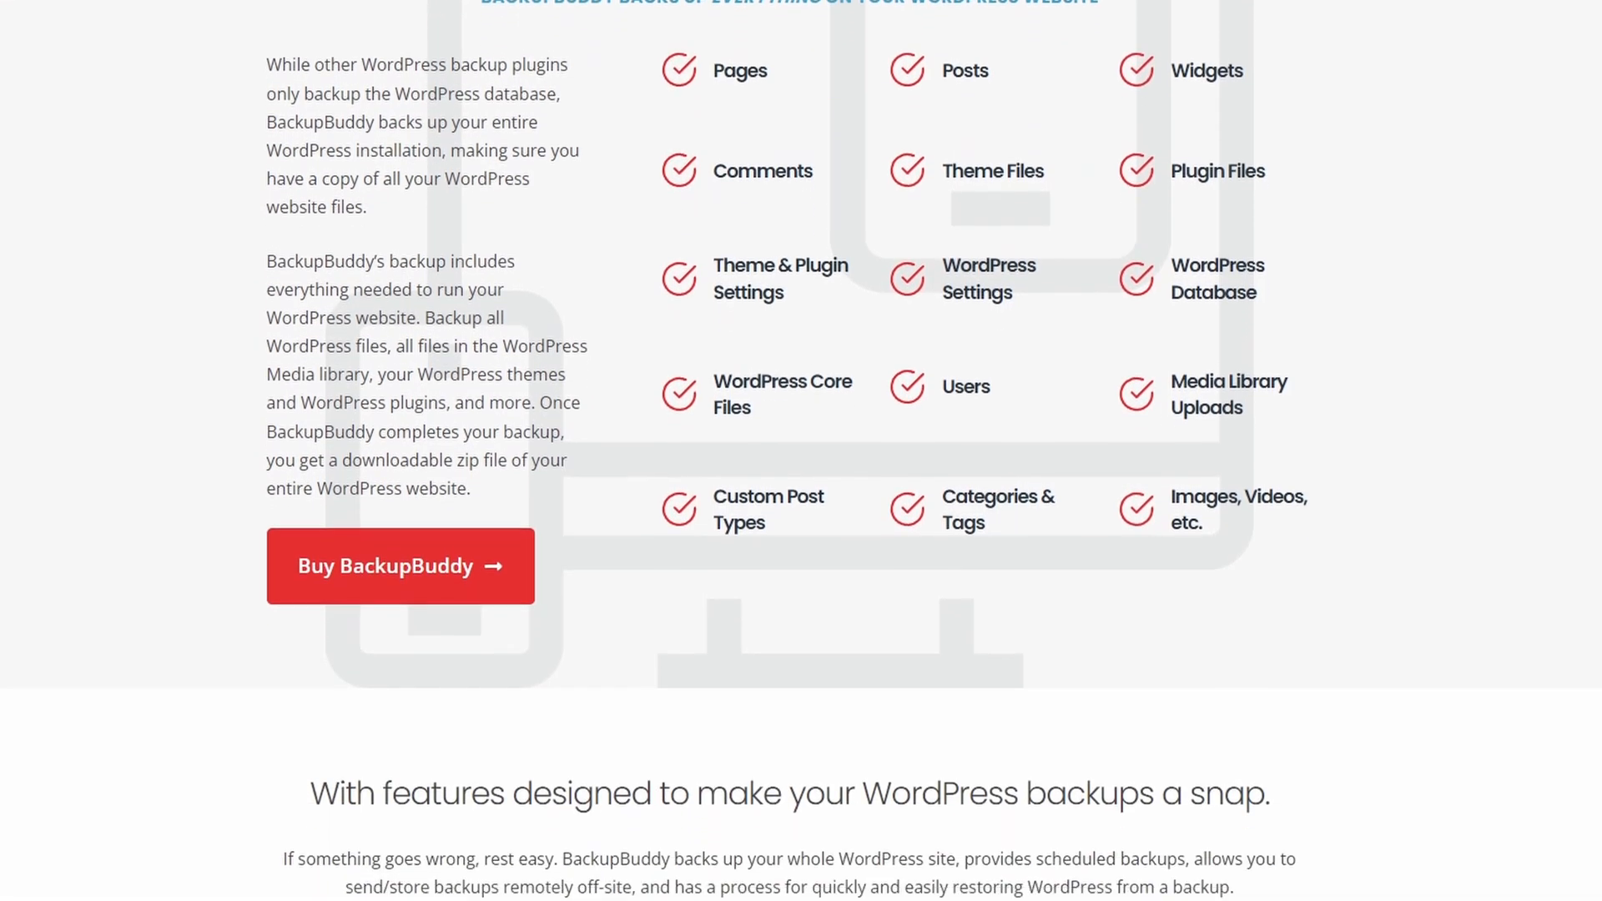
scroll("down", 3)
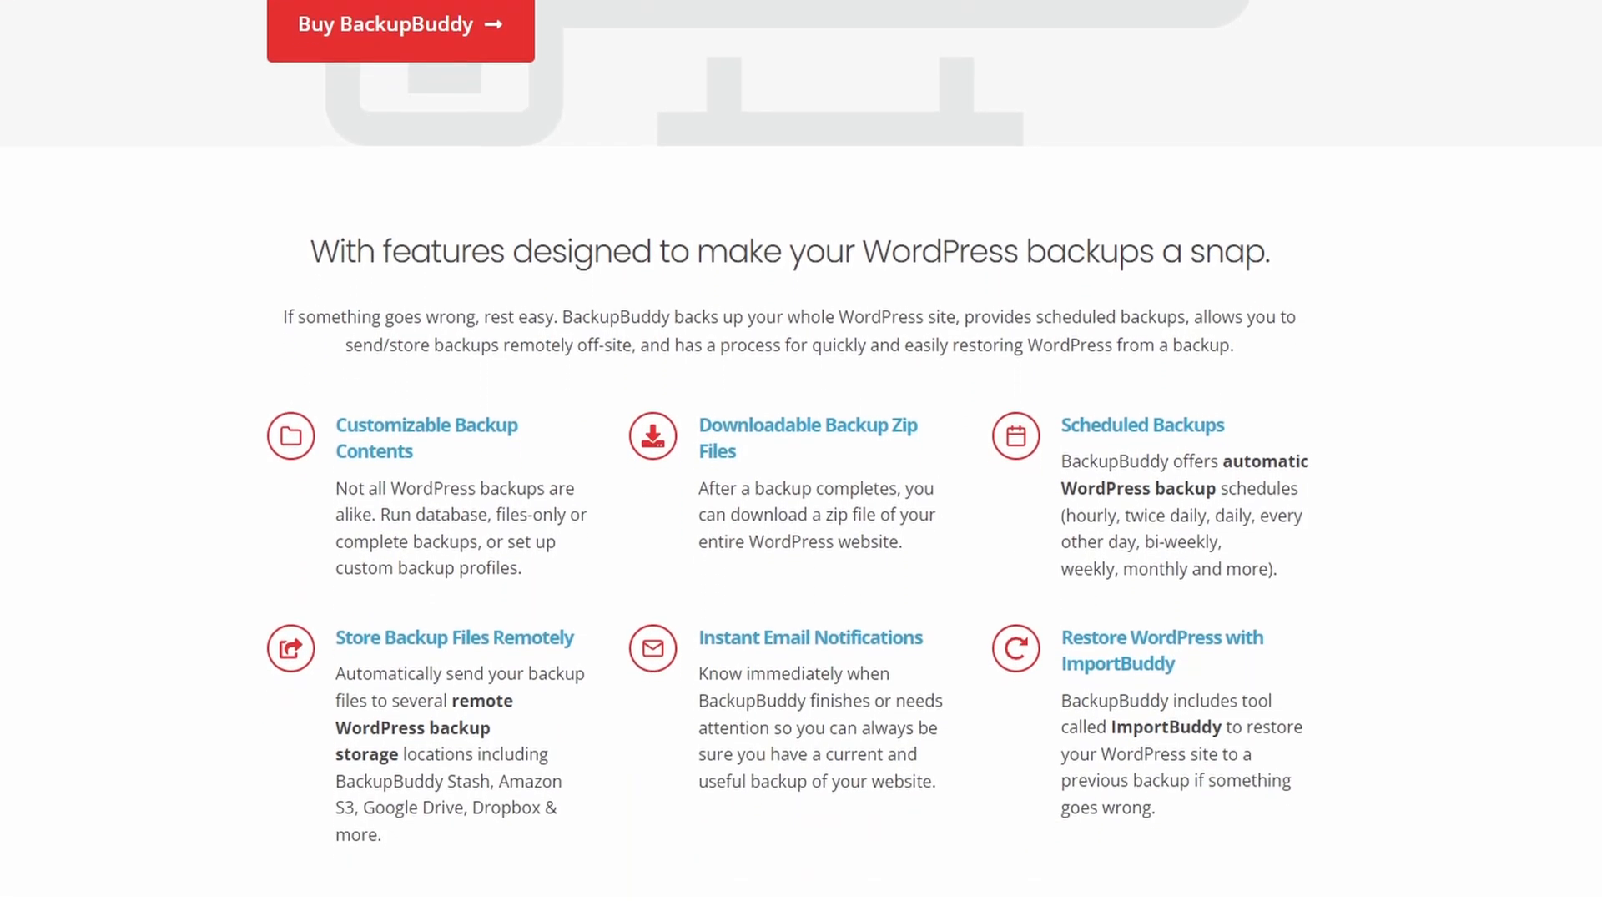
scroll("down", 3)
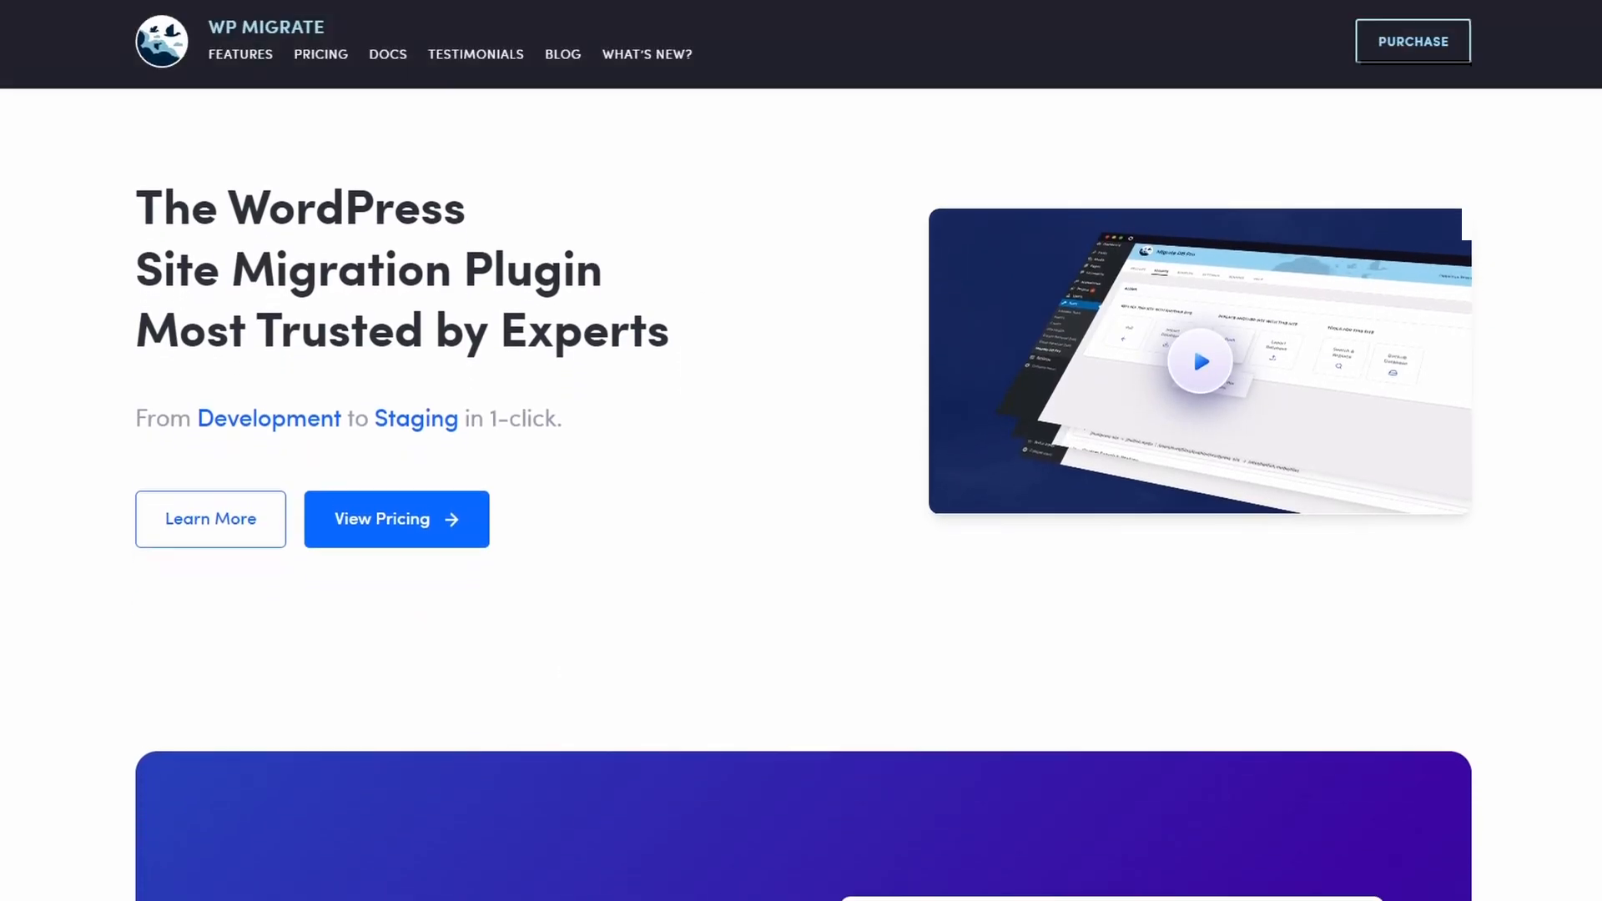
scroll("down", 3)
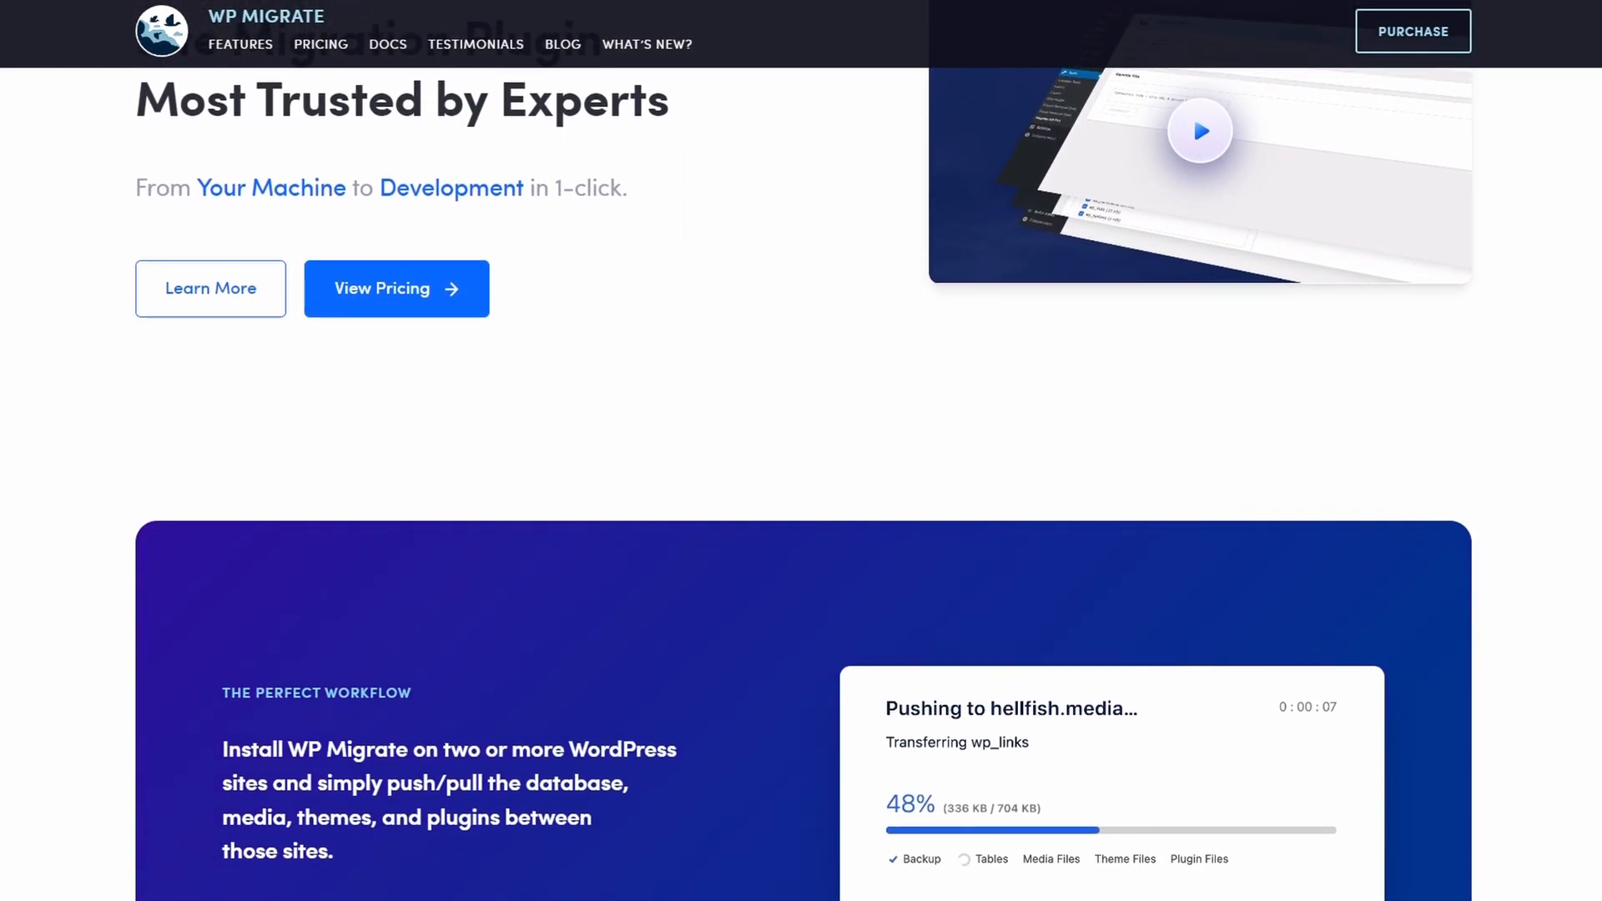
scroll("down", 3)
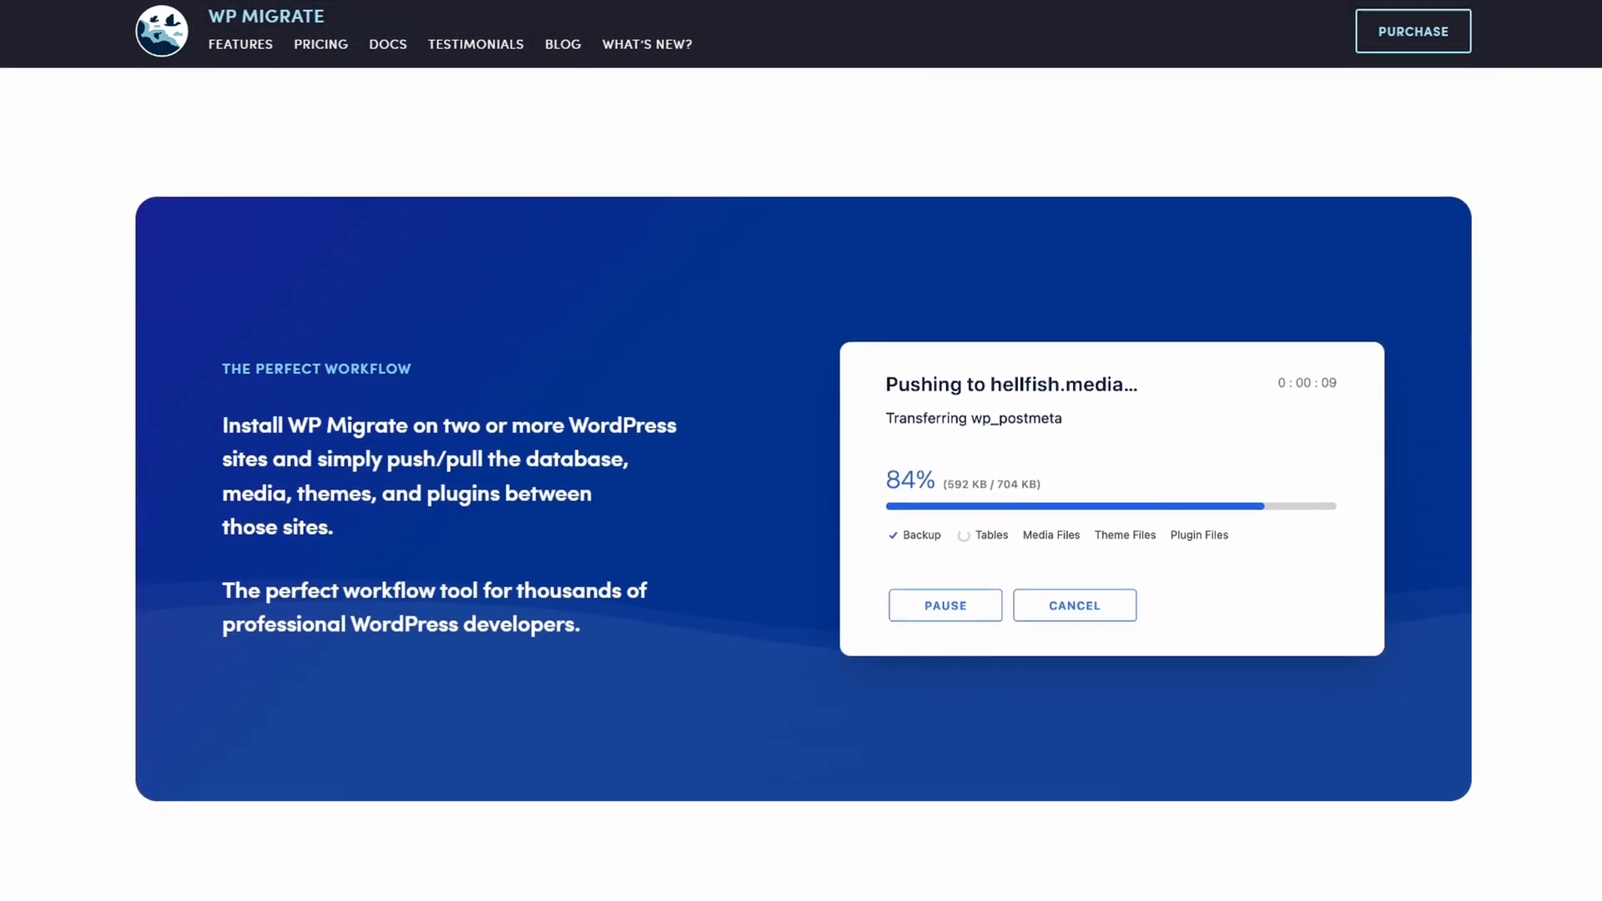
scroll("down", 3)
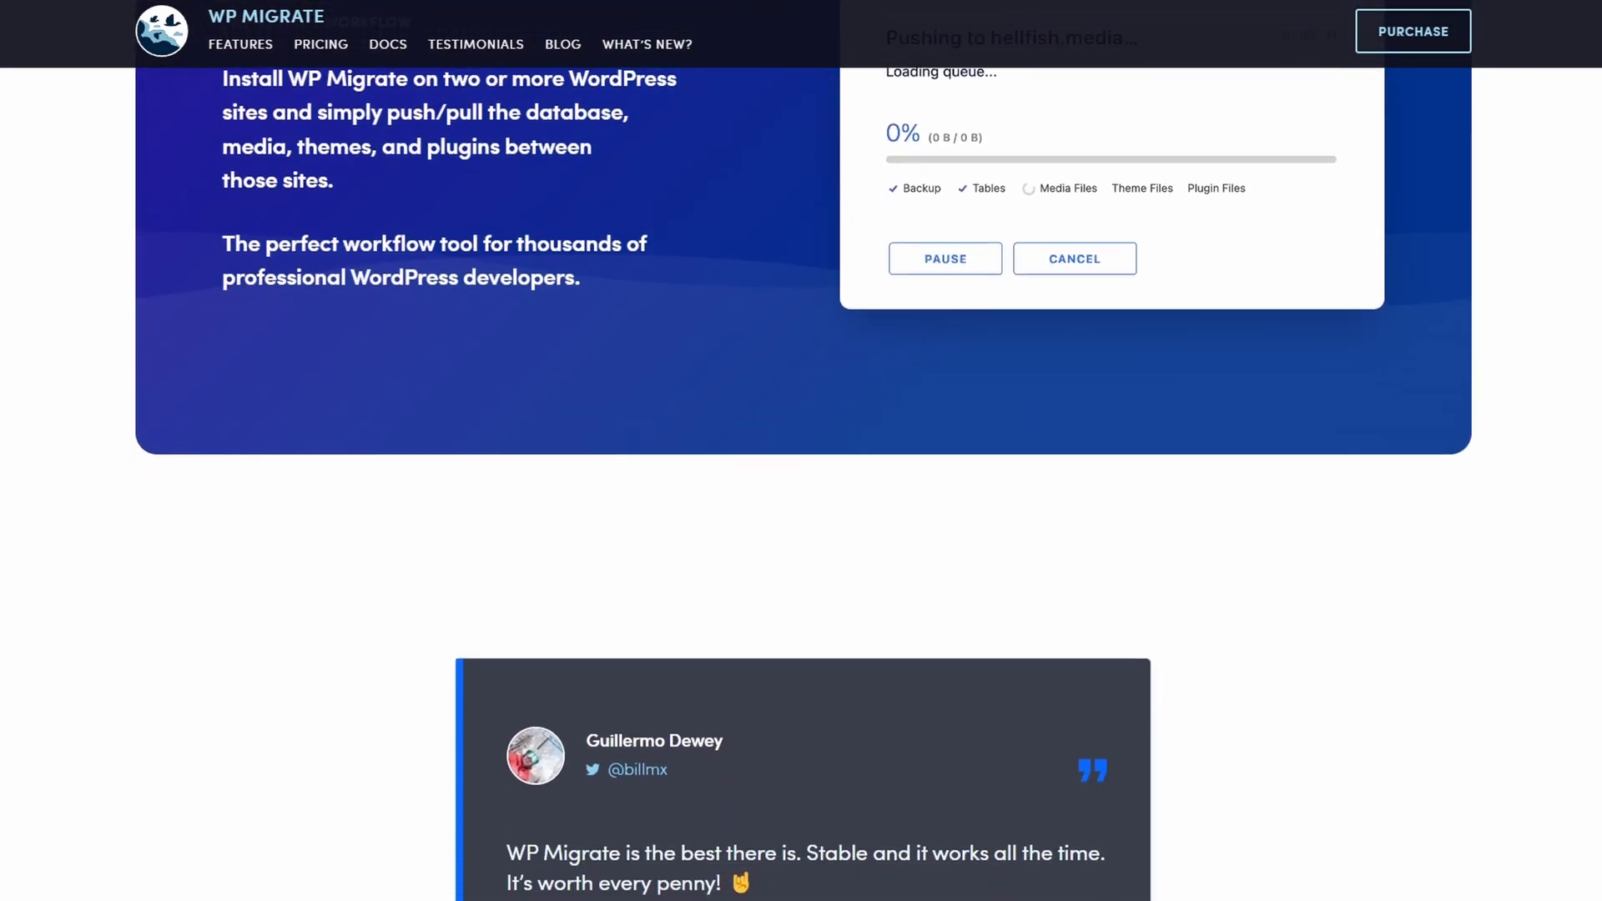
scroll("down", 3)
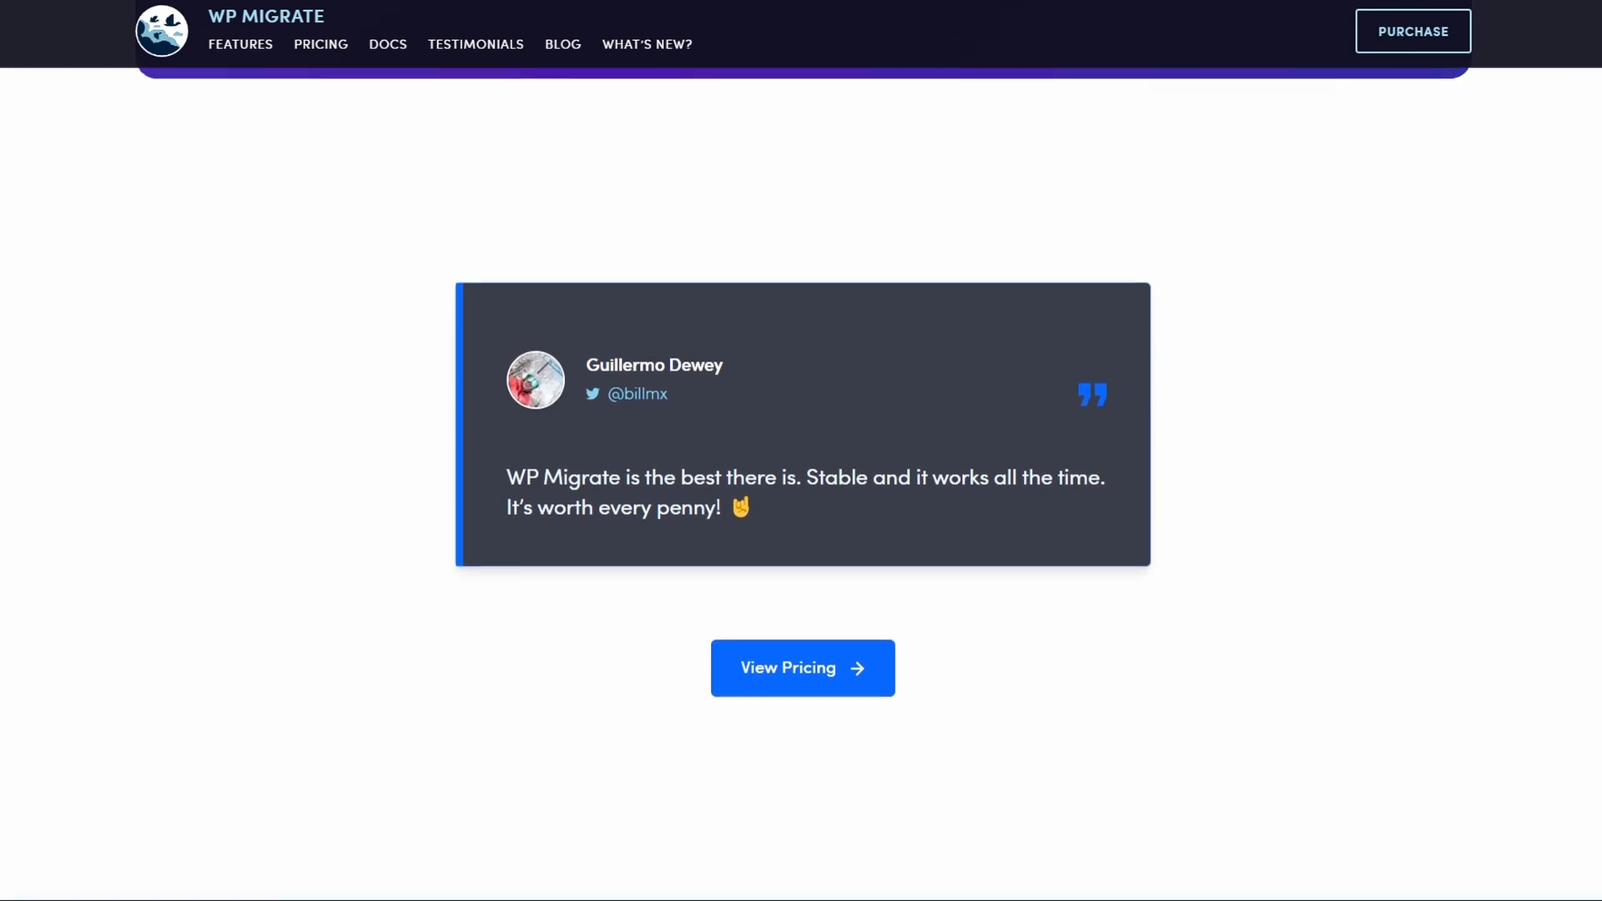
scroll("down", 3)
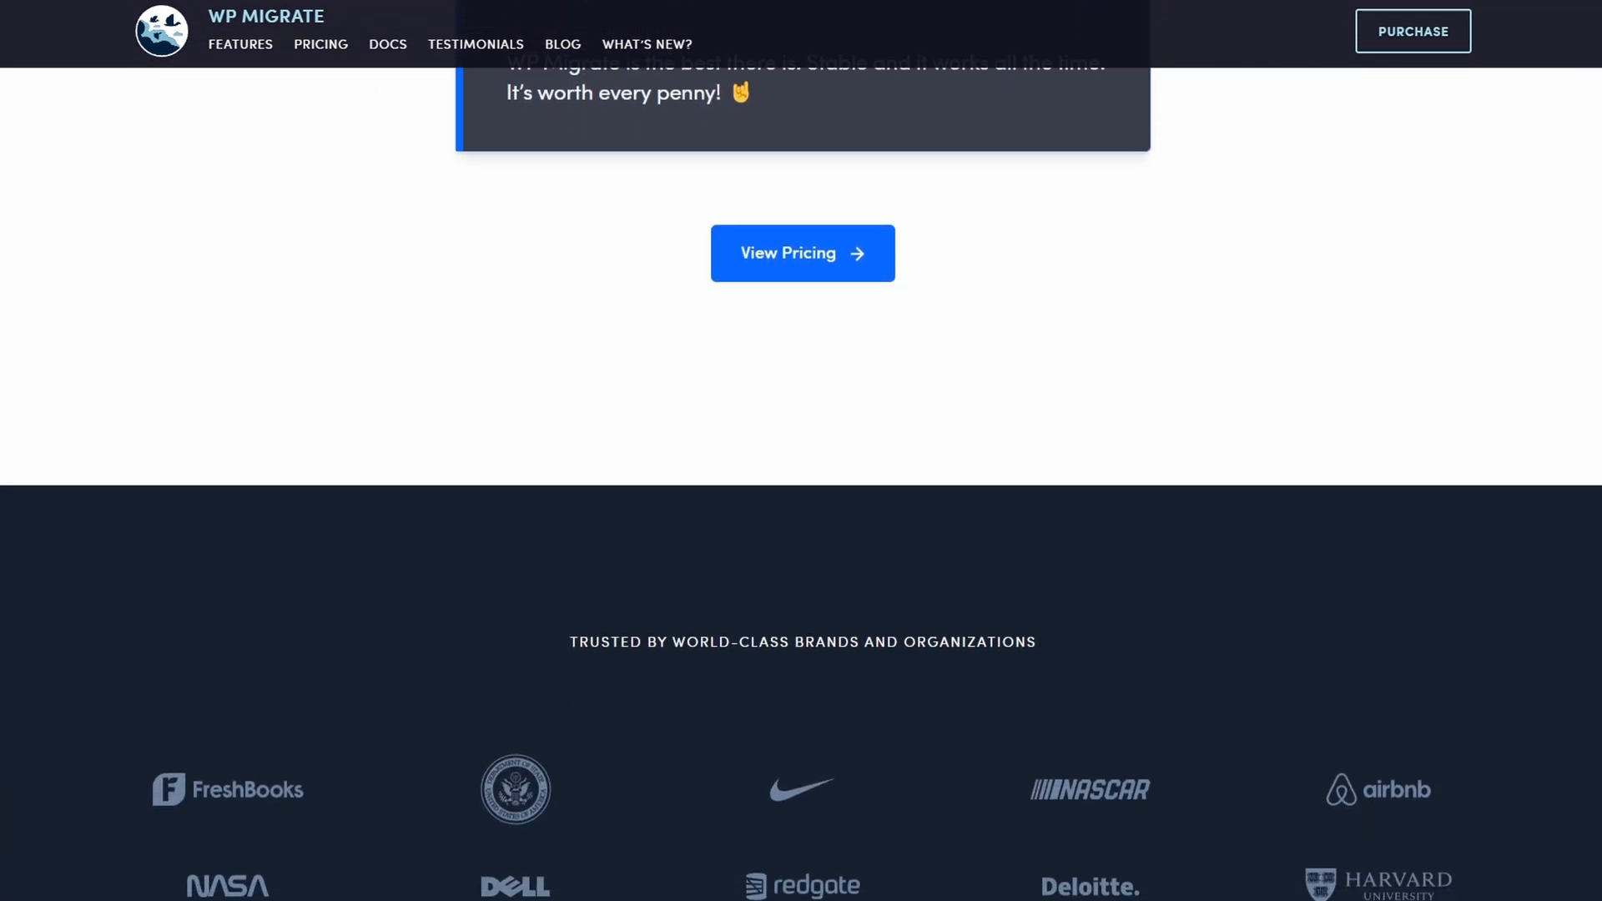
scroll("down", 3)
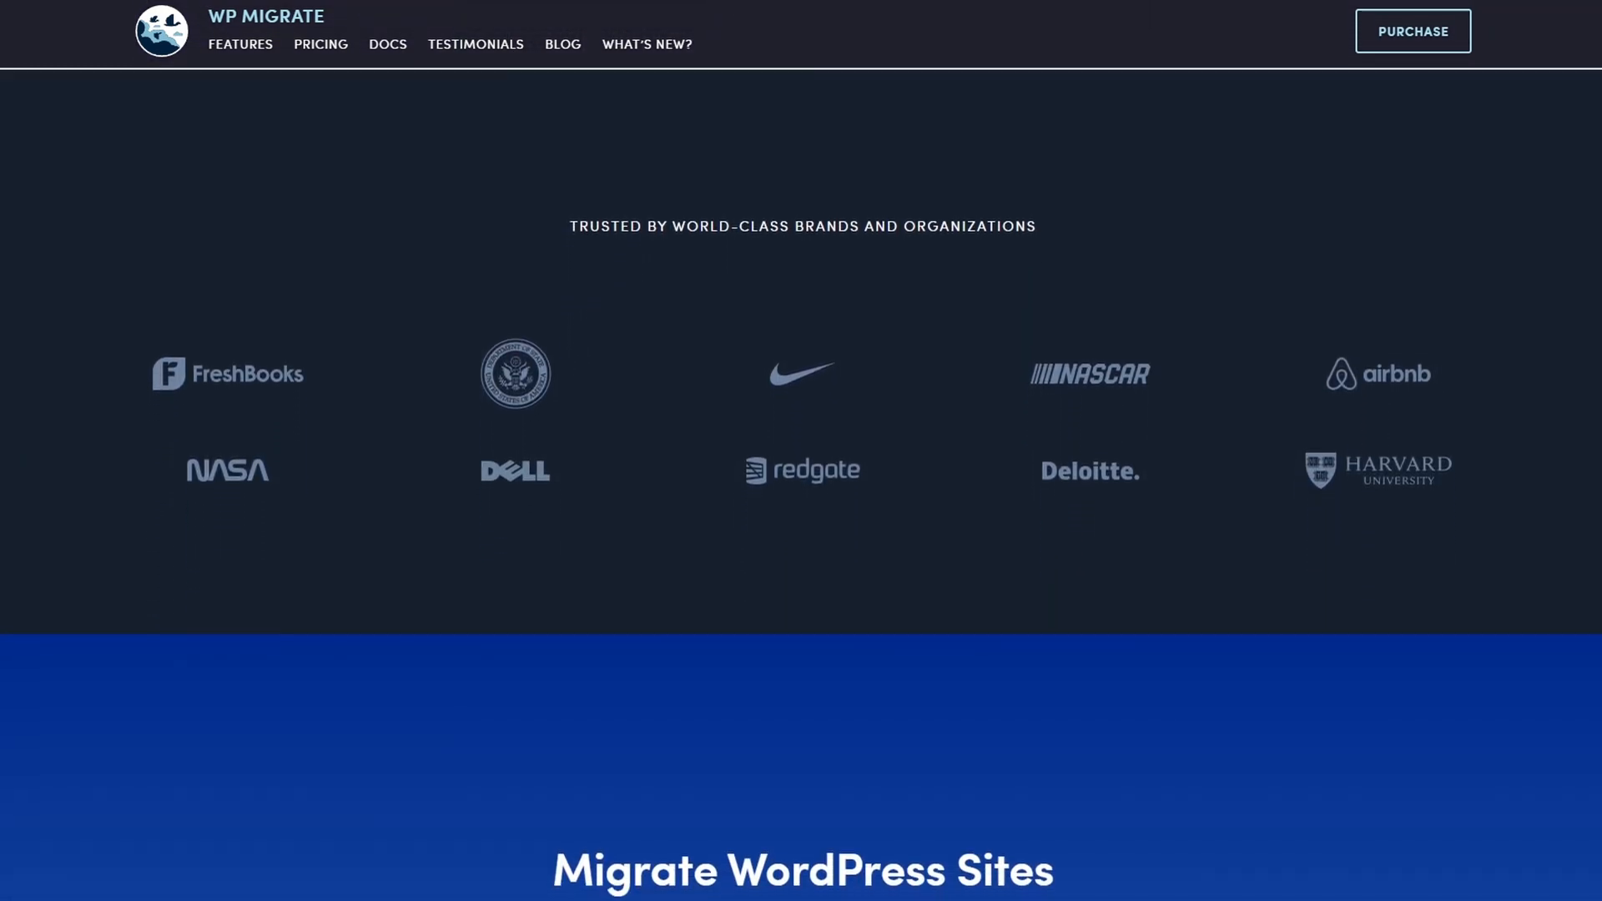
scroll("down", 3)
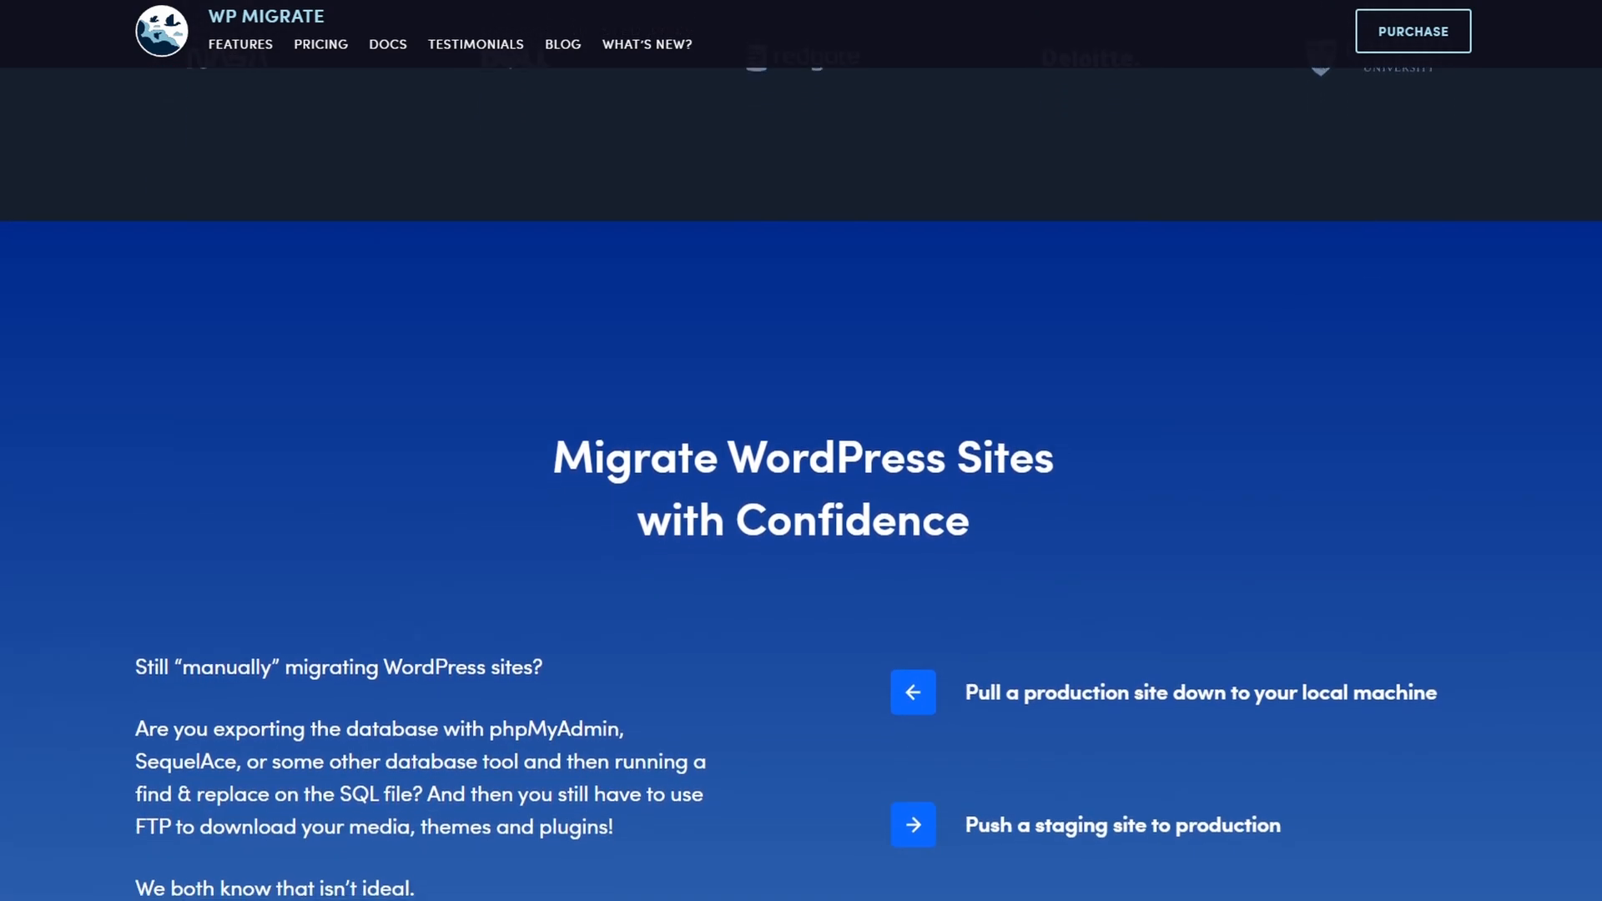
scroll("down", 3)
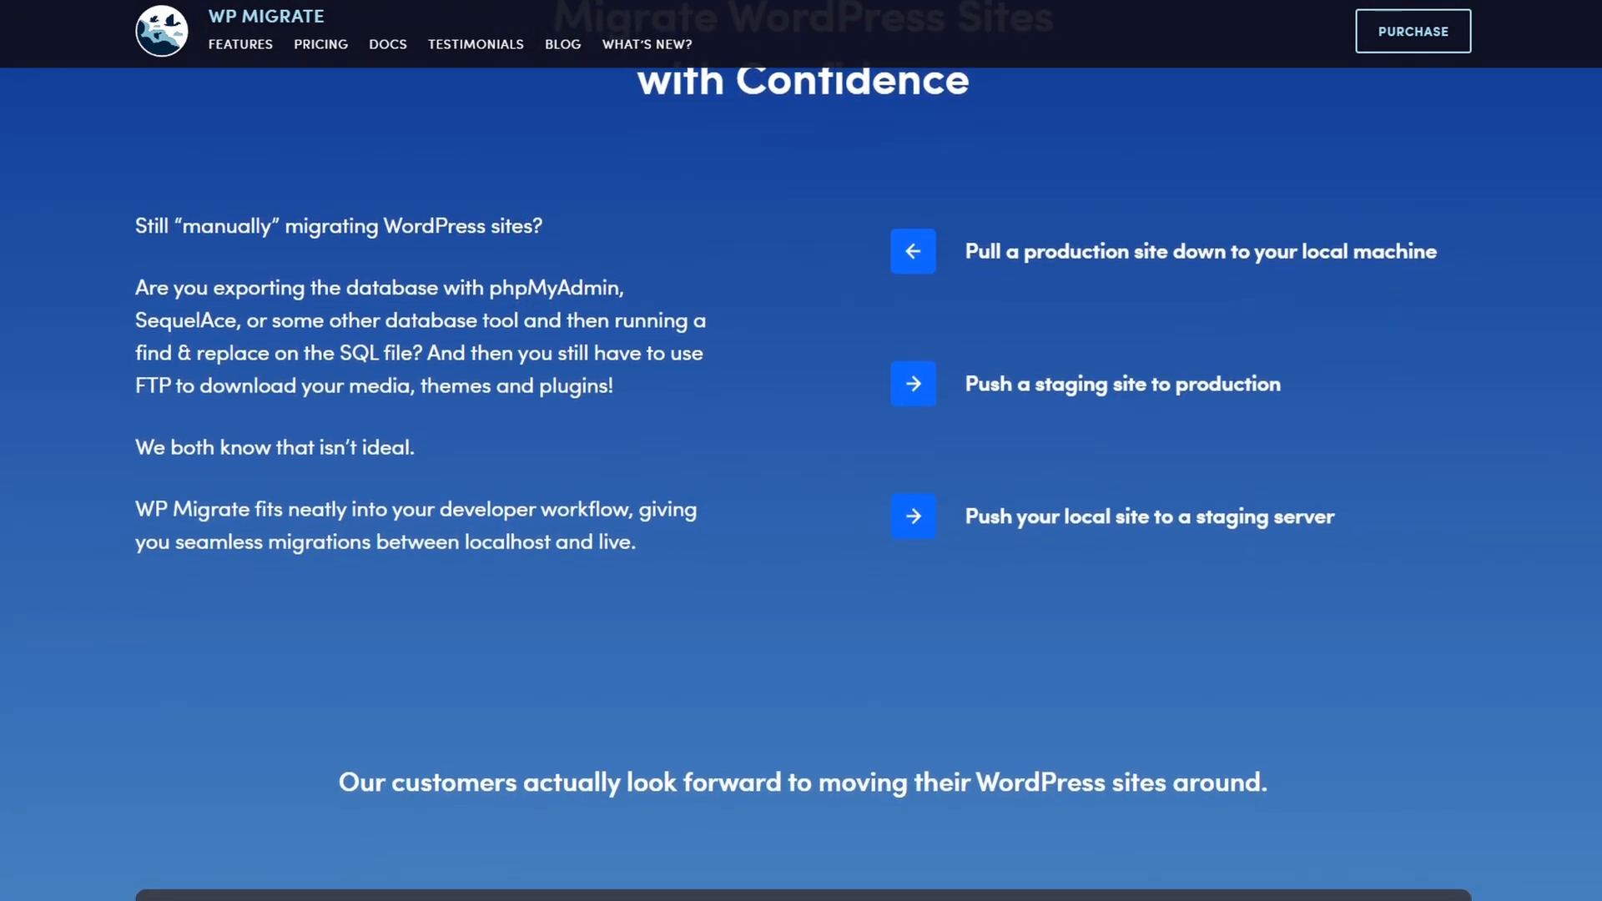
scroll("down", 3)
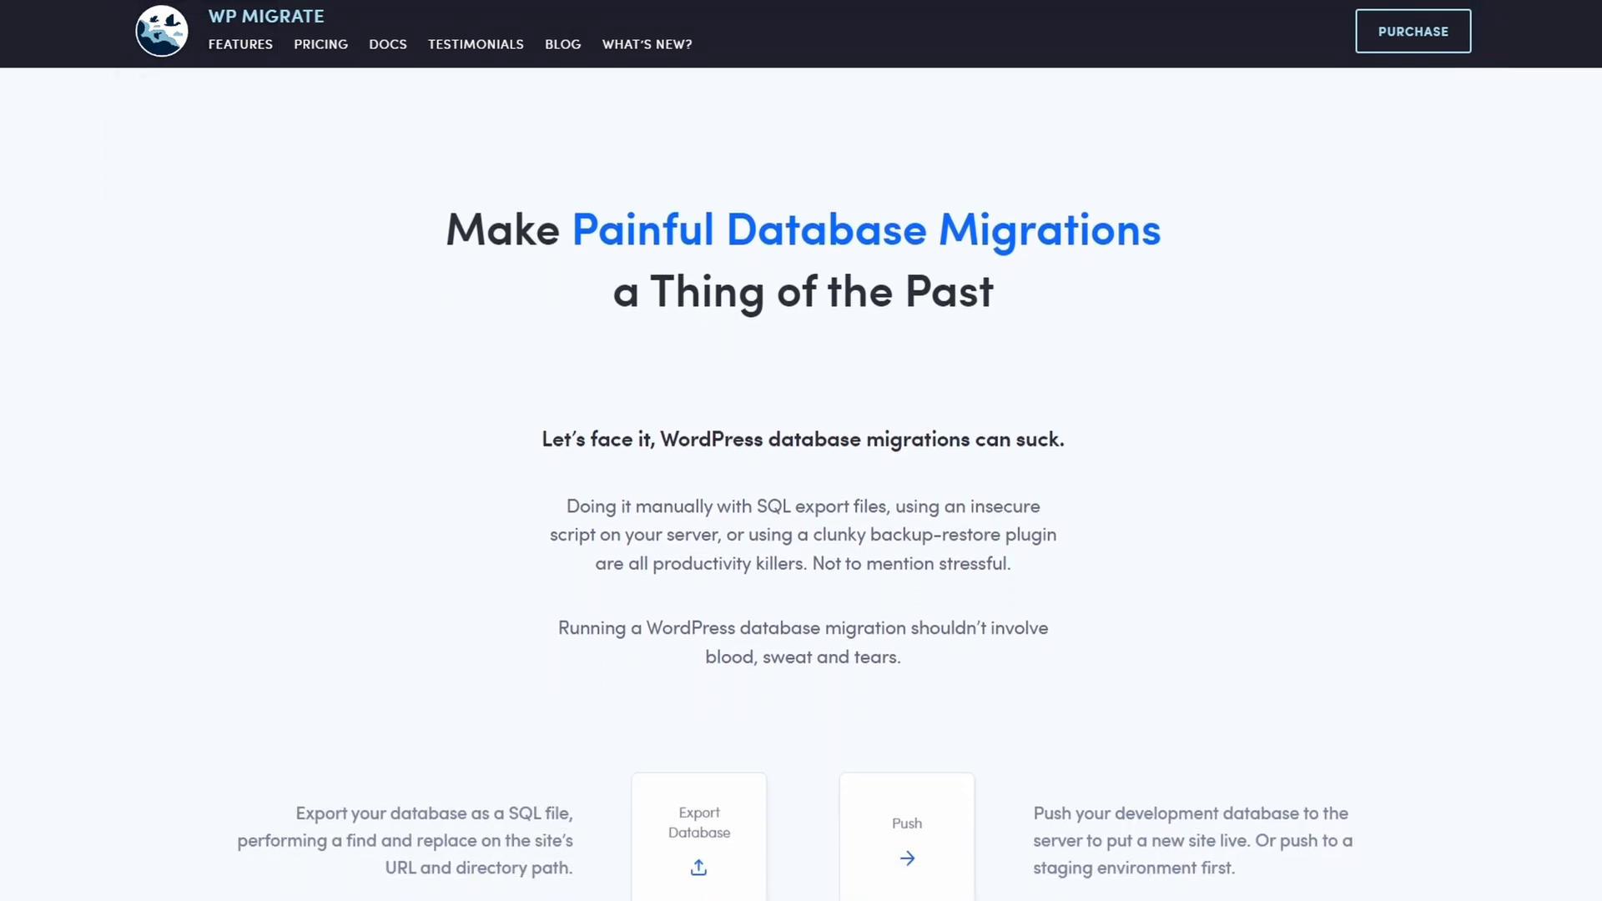
scroll("down", 3)
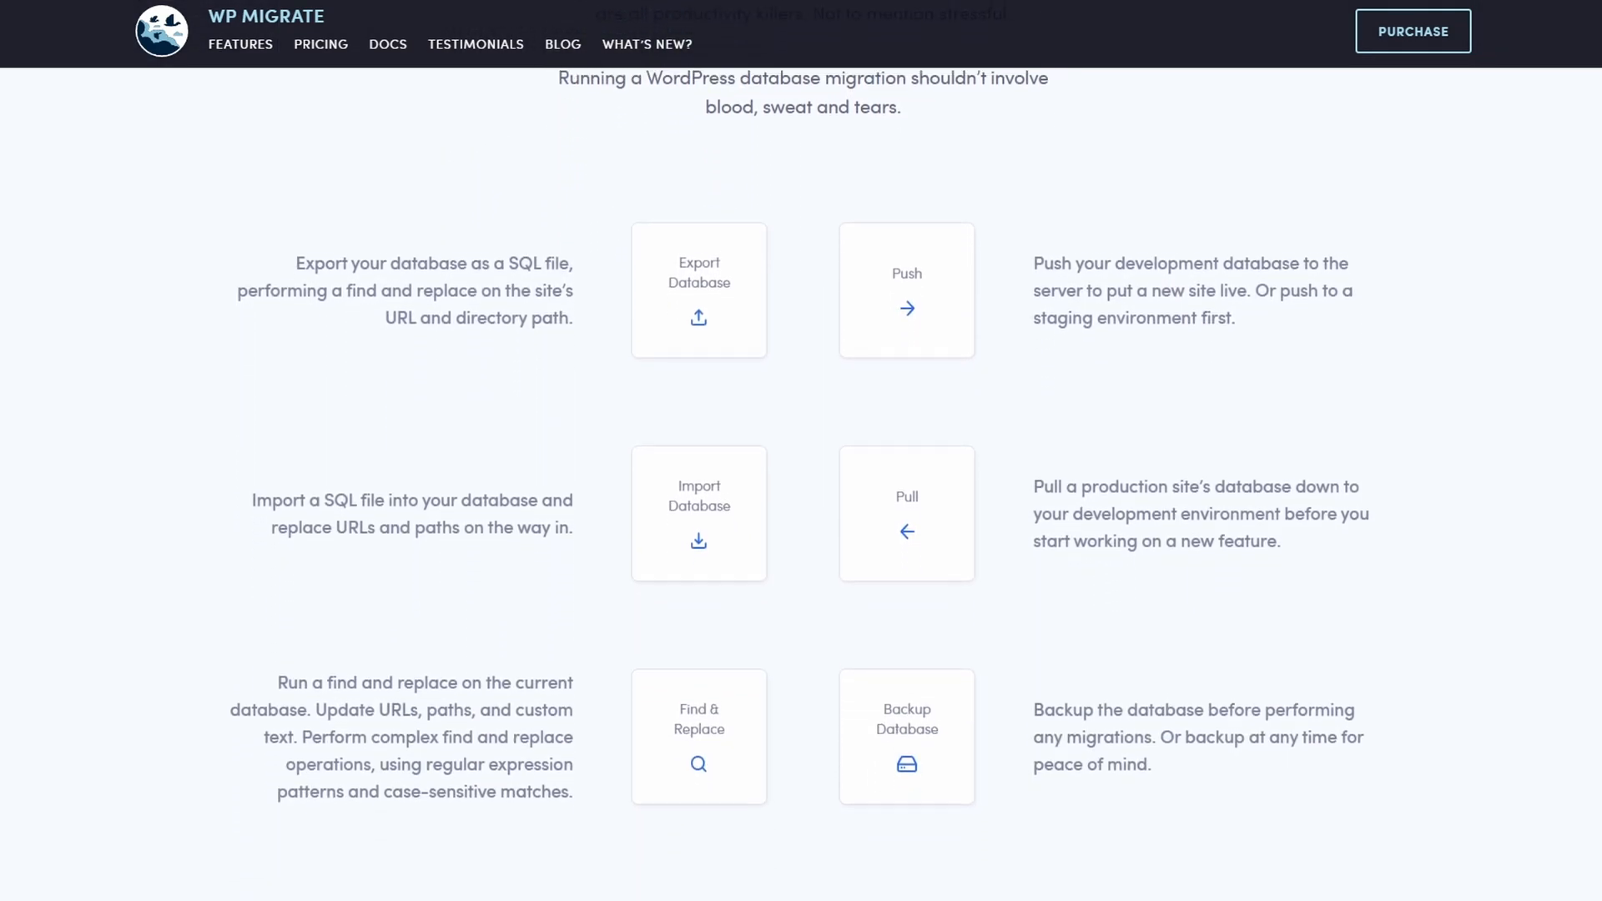
scroll("down", 3)
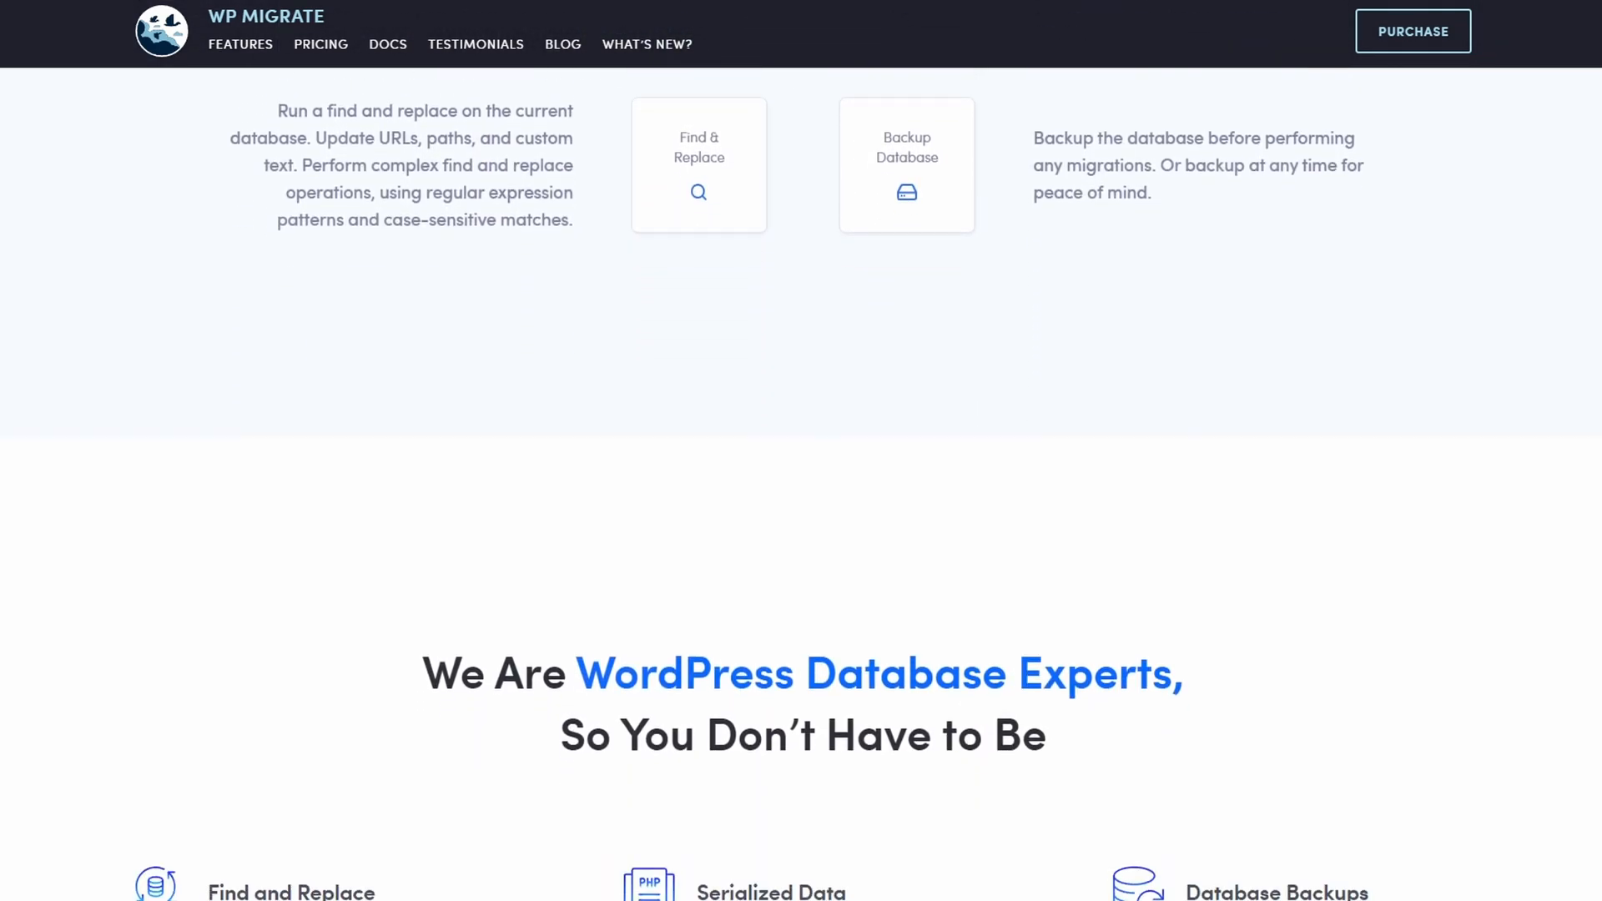
scroll("down", 3)
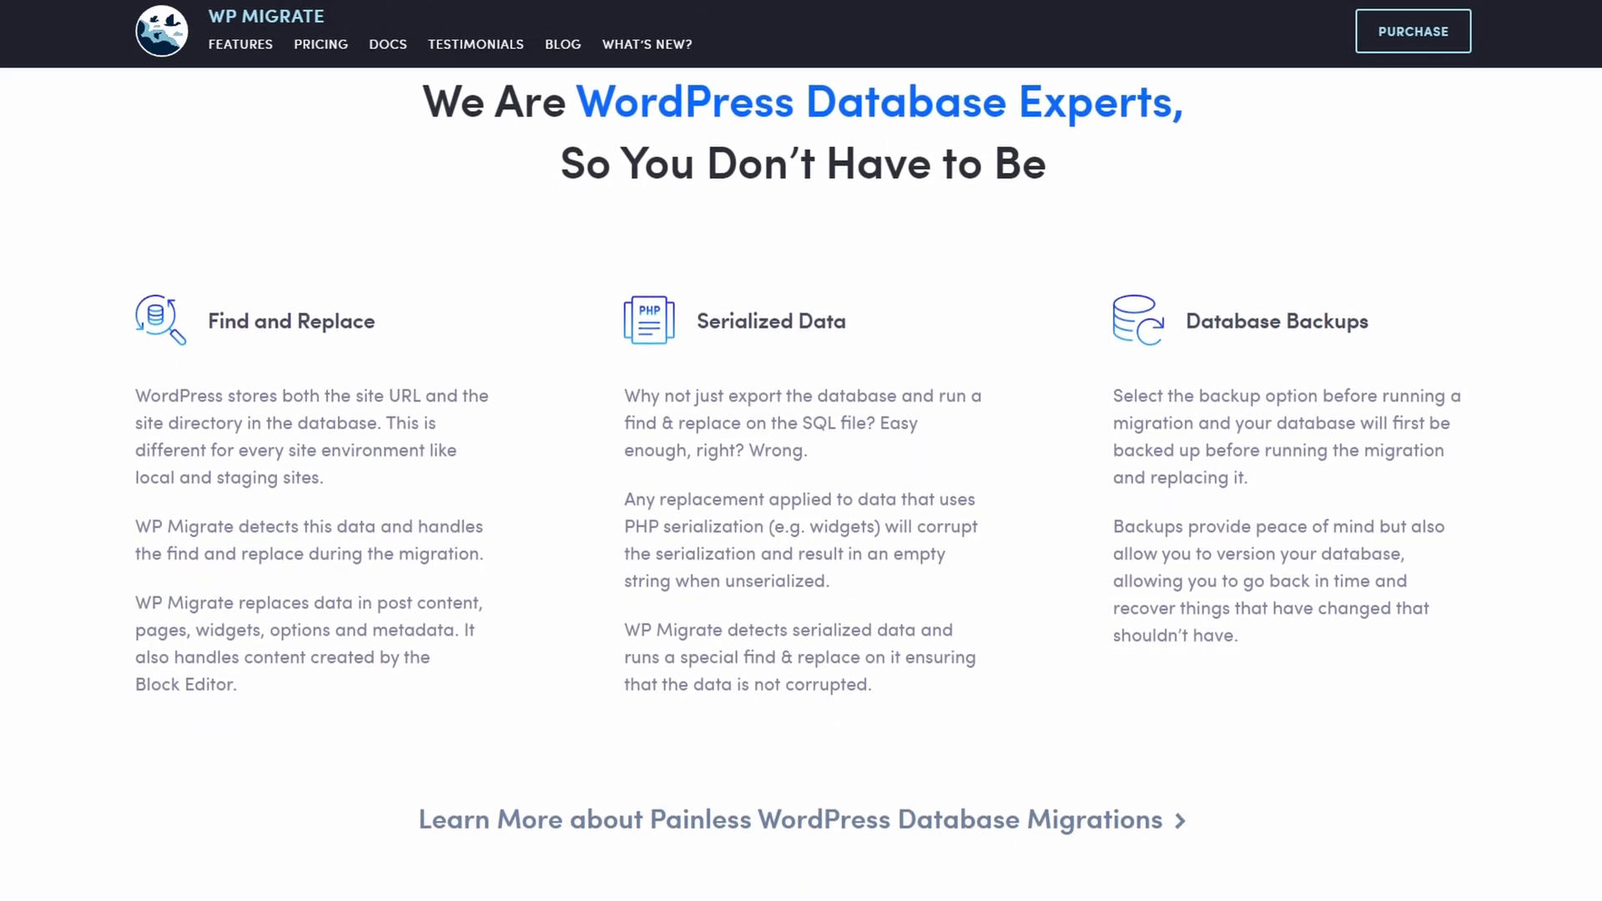
scroll("down", 3)
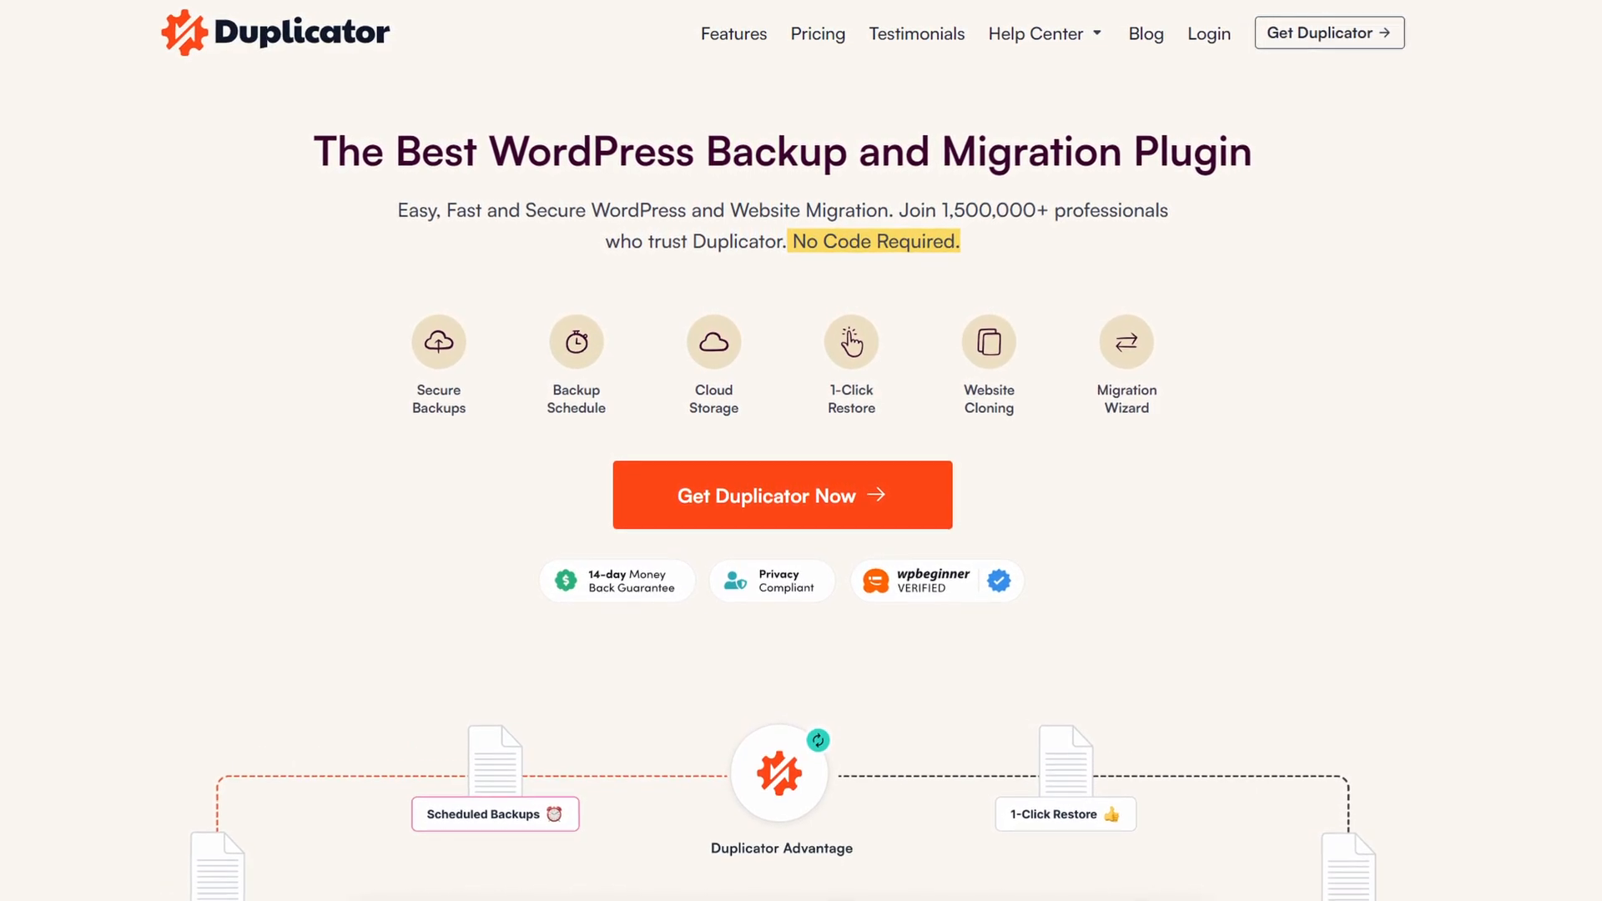
scroll("down", 3)
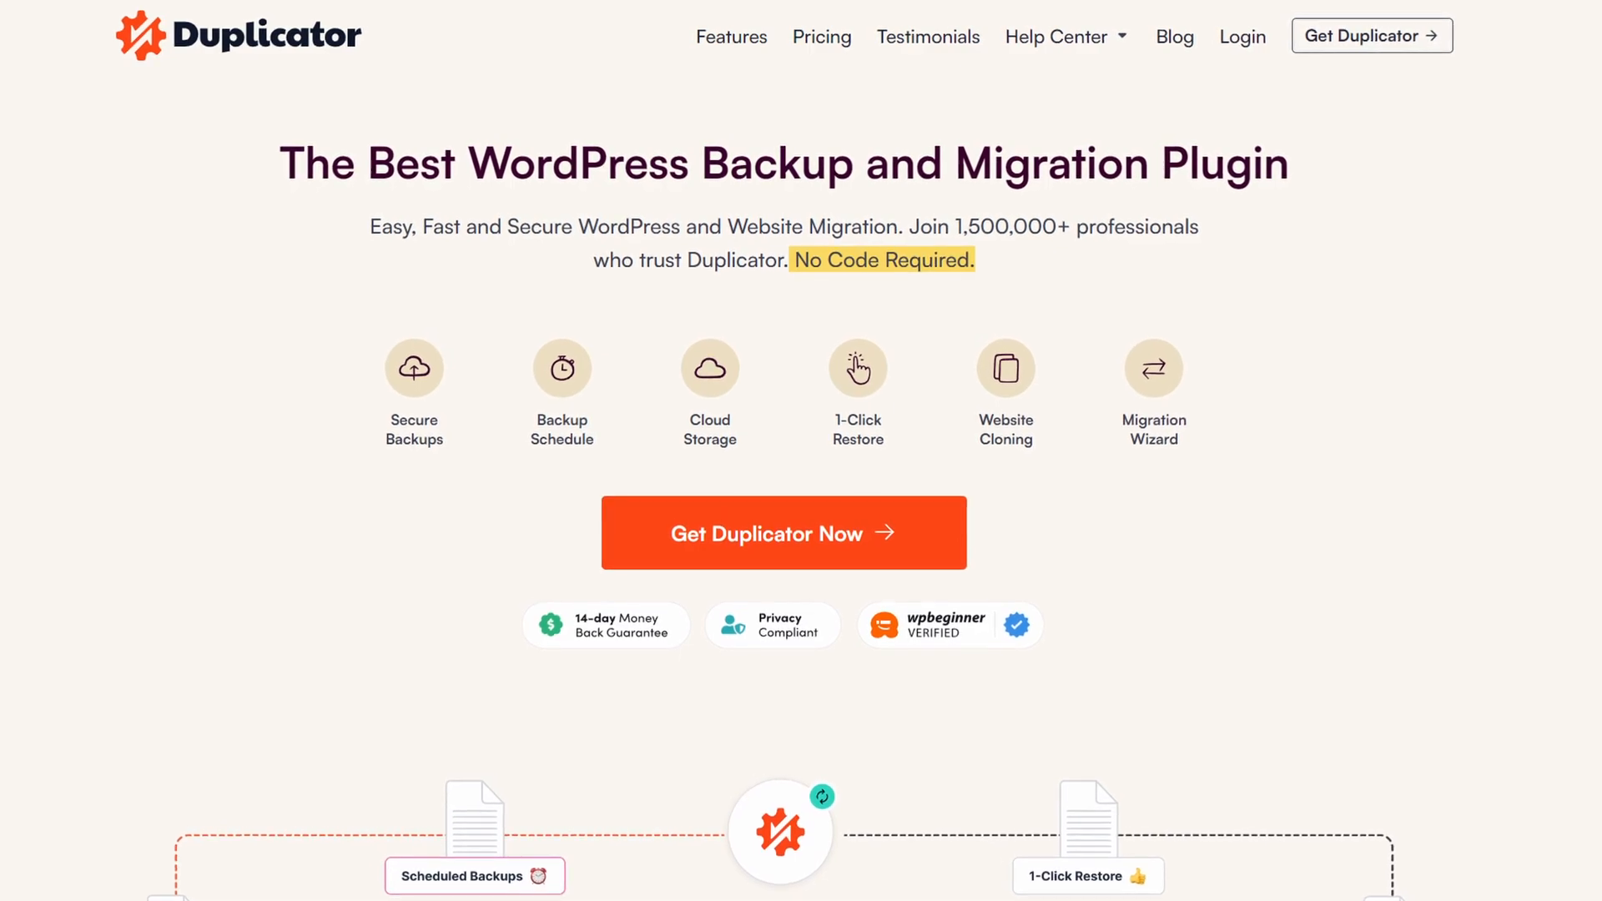
scroll("down", 3)
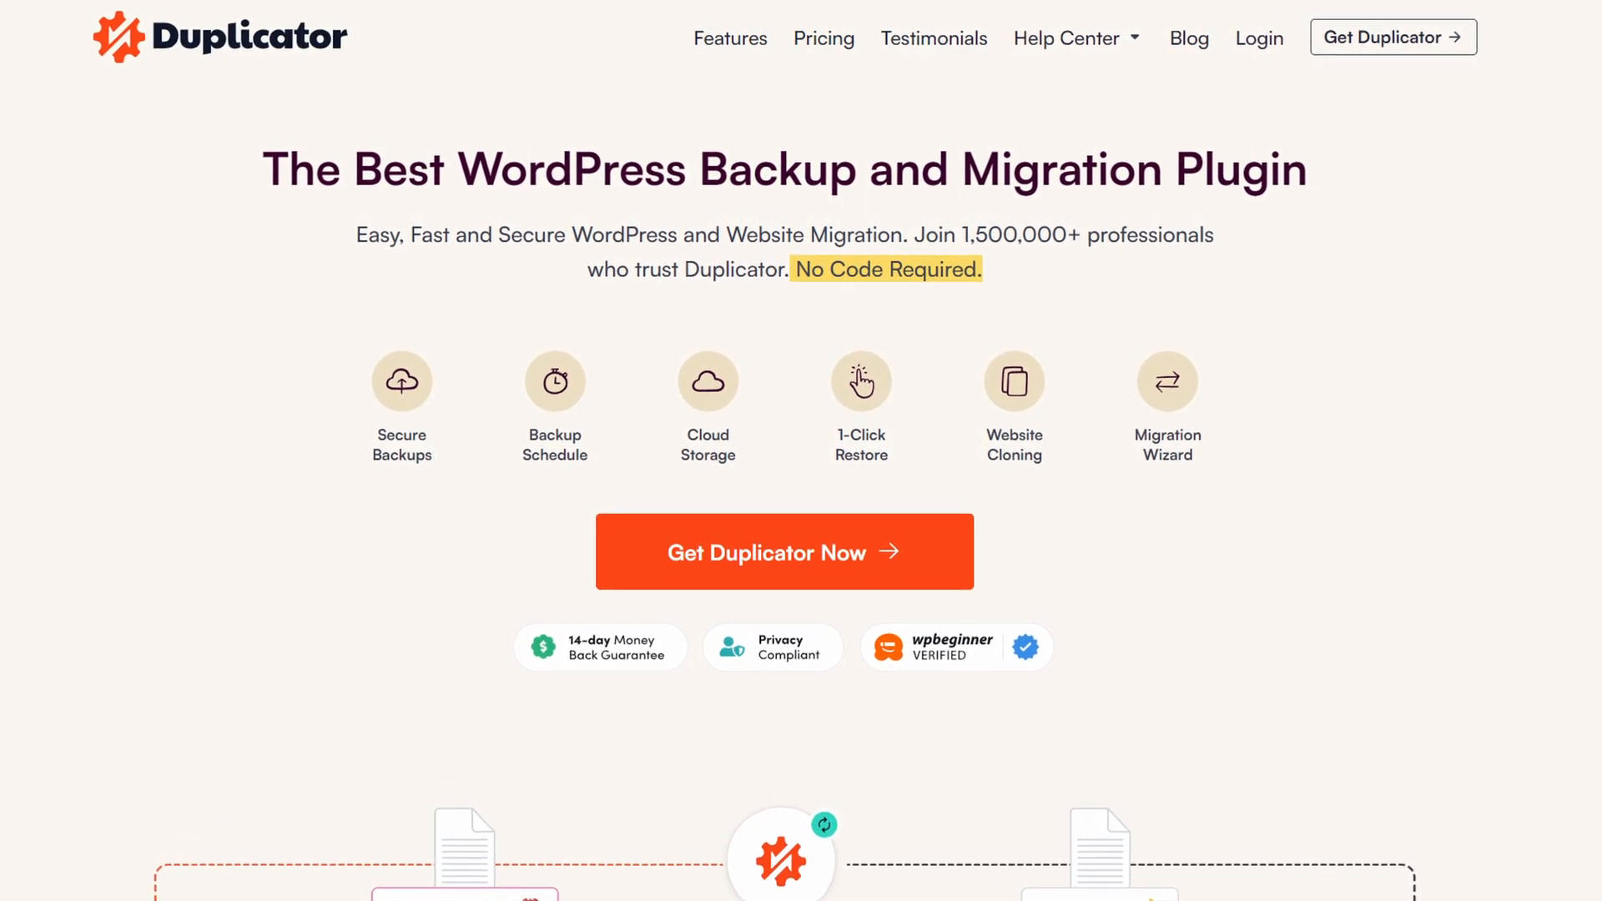